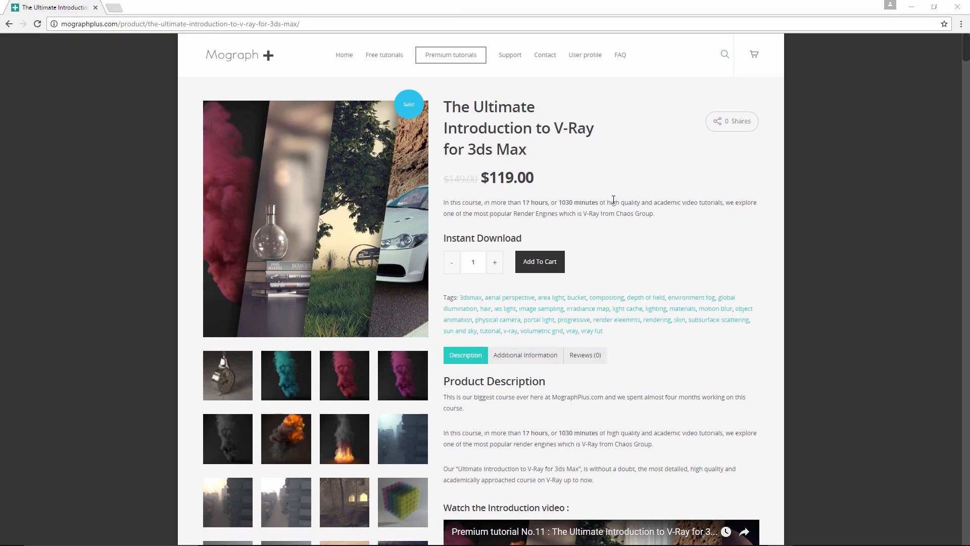
Step: Scroll the lens effects panel into view and switch the Bloom and Glare effects on
scroll("down", 3)
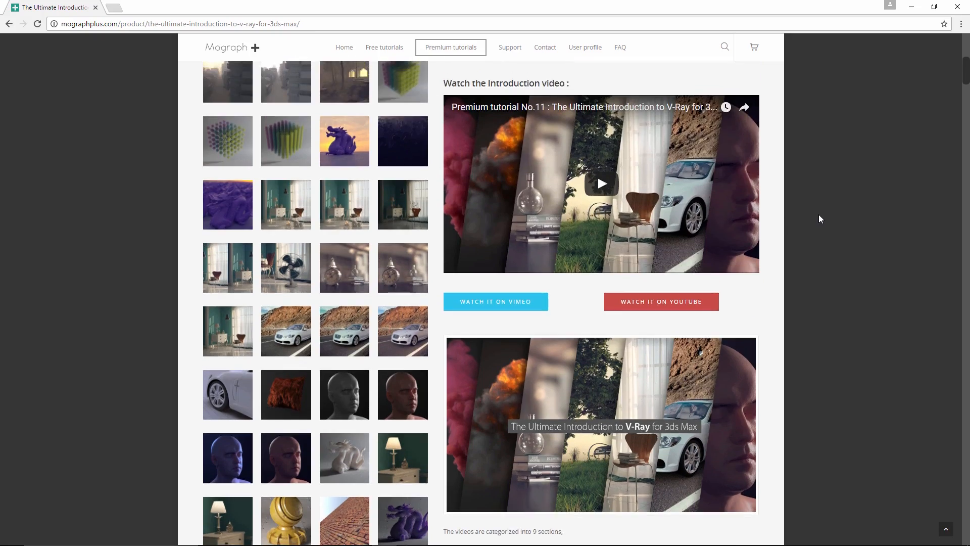
scroll("down", 3)
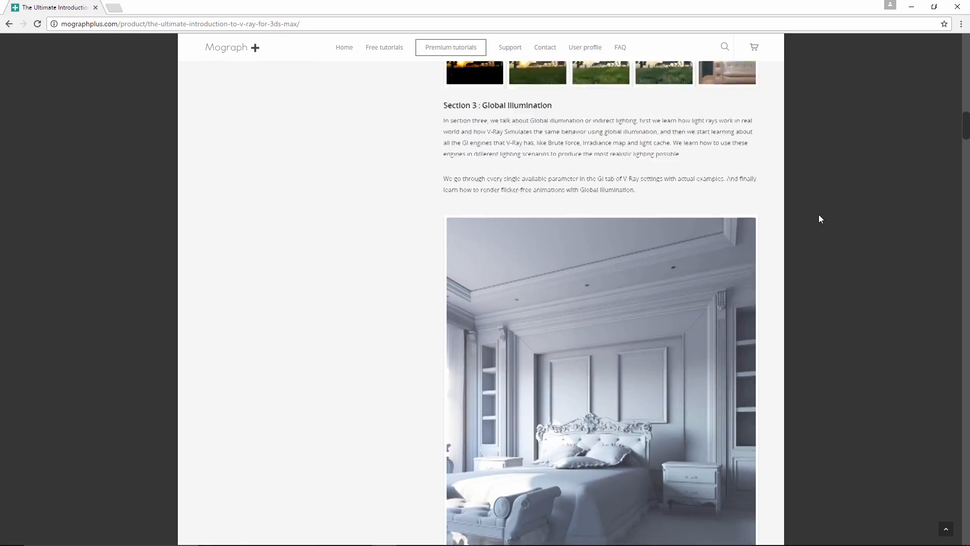
scroll("down", 3)
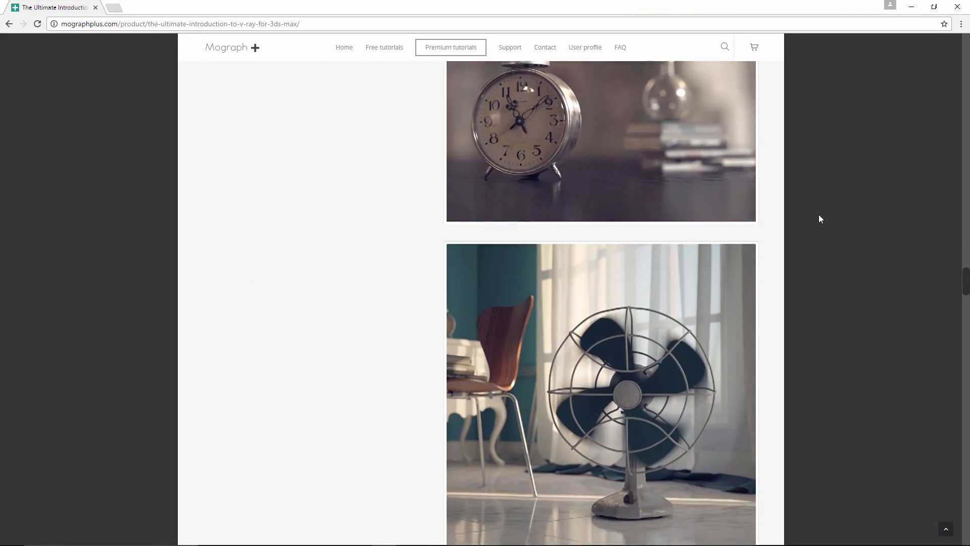
scroll("down", 3)
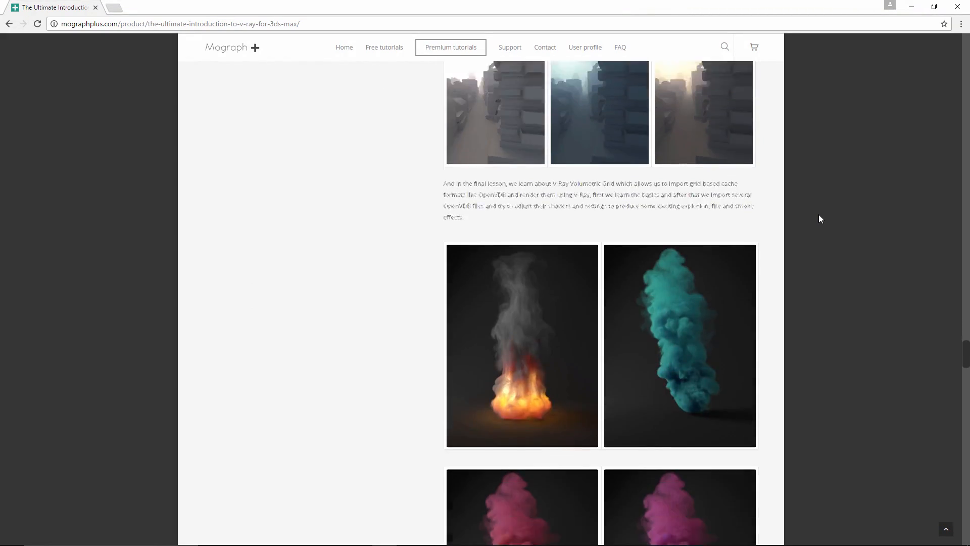
scroll("down", 3)
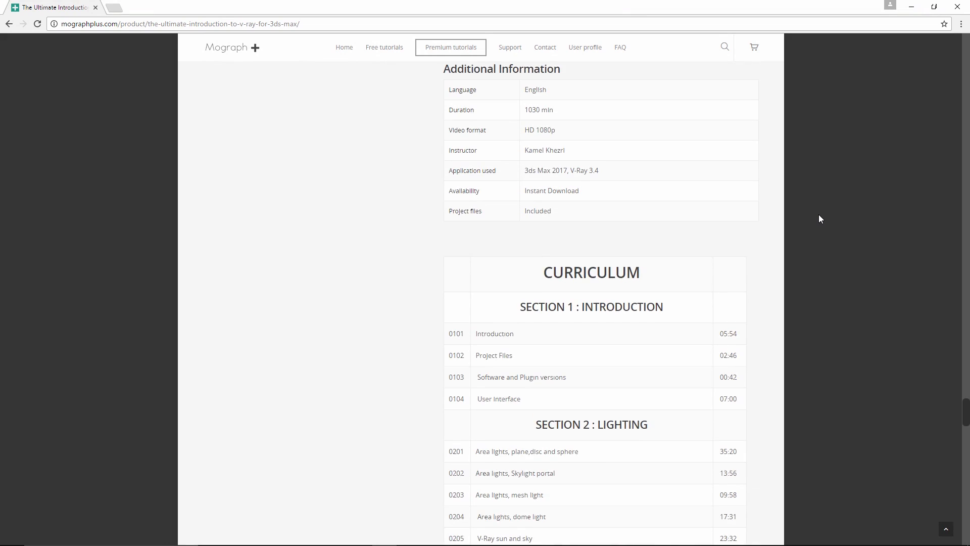
scroll("down", 3)
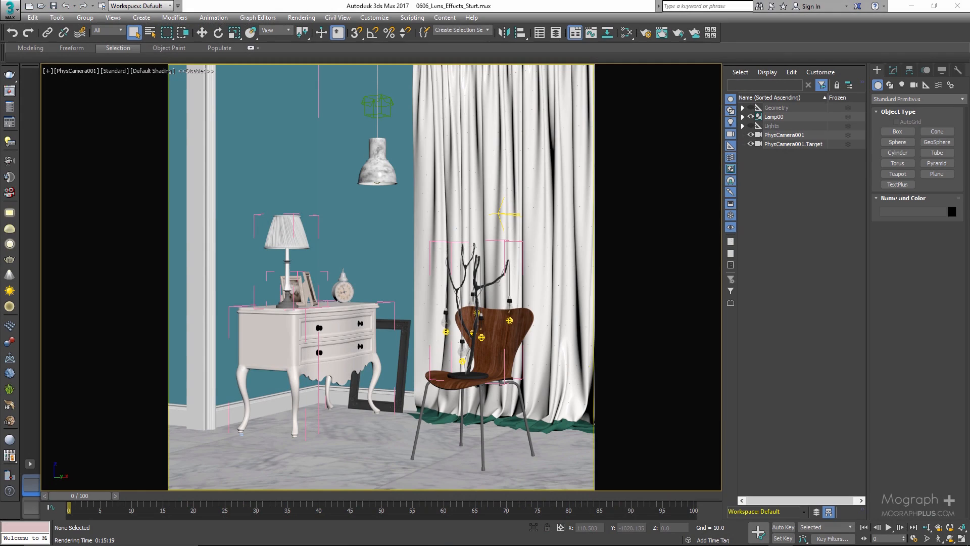
mouse_move(651, 387)
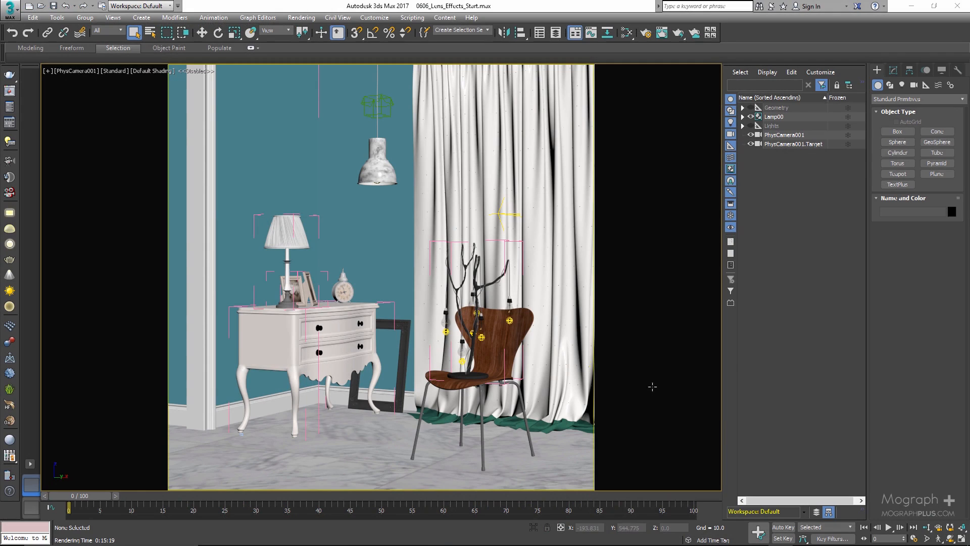
mouse_move(809, 291)
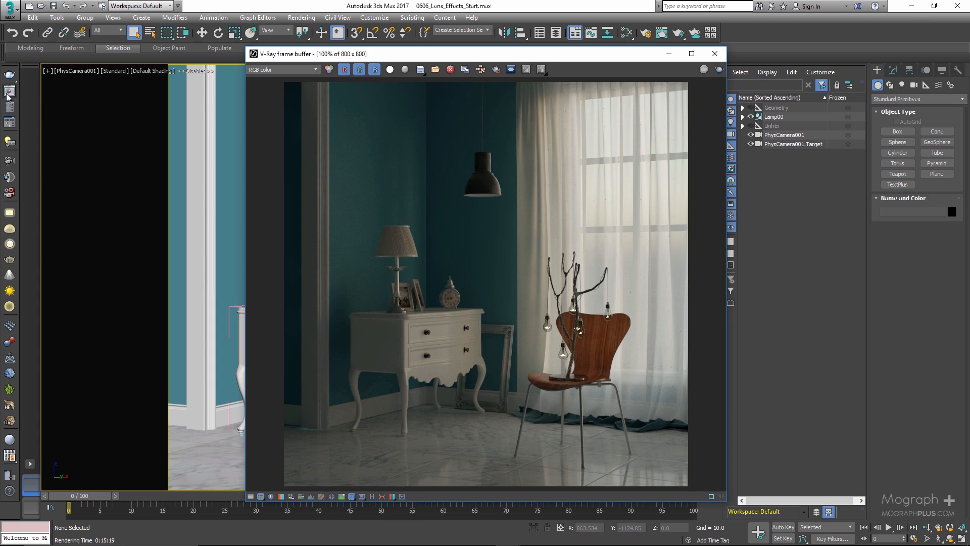
mouse_move(413, 489)
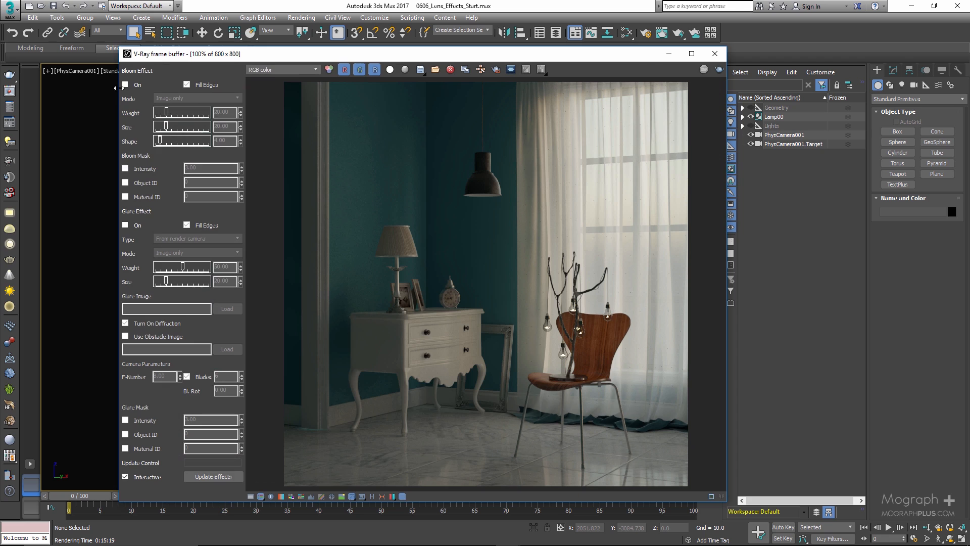
left_click(125, 84)
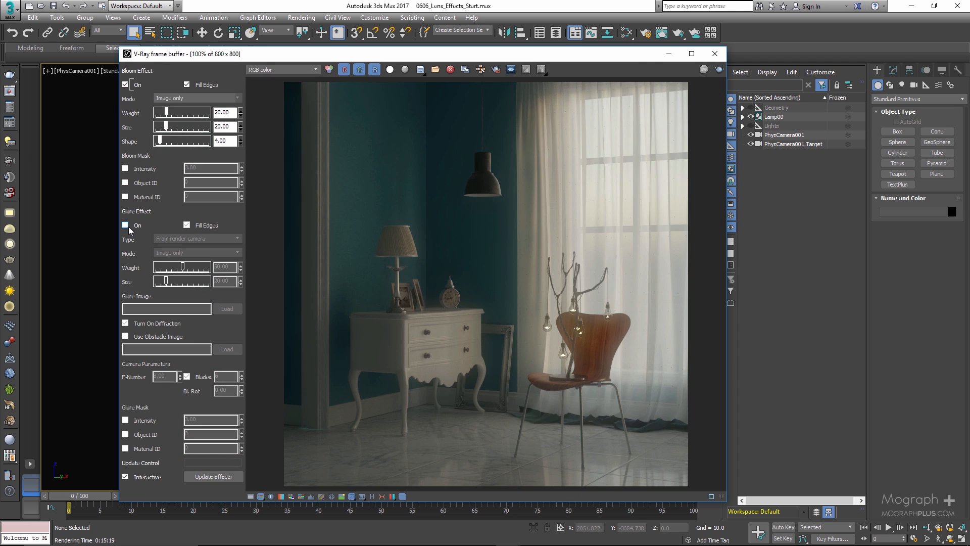
left_click(125, 224)
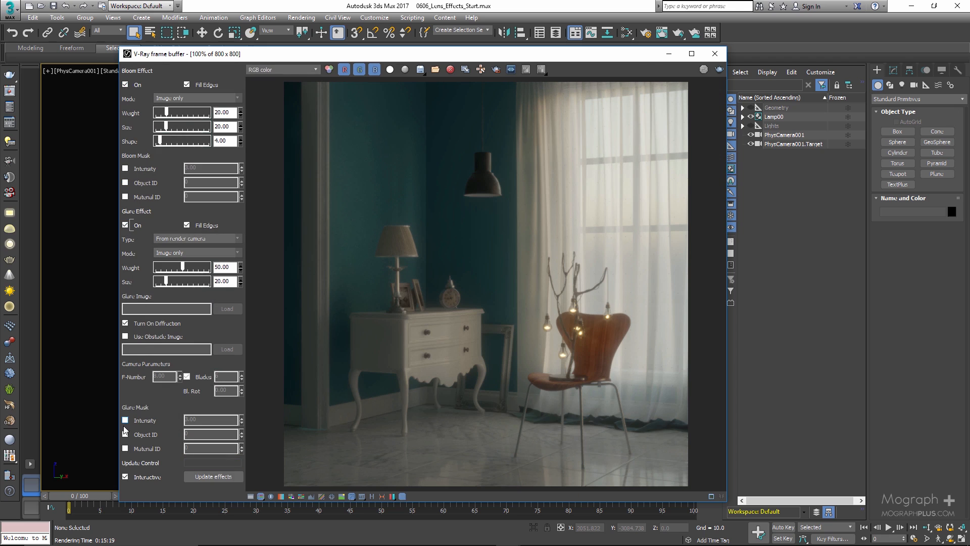
Step: Mask both bloom and glare by intensity, then bring up Render Setup
left_click(126, 169)
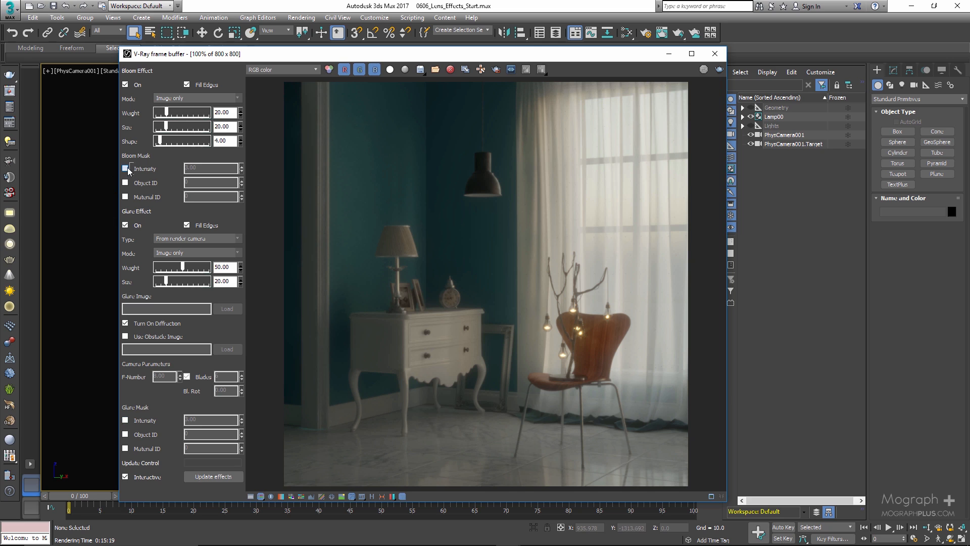
left_click(125, 169)
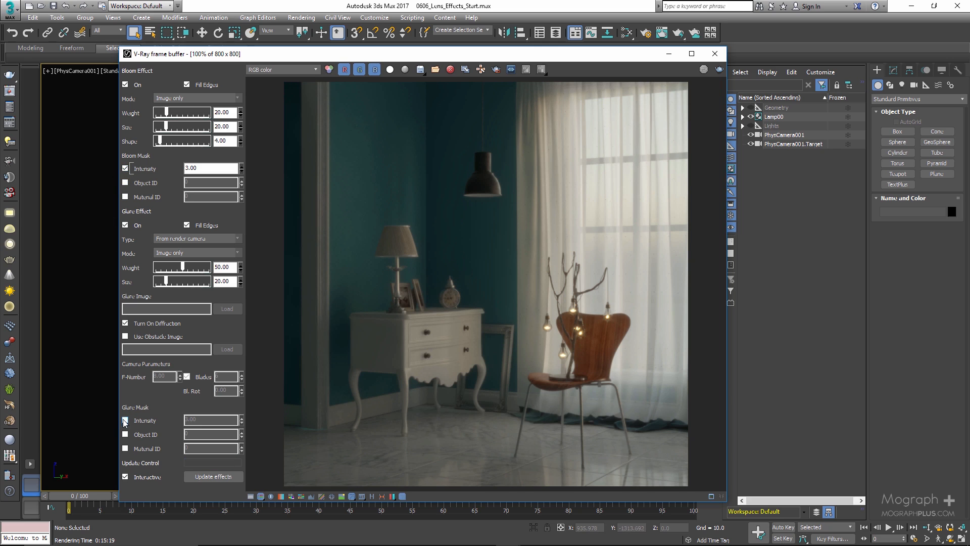
left_click(125, 420)
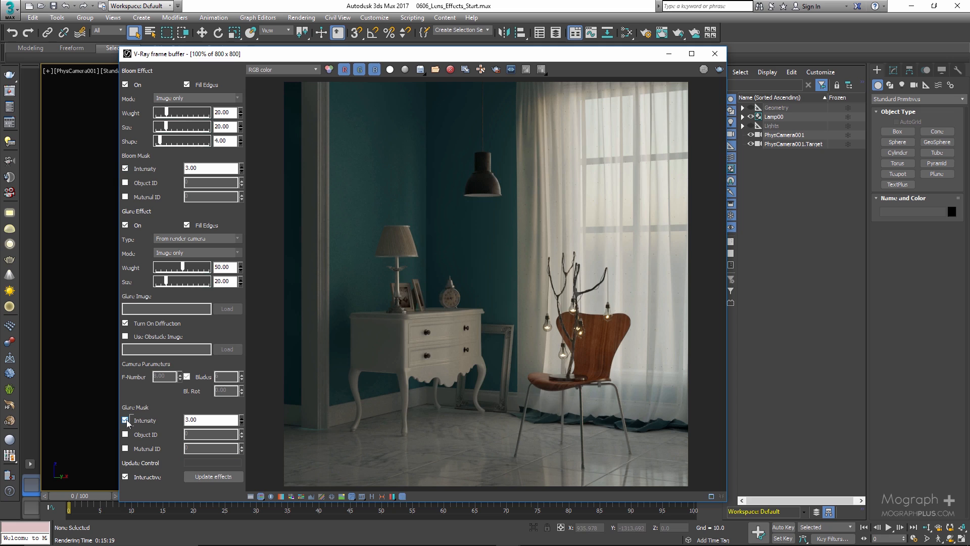
left_click(125, 421)
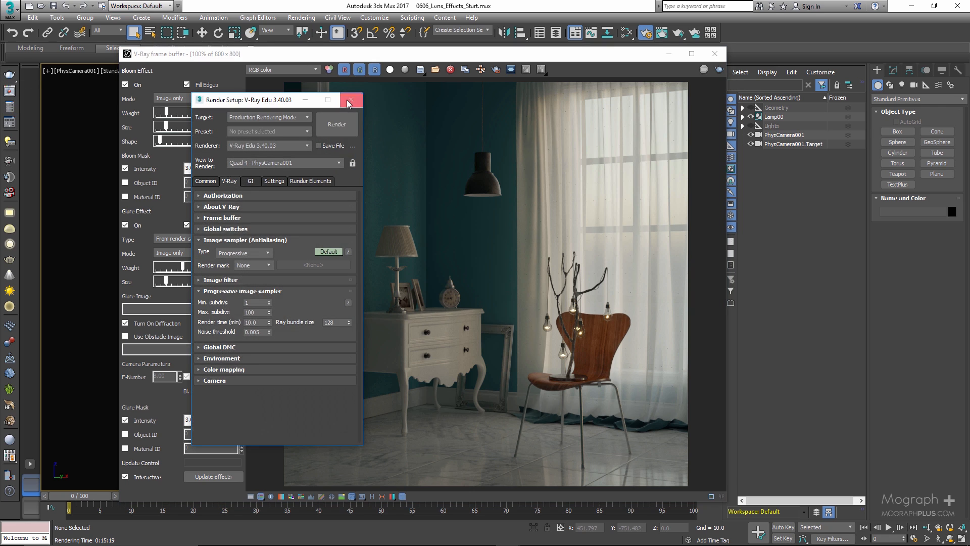
Step: Close Render Setup and switch the glare effect off, leaving only bloom
left_click(351, 100)
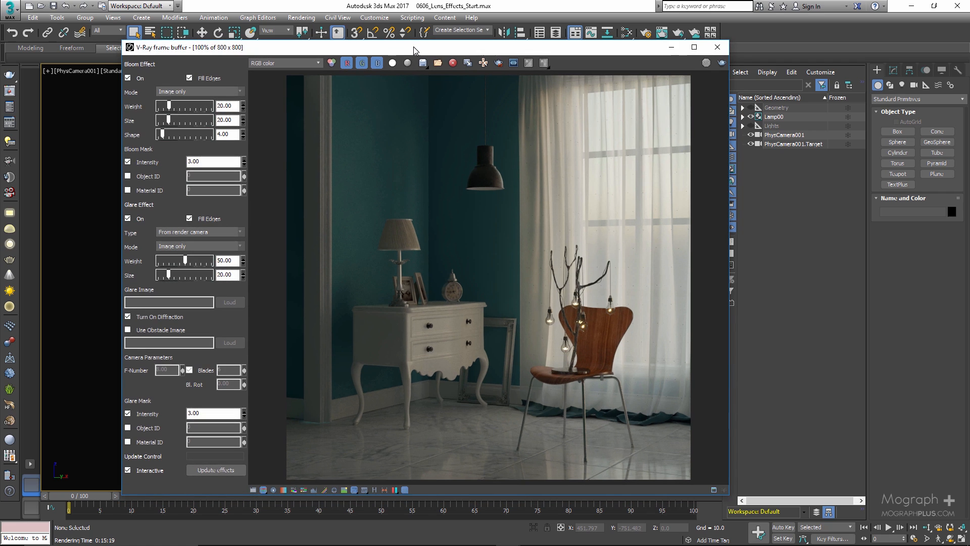
mouse_move(407, 98)
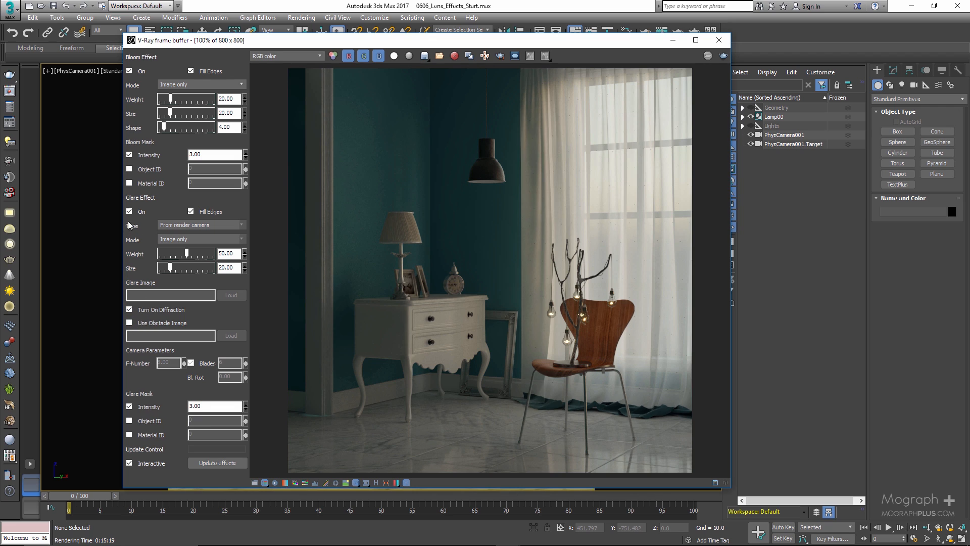
left_click(130, 211)
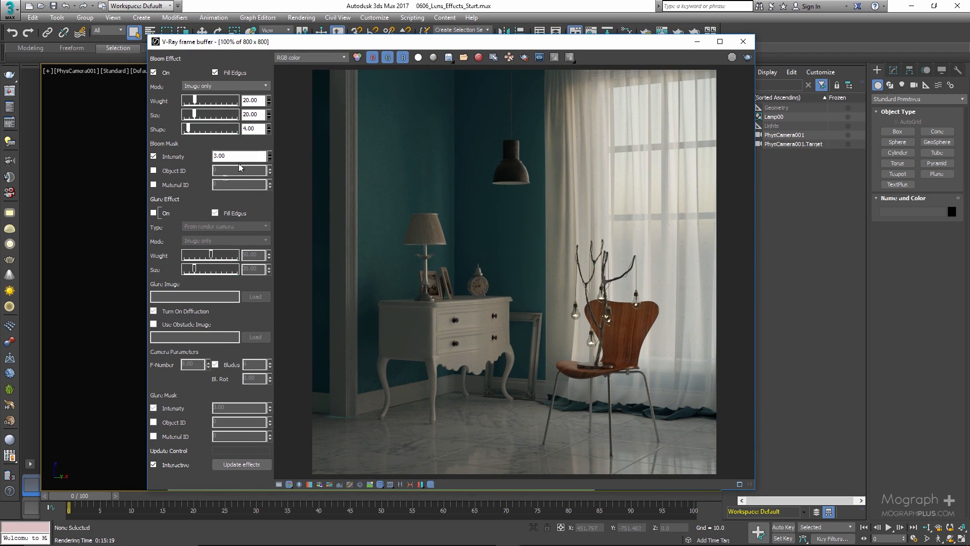
Step: Remove the bloom intensity mask, toggle bloom off and back on, and keep Fill Edges enabled
left_click(153, 155)
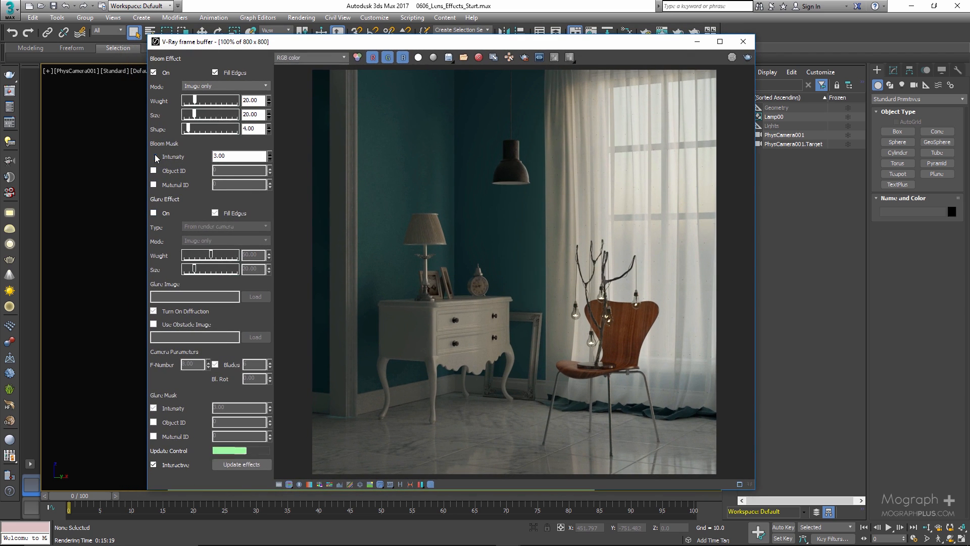
left_click(154, 156)
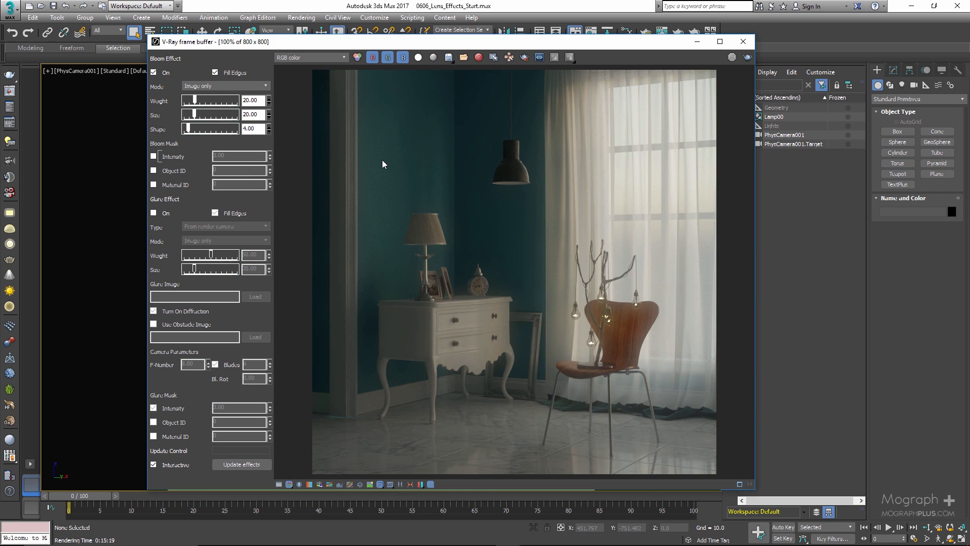
left_click(153, 73)
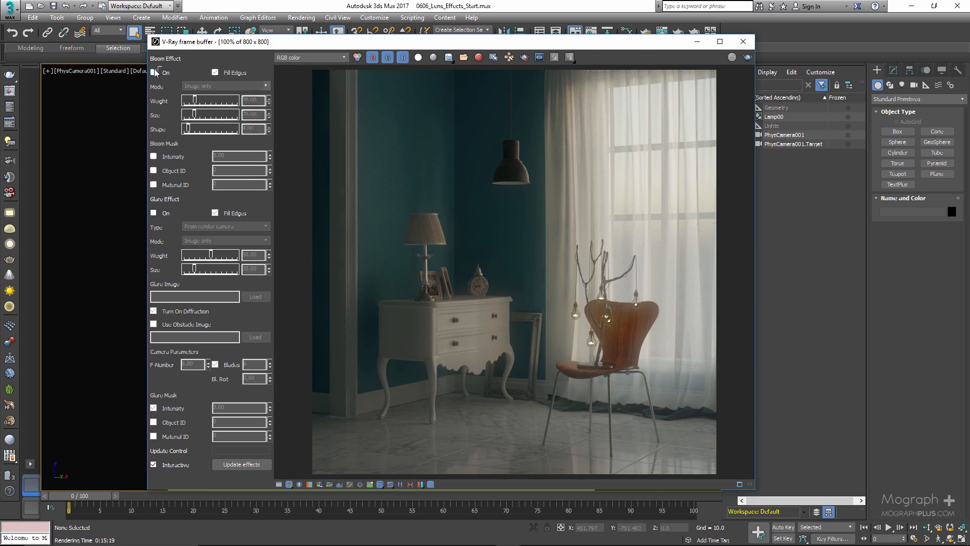
left_click(155, 73)
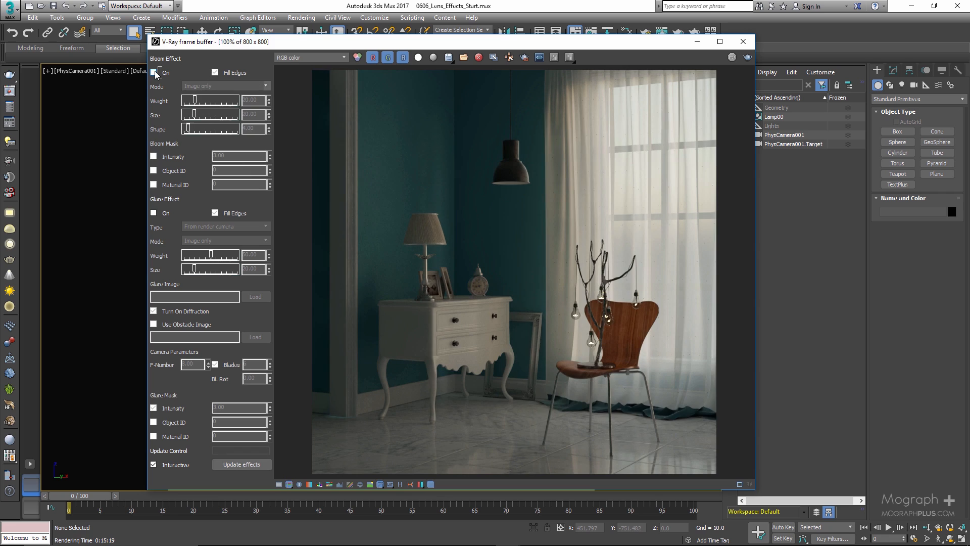
left_click(155, 73)
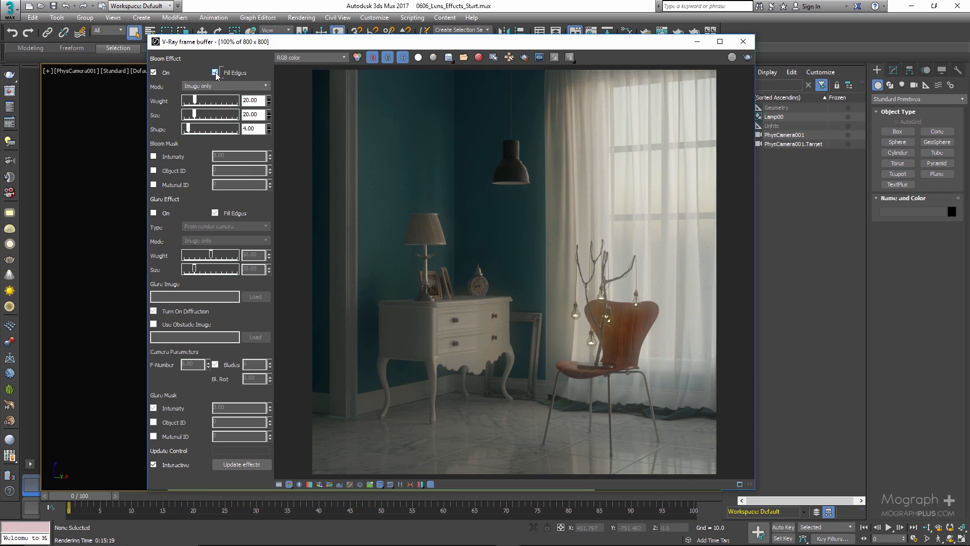
left_click(215, 73)
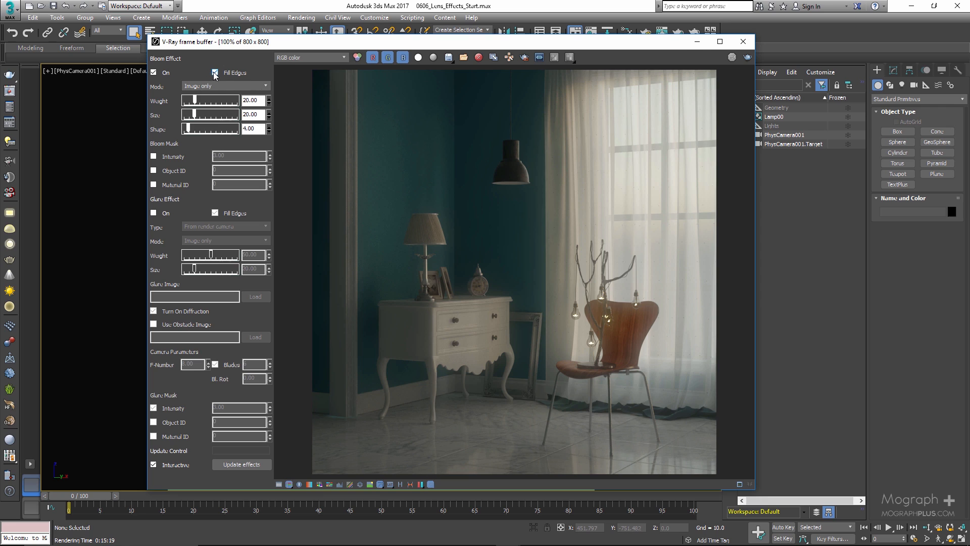
left_click(215, 73)
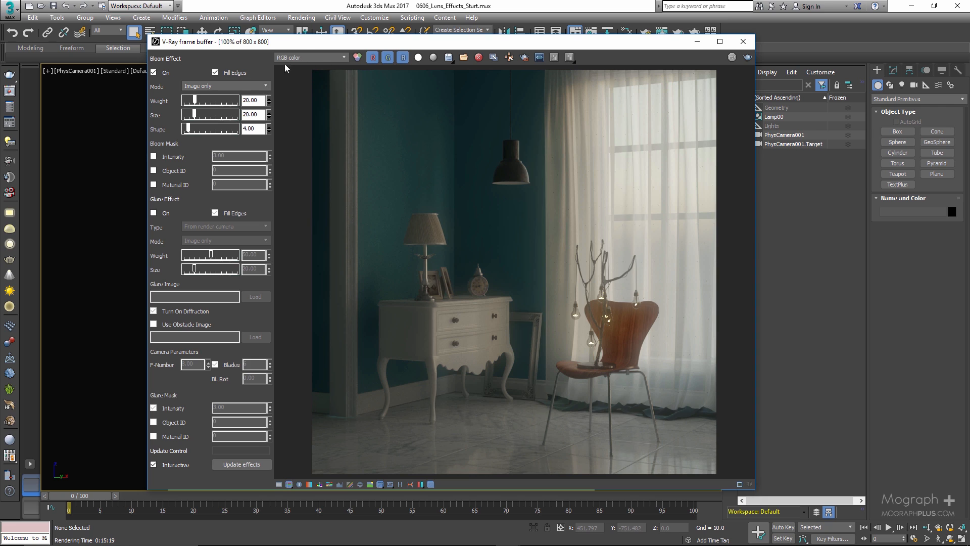
Step: Look through the bloom modes and compare the Bloom channel with the RGB color view
left_click(224, 84)
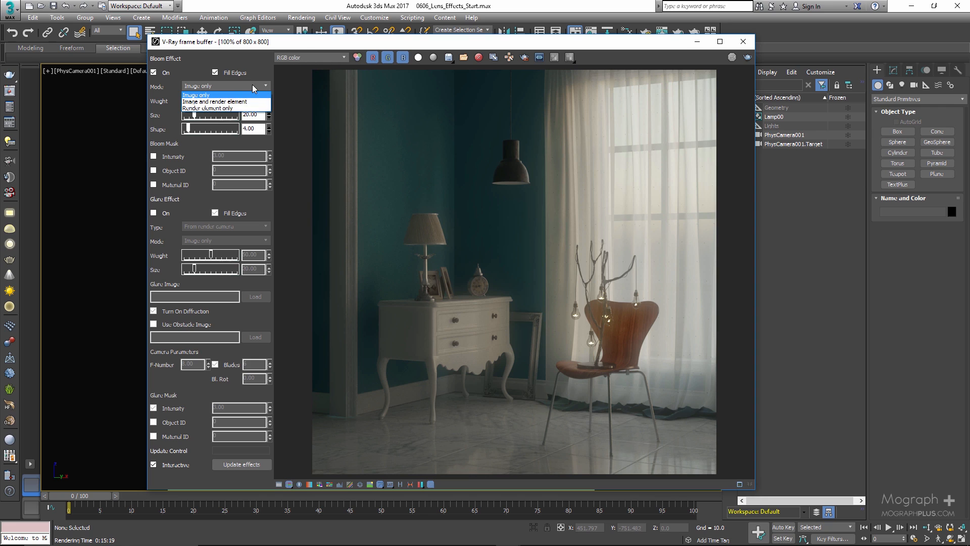
left_click(224, 101)
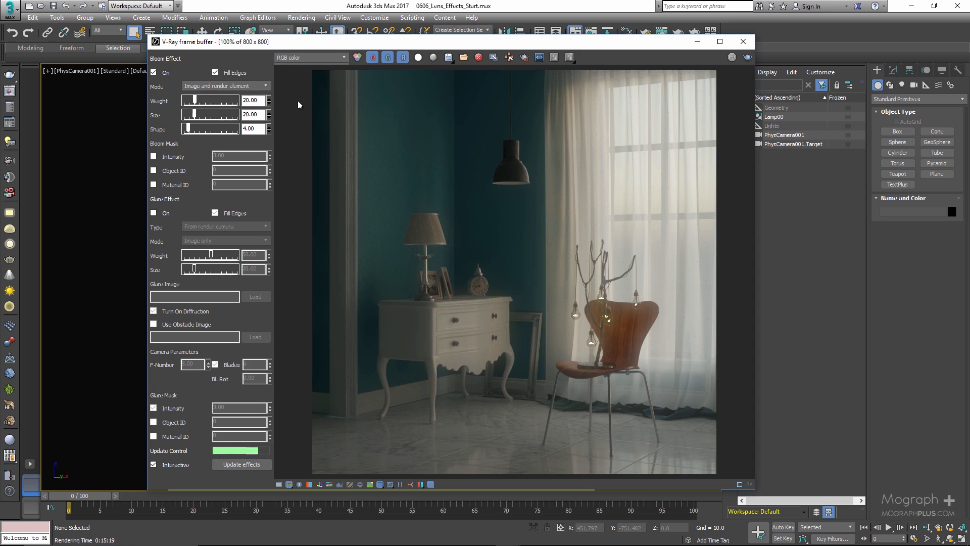
left_click(309, 56)
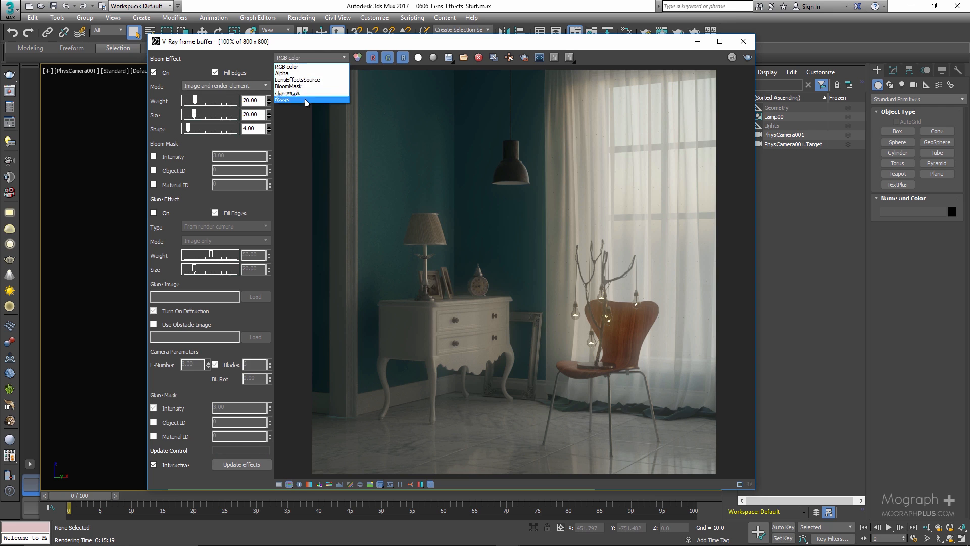
left_click(283, 100)
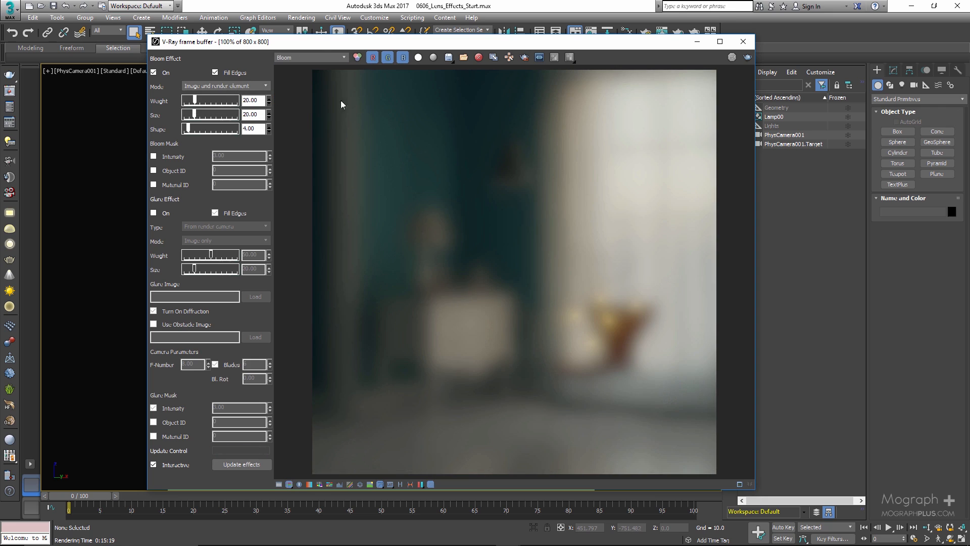
left_click(310, 56)
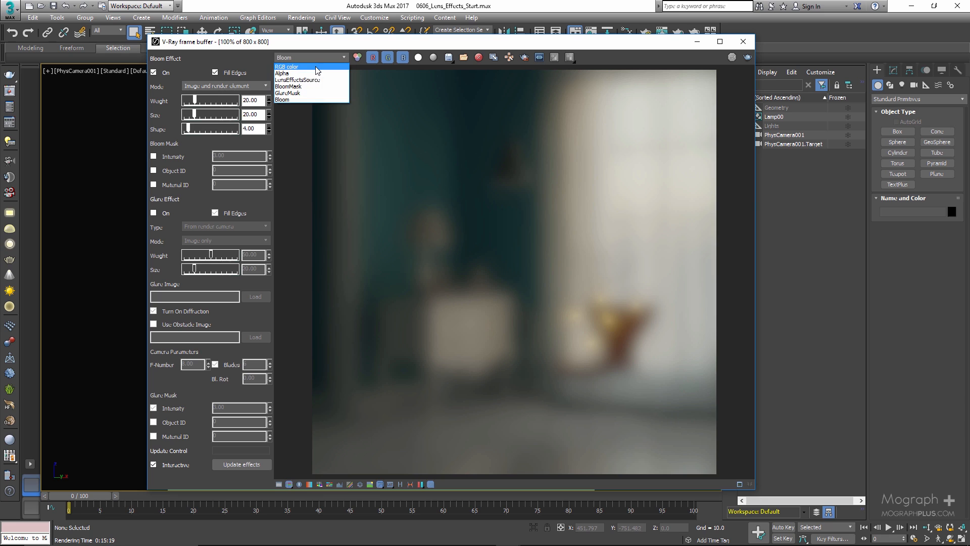
left_click(286, 67)
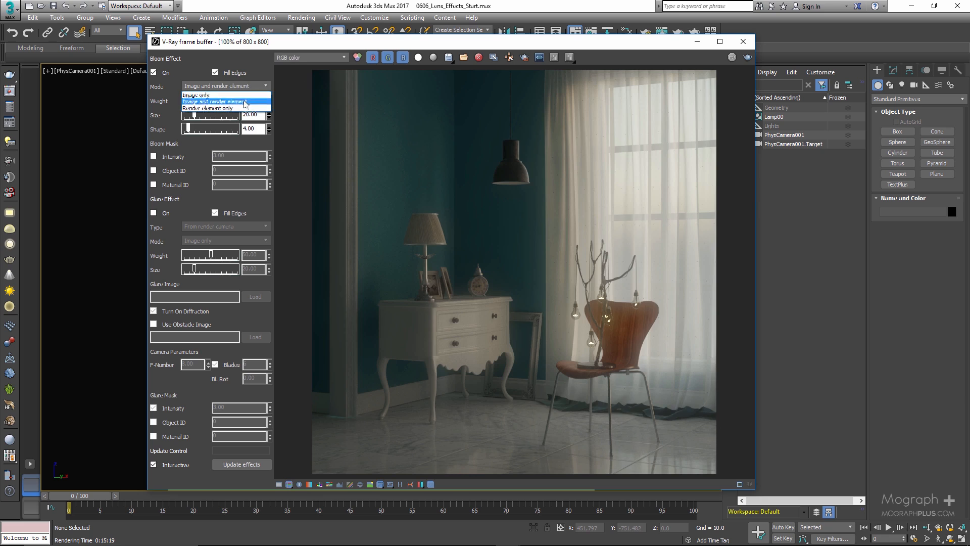
Step: Try bloom on the render element only, then set Bloom Mode to Image only
left_click(207, 108)
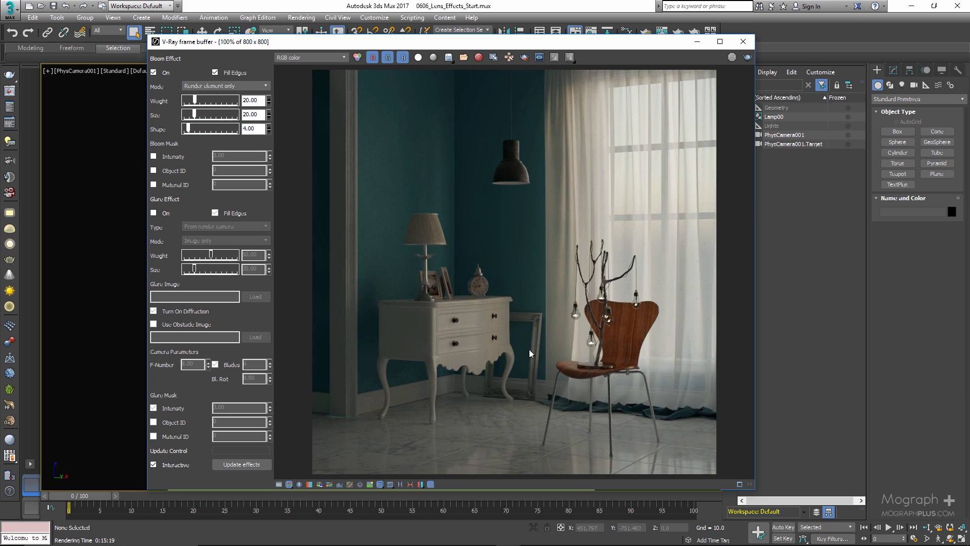
left_click(310, 56)
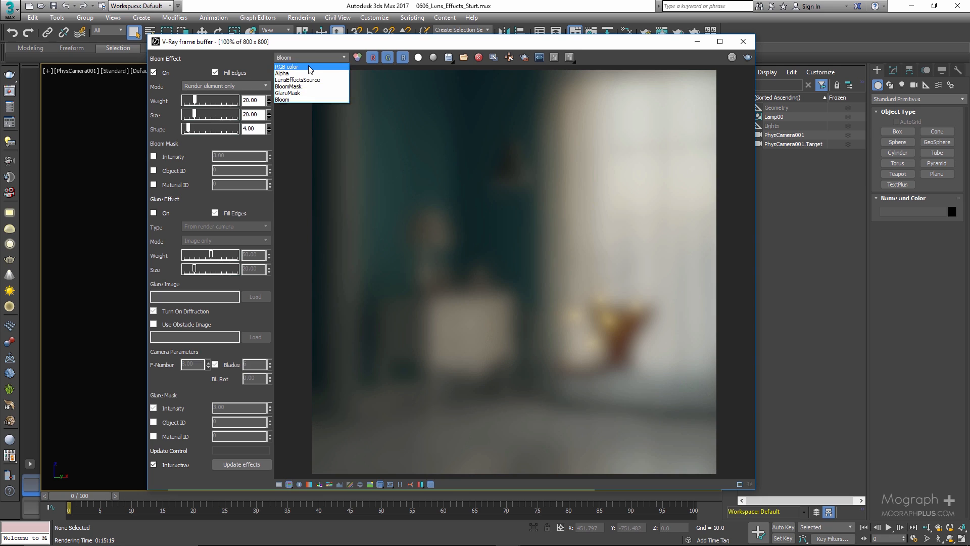
left_click(286, 66)
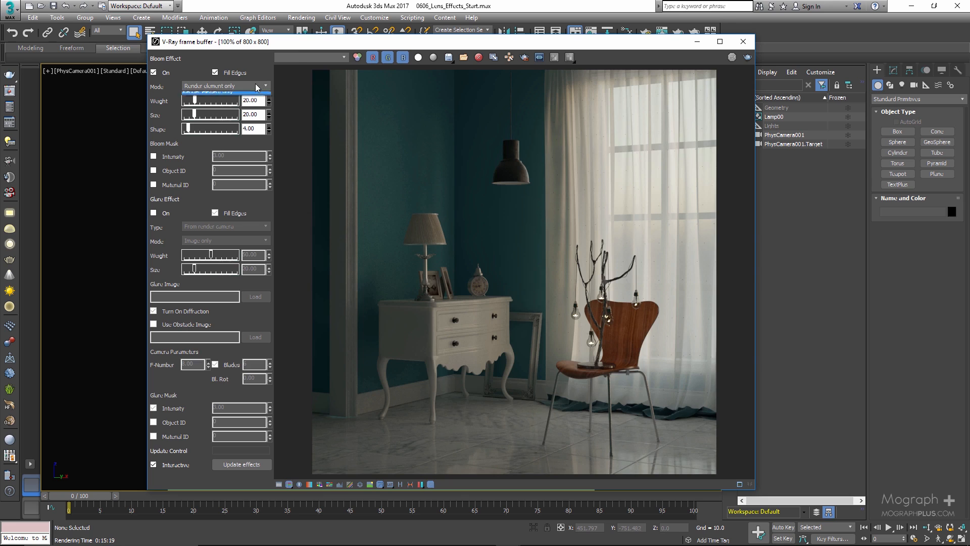
left_click(224, 85)
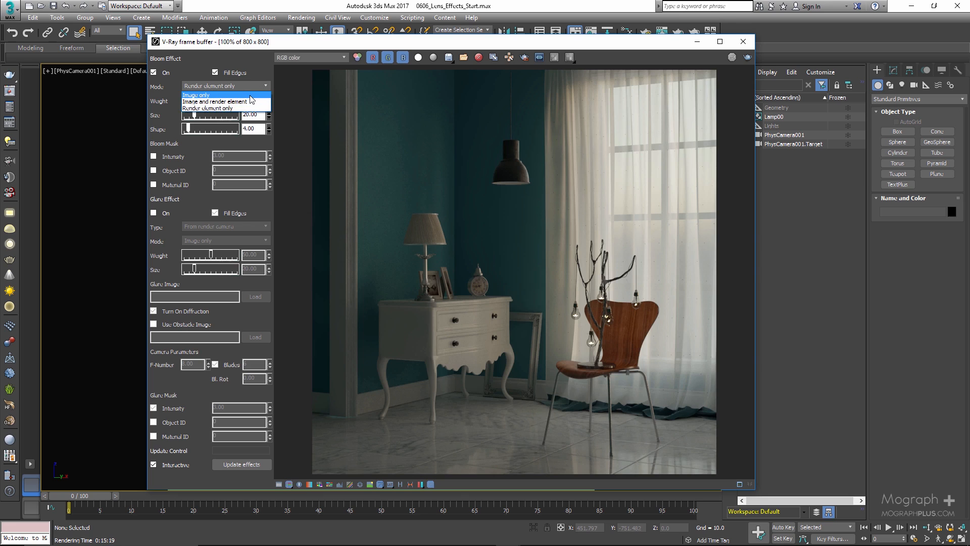
left_click(195, 95)
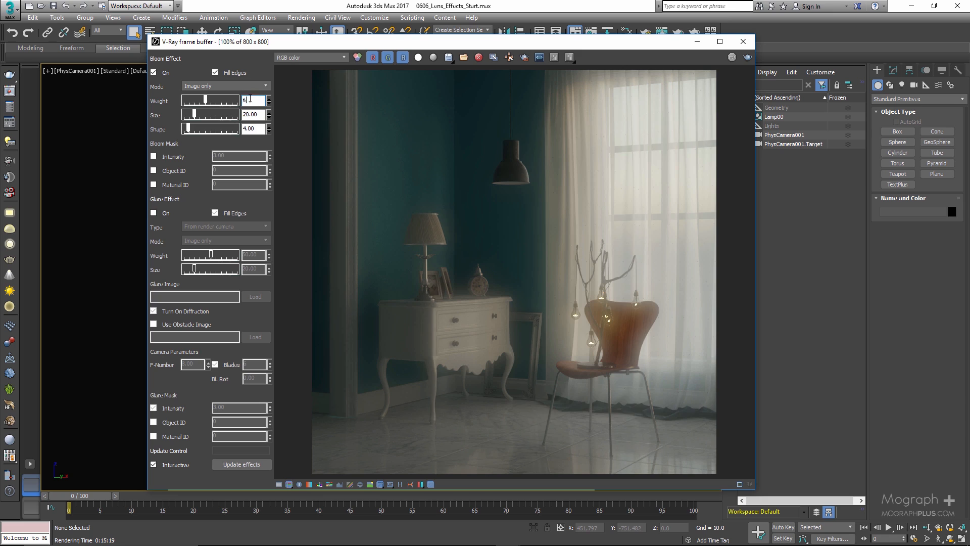
Step: Raise the bloom weight through 50 and 80 and select the value to replace it again
type("50.0")
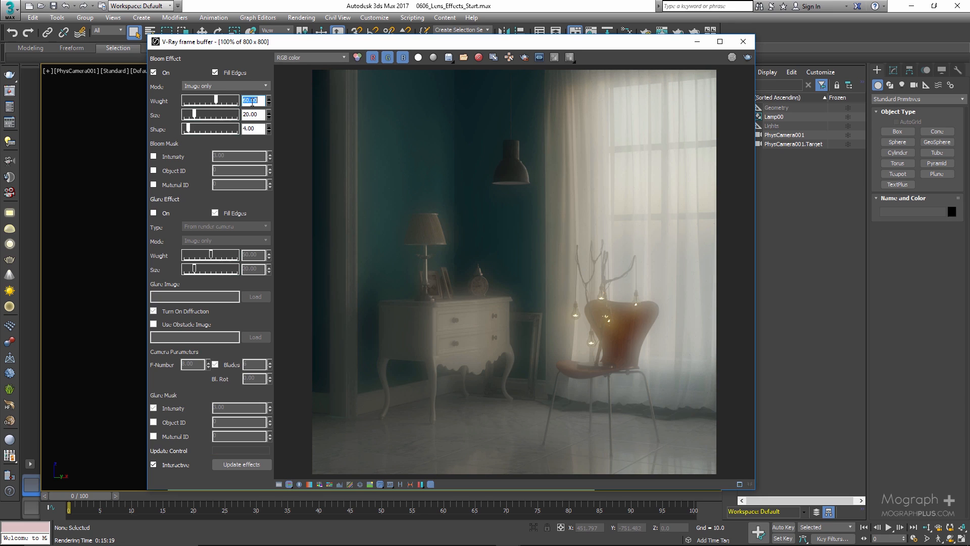
type("80.00")
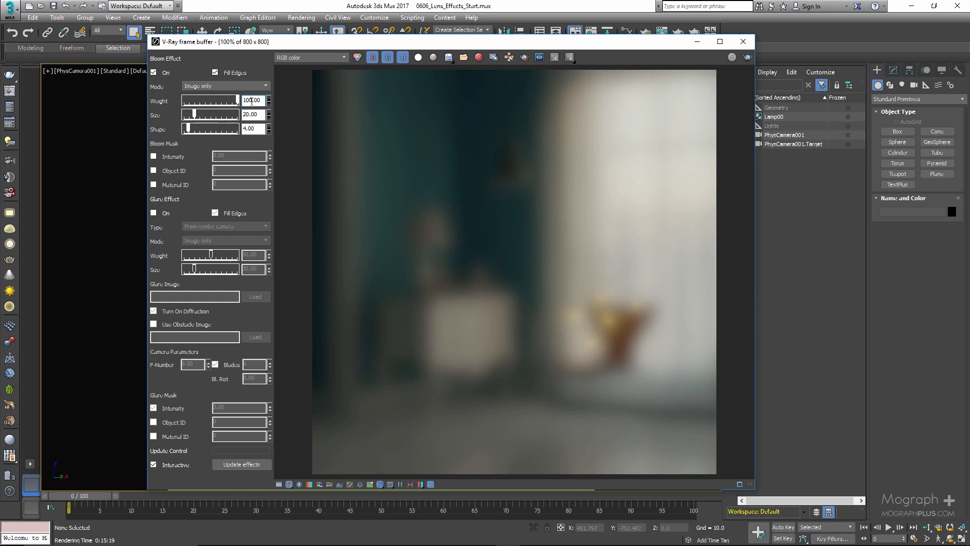
triple_click(251, 100)
type("40")
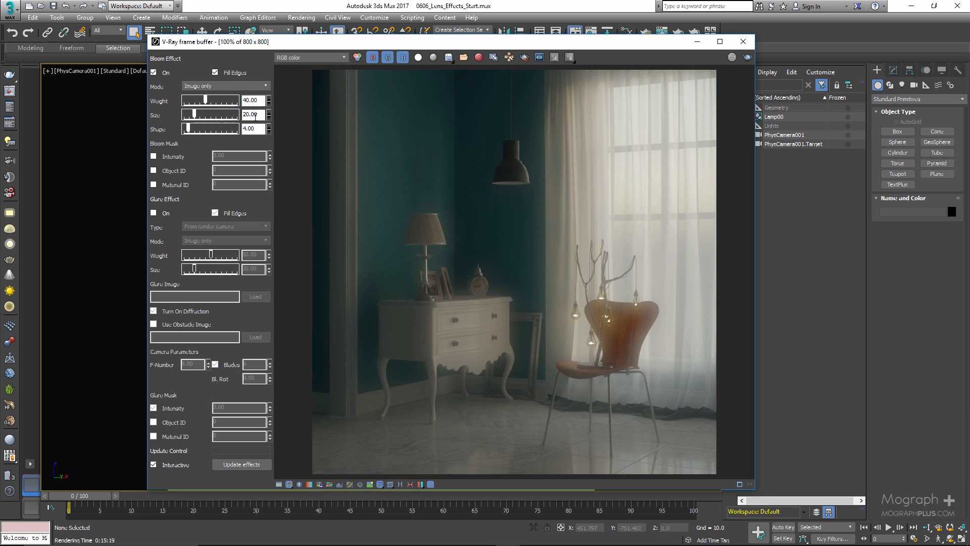
Step: Try bloom size values 1, 5, 20 and 40, settling on size 20
type("1.00")
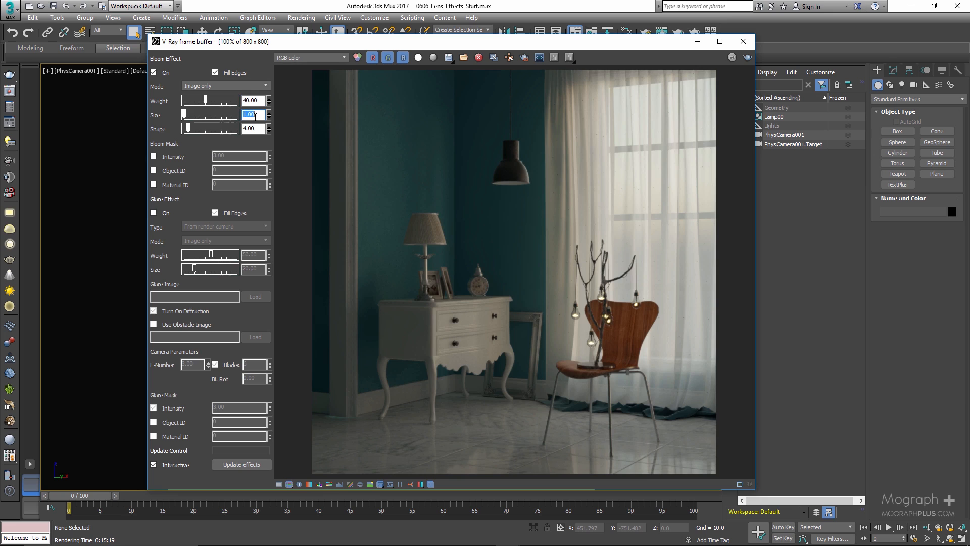
type("5.00")
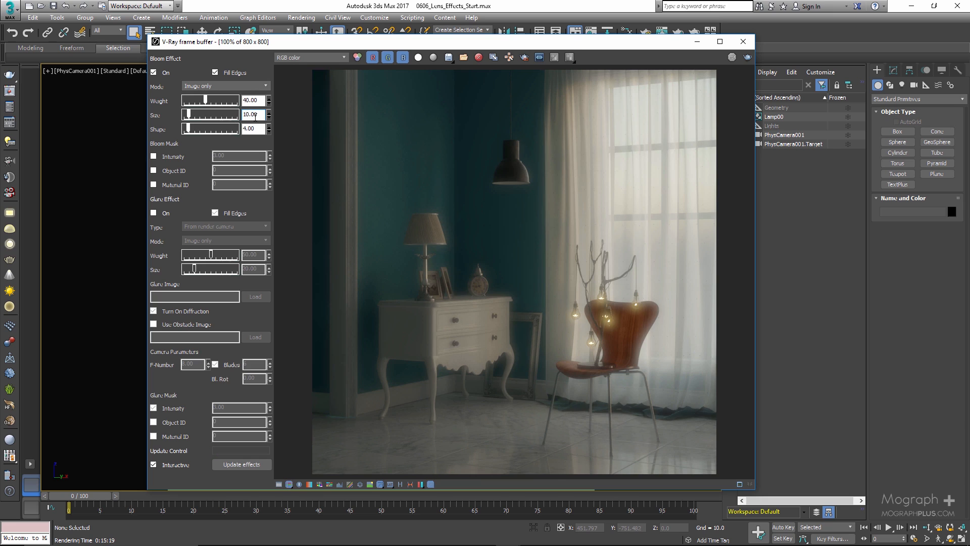
triple_click(250, 115)
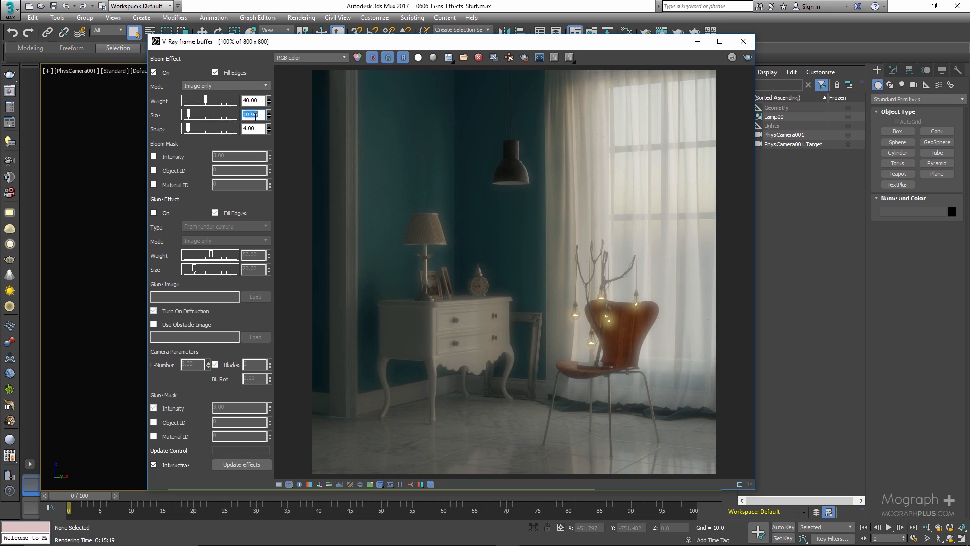
type("20.0")
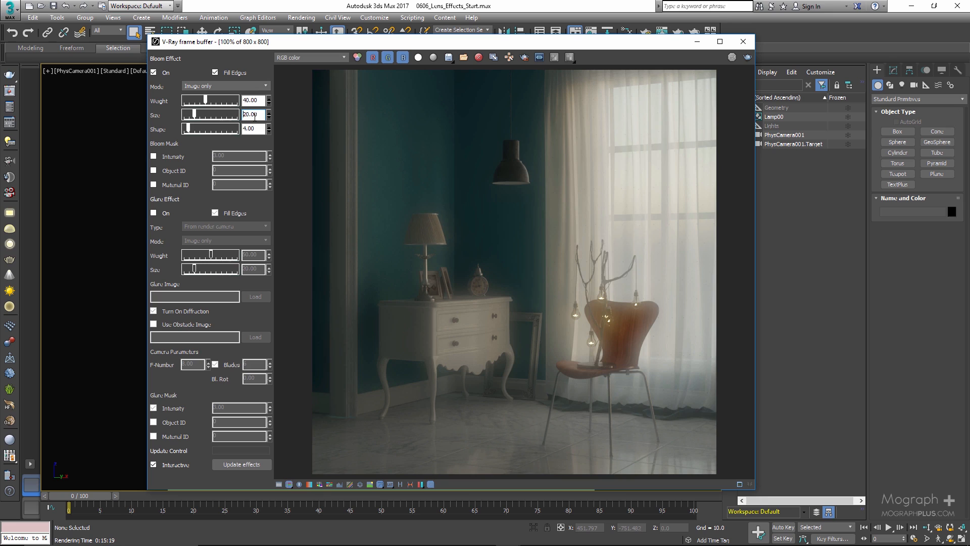
type("40")
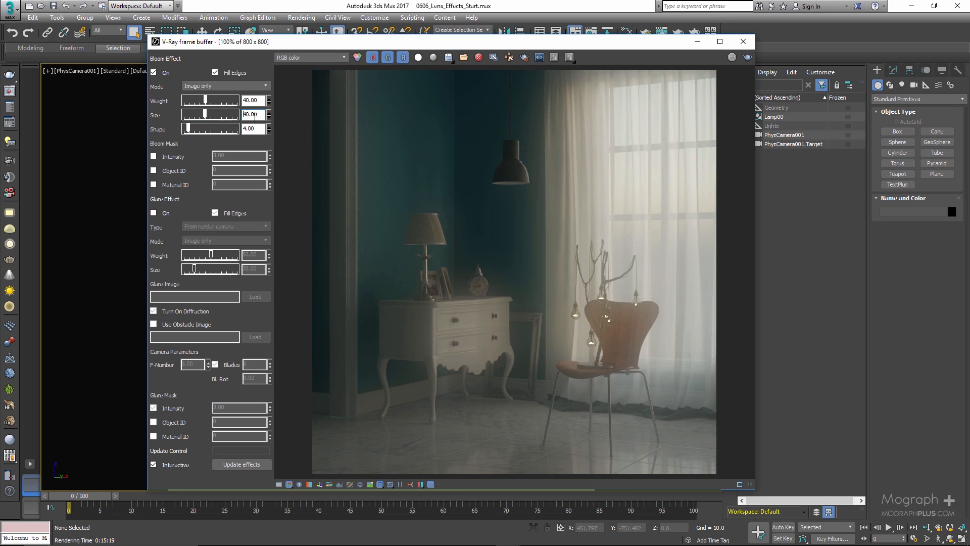
double_click(249, 114)
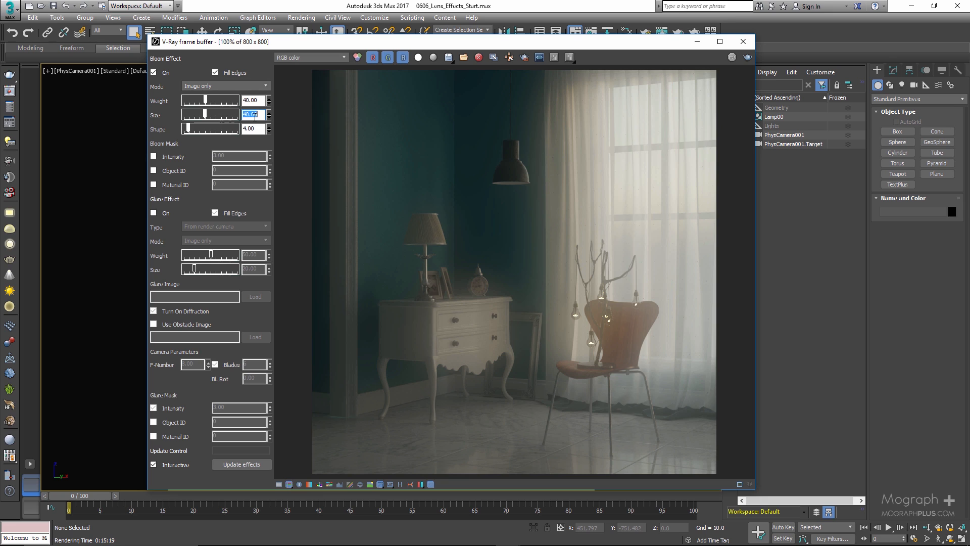
type("20.00")
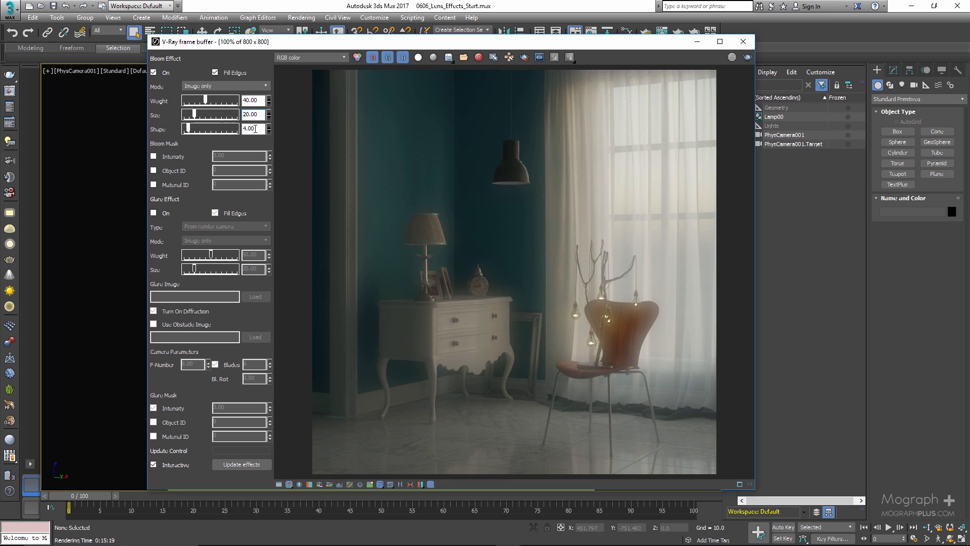
Step: Try bloom shape values 1, 5 and 40, ending with shape 4
type("1.00")
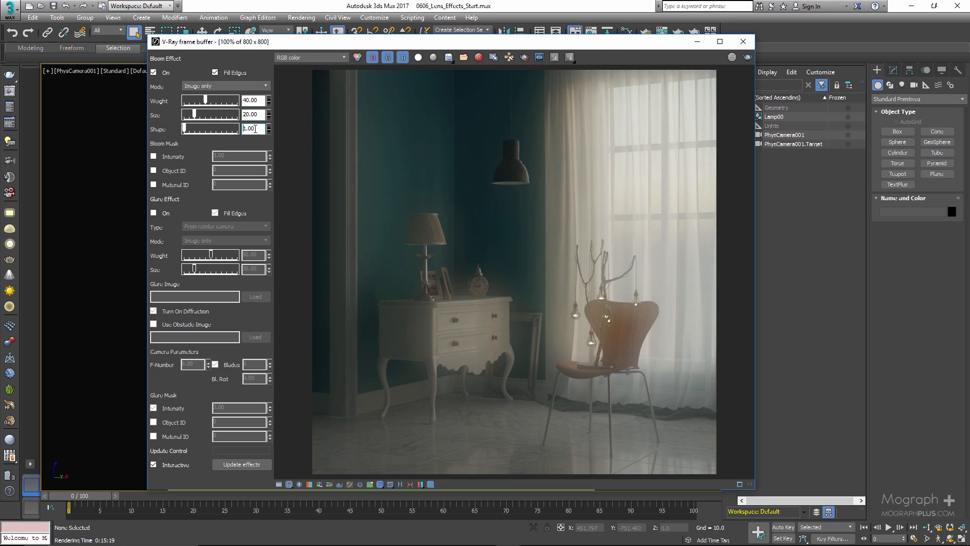
type("5")
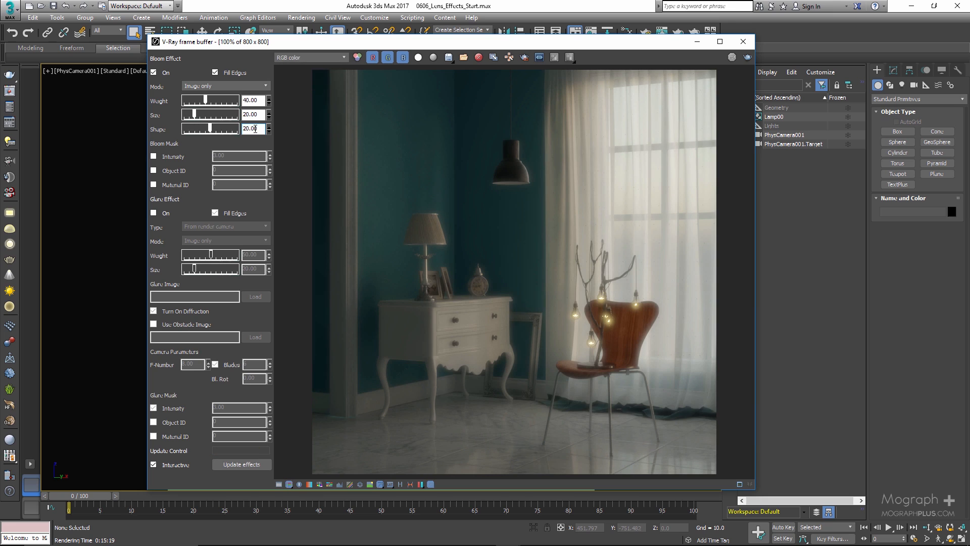
type("40.0")
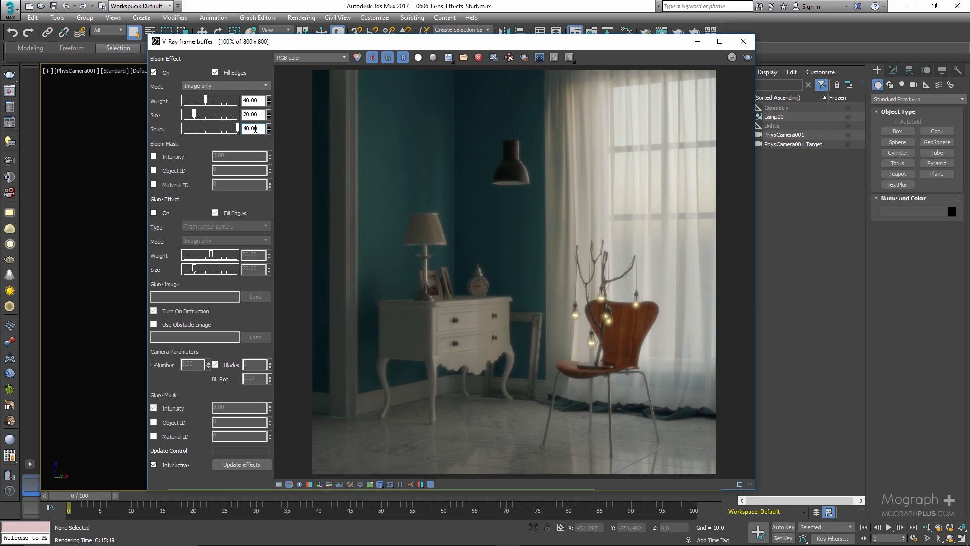
triple_click(251, 128)
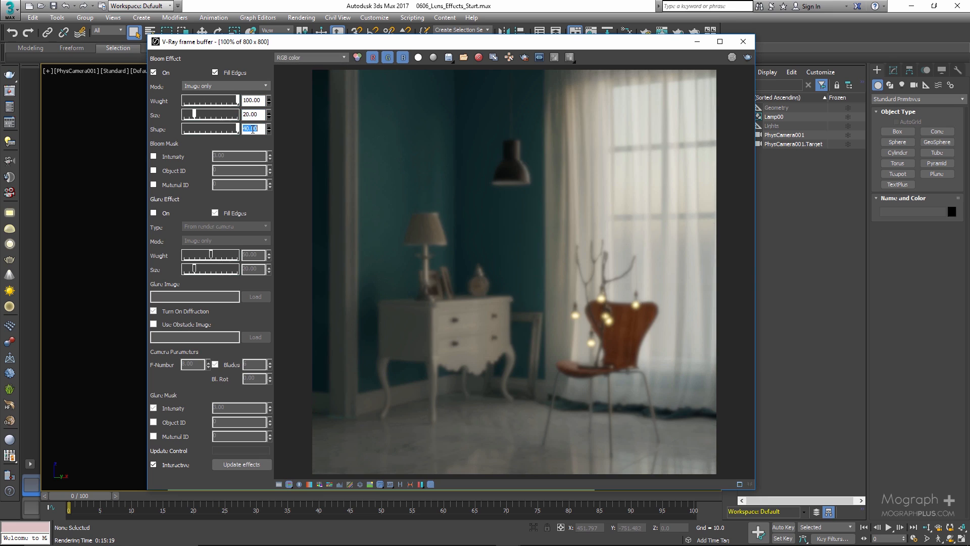
type("4.0")
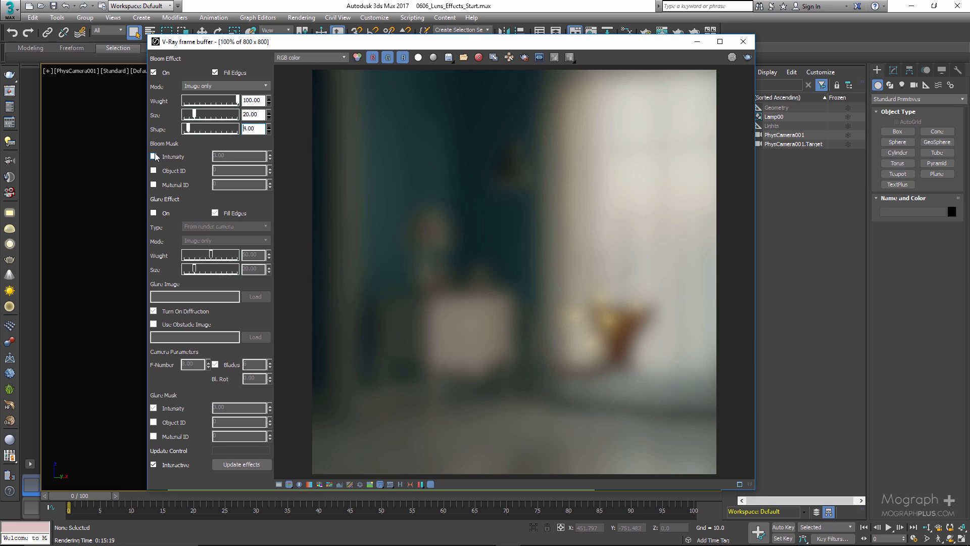
Step: Turn the bloom intensity mask back on and adjust the bloom mask options so the render sharpens
left_click(154, 155)
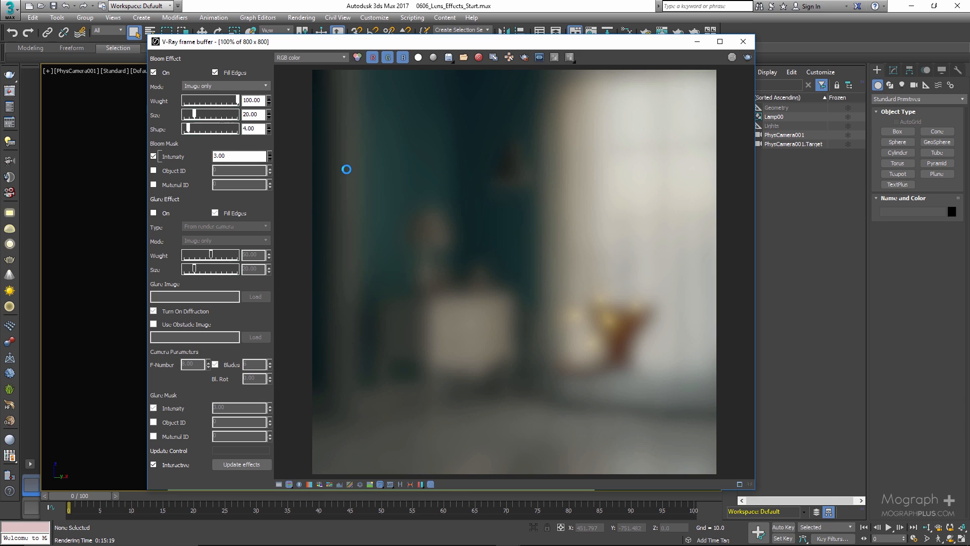
triple_click(238, 155)
type("1")
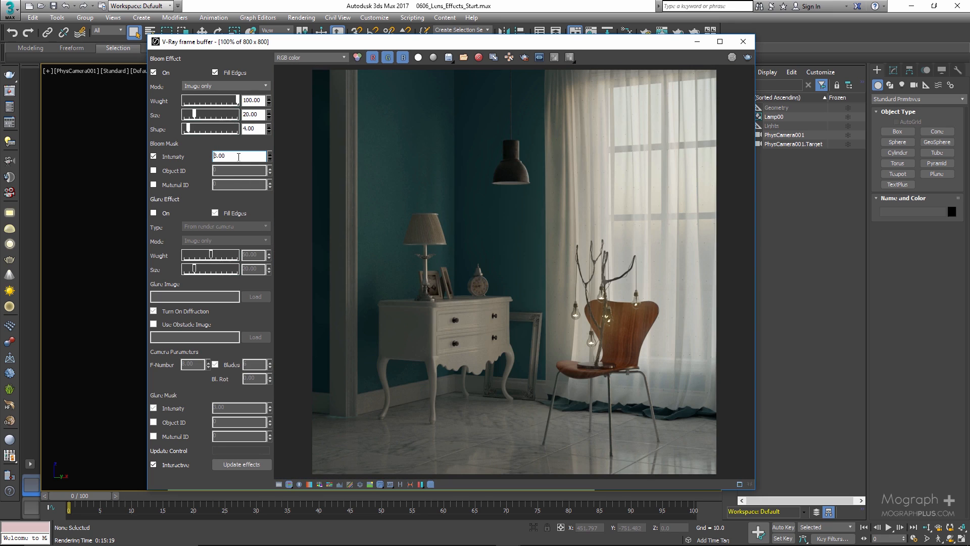
triple_click(238, 156)
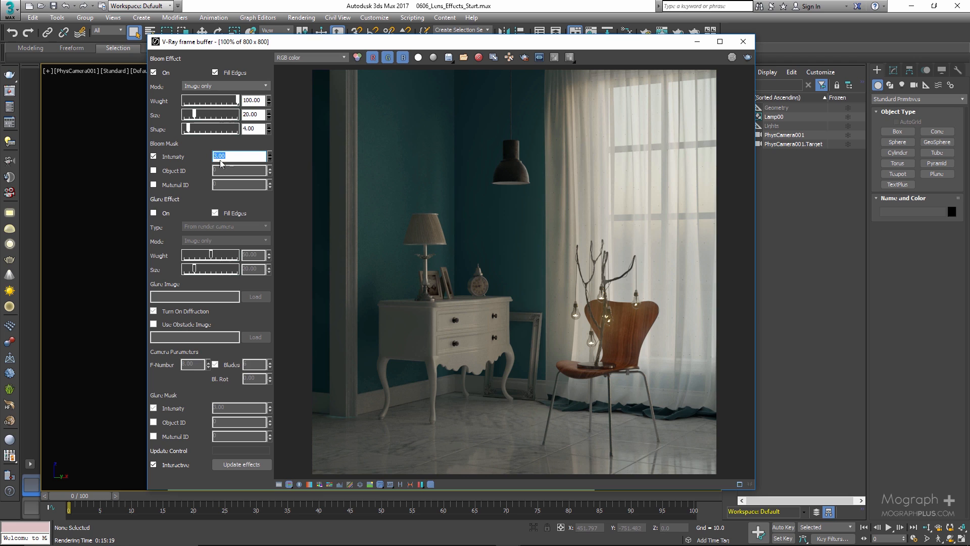
left_click(154, 184)
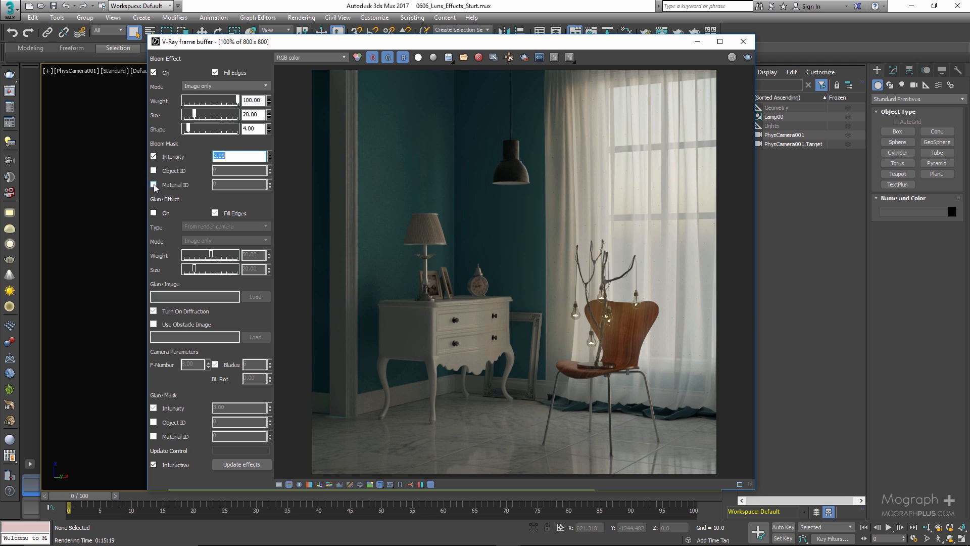
left_click(153, 184)
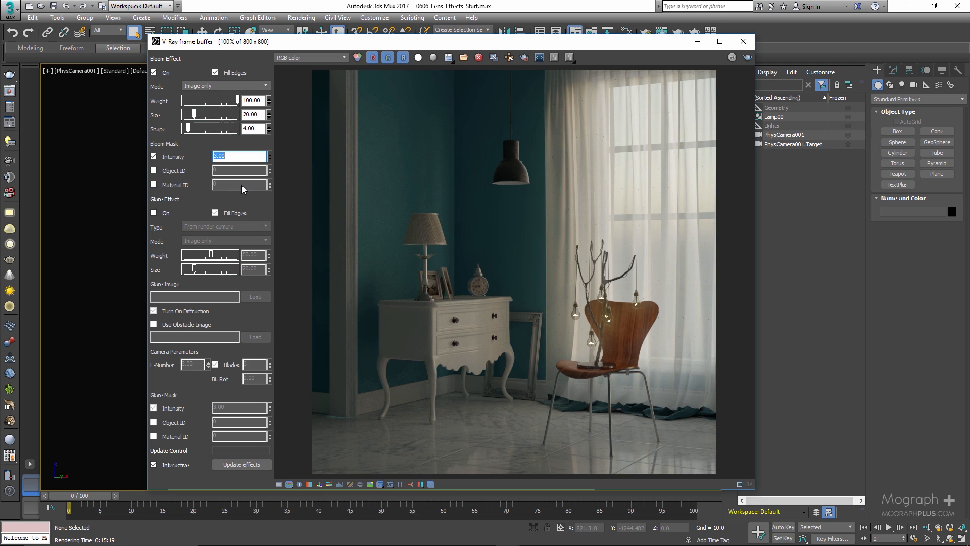
mouse_move(198, 200)
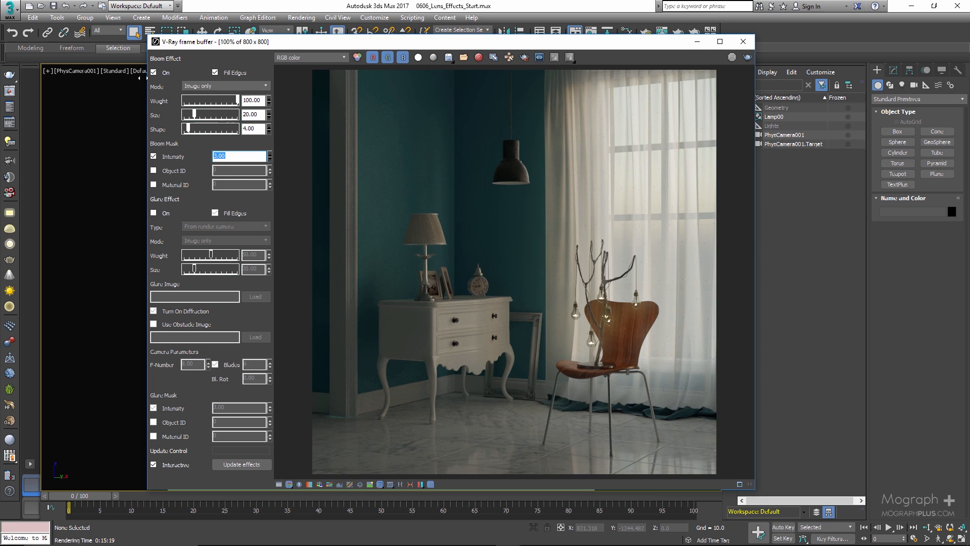
Step: Switch bloom off and glare on, keeping glare type from the render camera
left_click(154, 73)
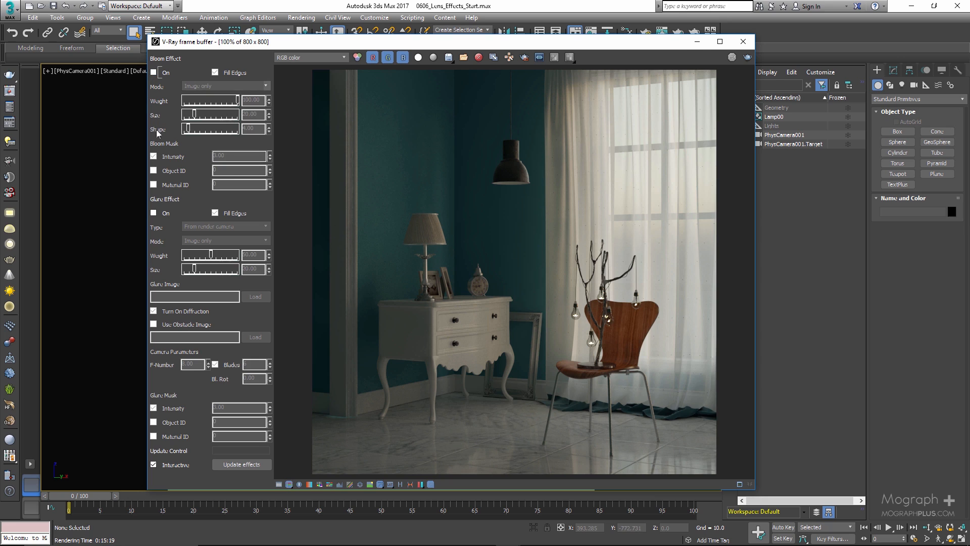
left_click(154, 214)
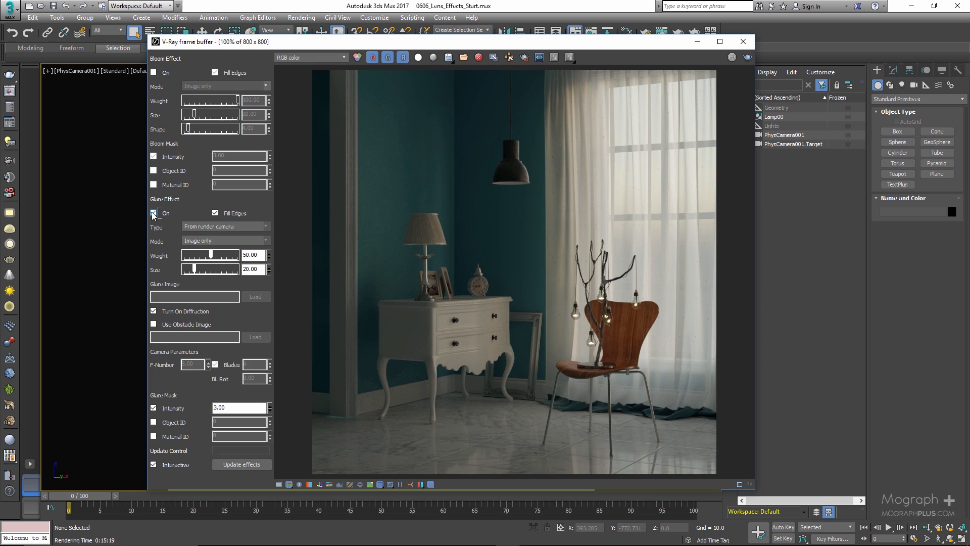
left_click(154, 212)
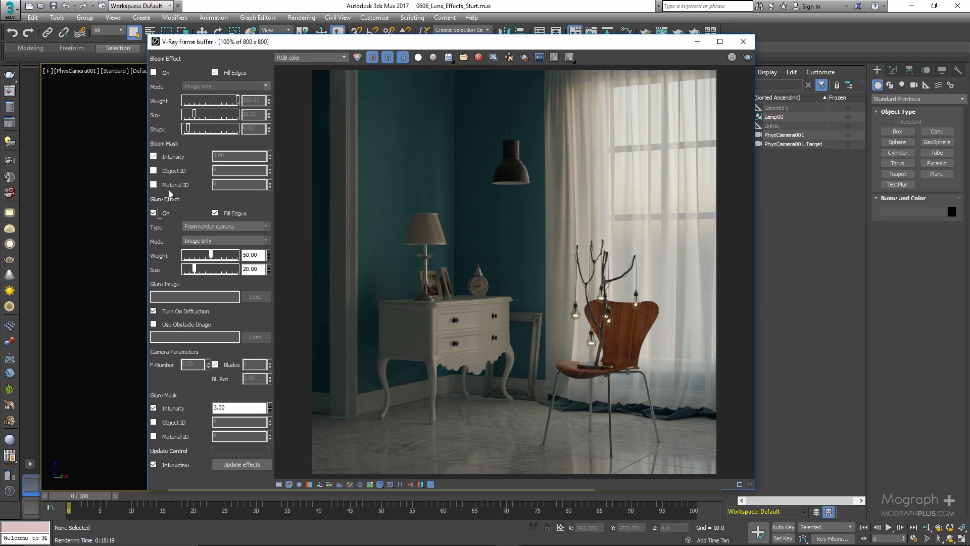
left_click(153, 407)
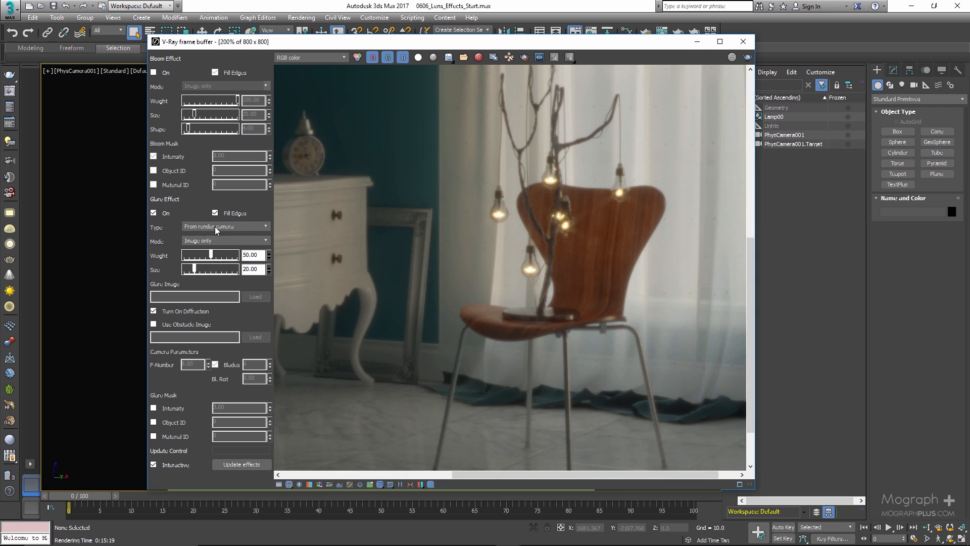
left_click(225, 225)
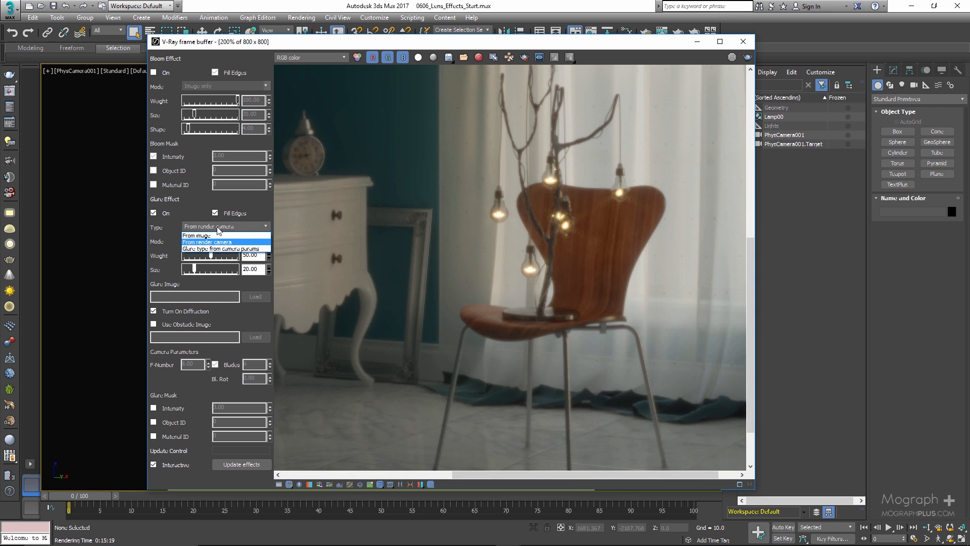
left_click(224, 241)
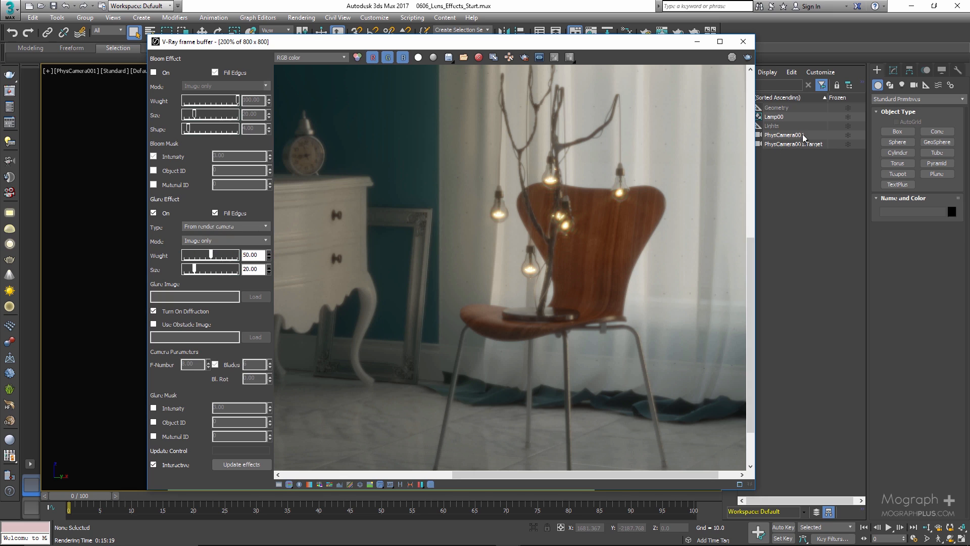
Step: Select PhysCamera001 and show its Modify parameters down to the Bokeh rollout
left_click(786, 135)
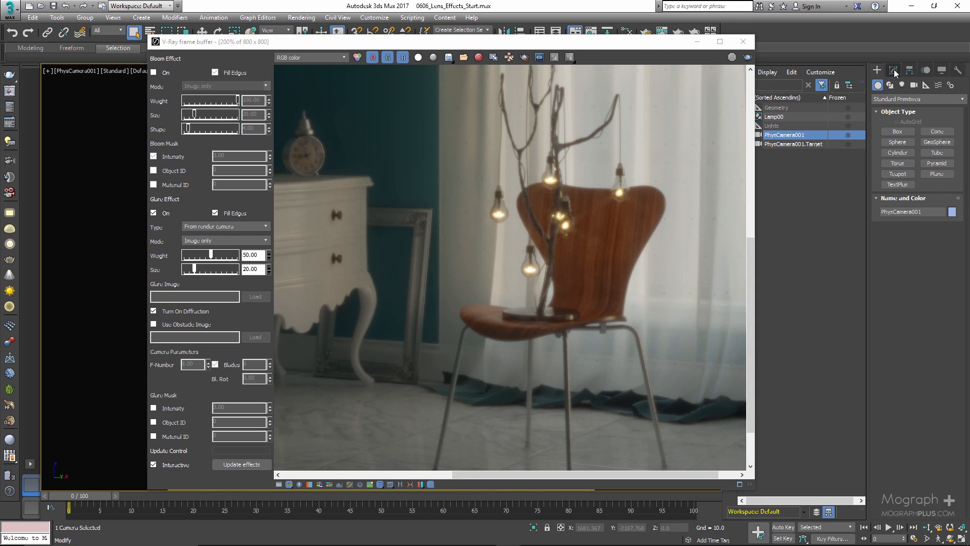
left_click(893, 69)
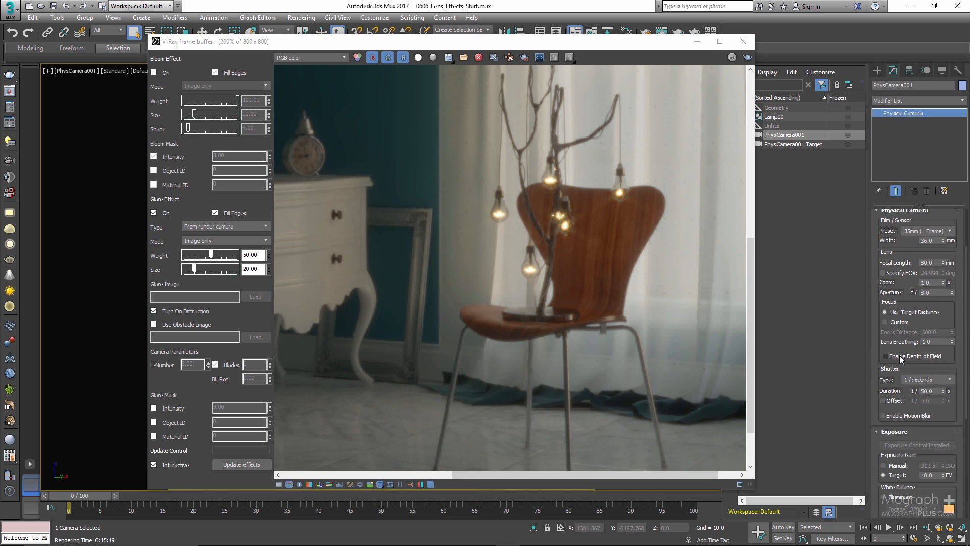
scroll("down", 3)
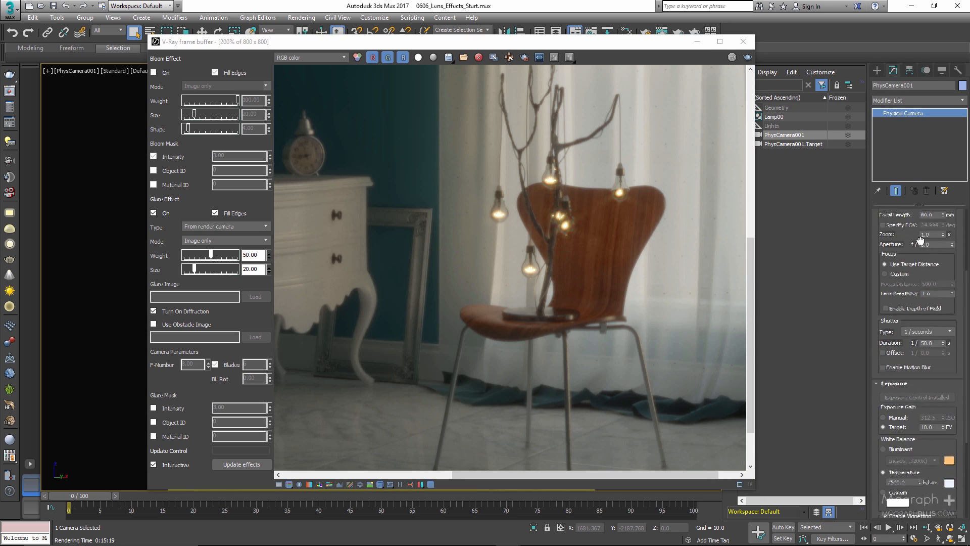
scroll("down", 3)
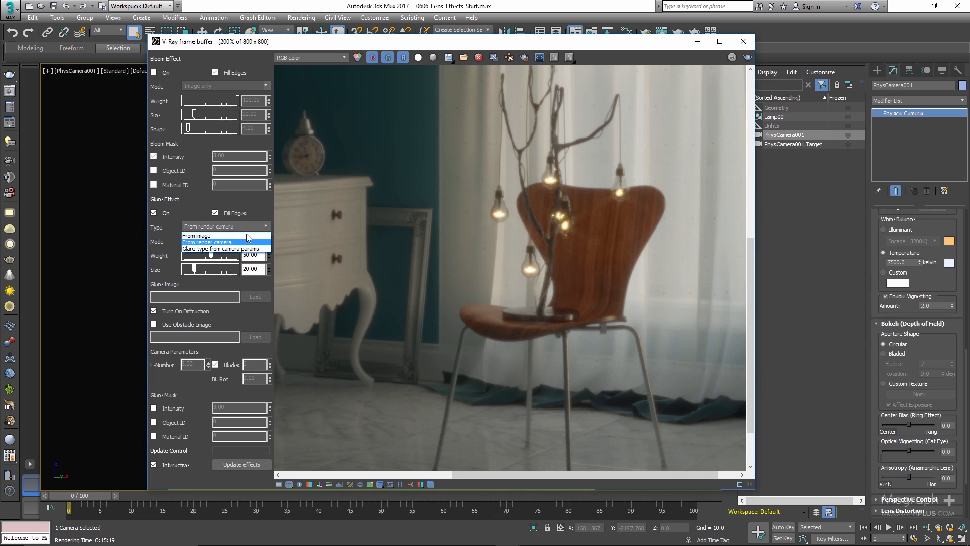
Step: Take glare from camera params, try F-number 2 and 16, set it to 8 with 4 blades
left_click(226, 249)
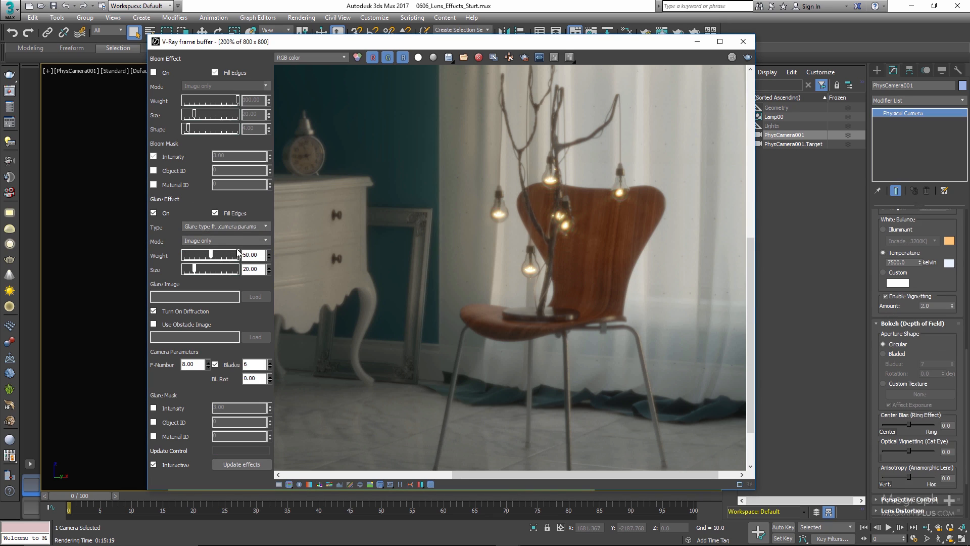
mouse_move(183, 377)
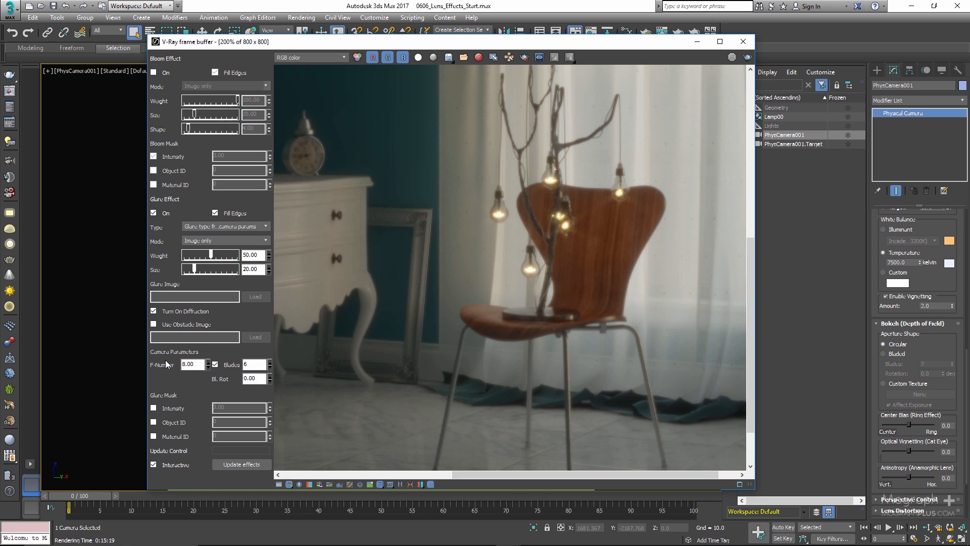
mouse_move(165, 365)
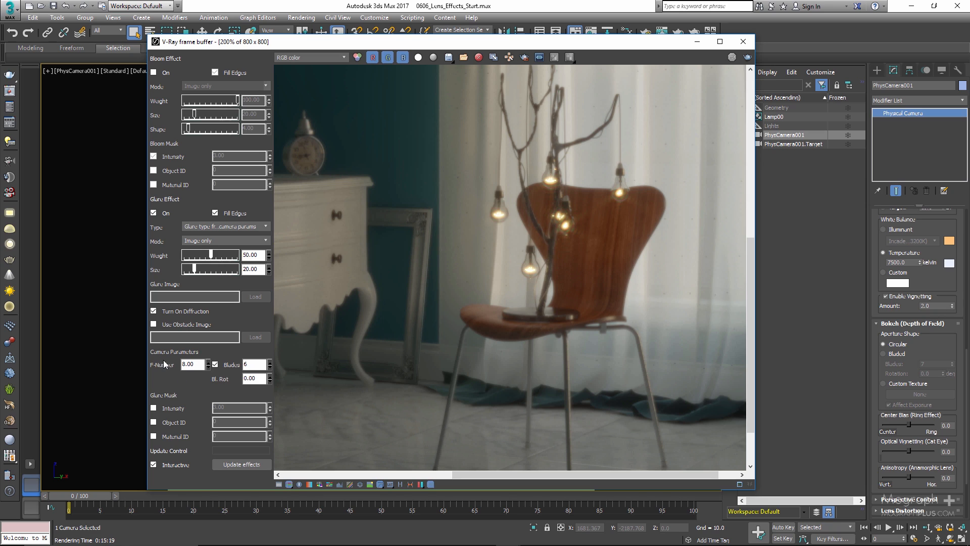
mouse_move(173, 372)
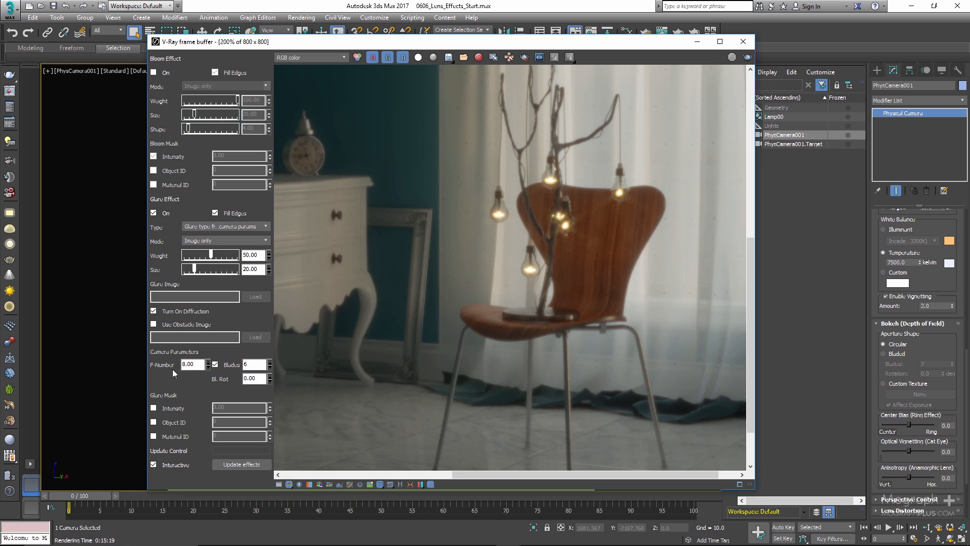
left_click(189, 364)
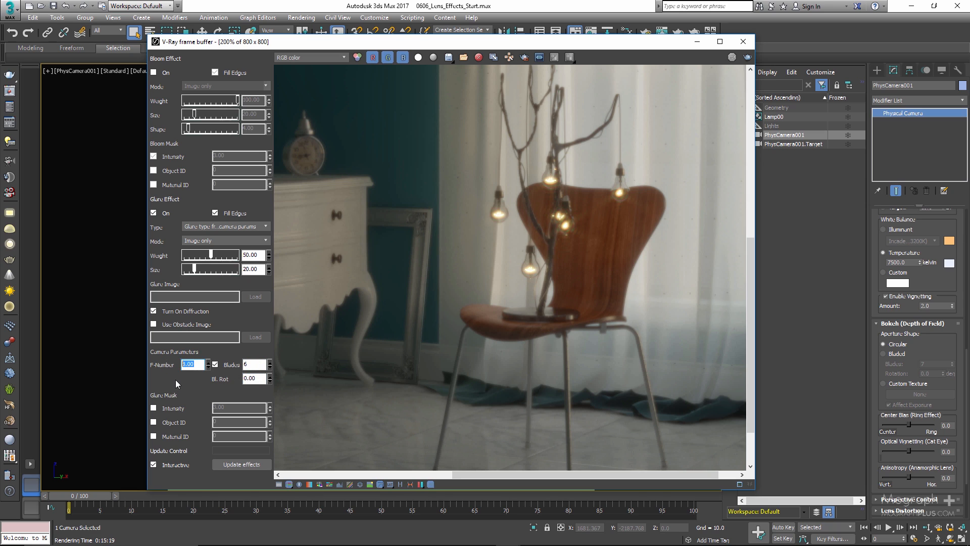
left_click(192, 364)
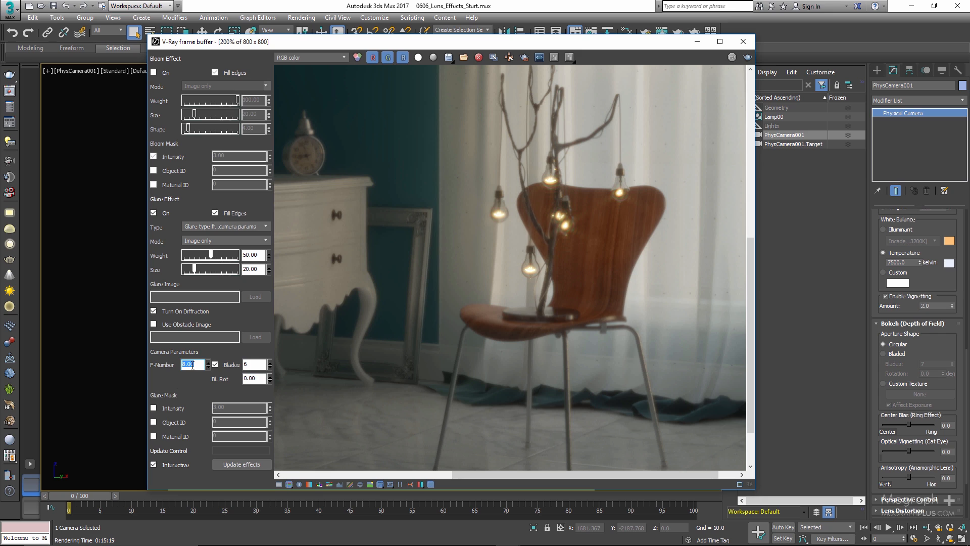
type("2.0")
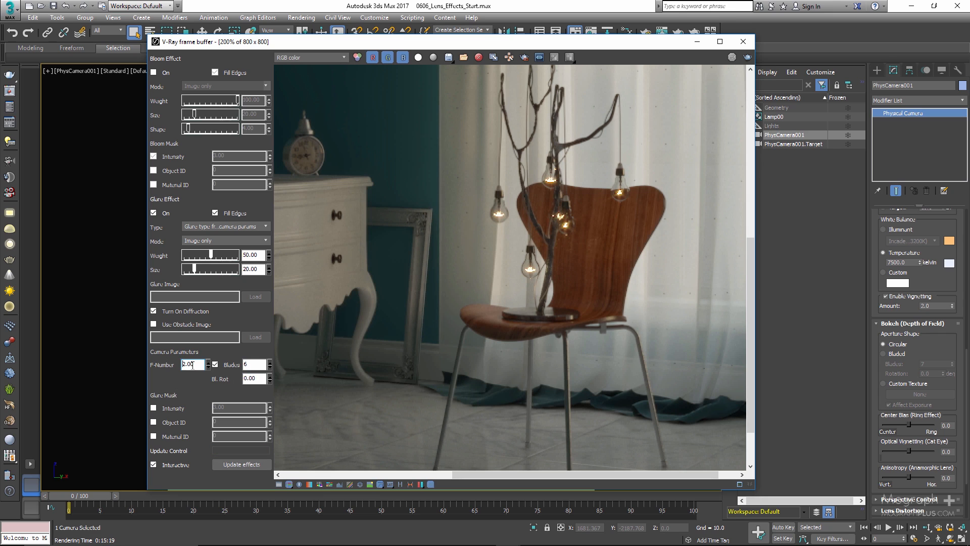
triple_click(192, 365)
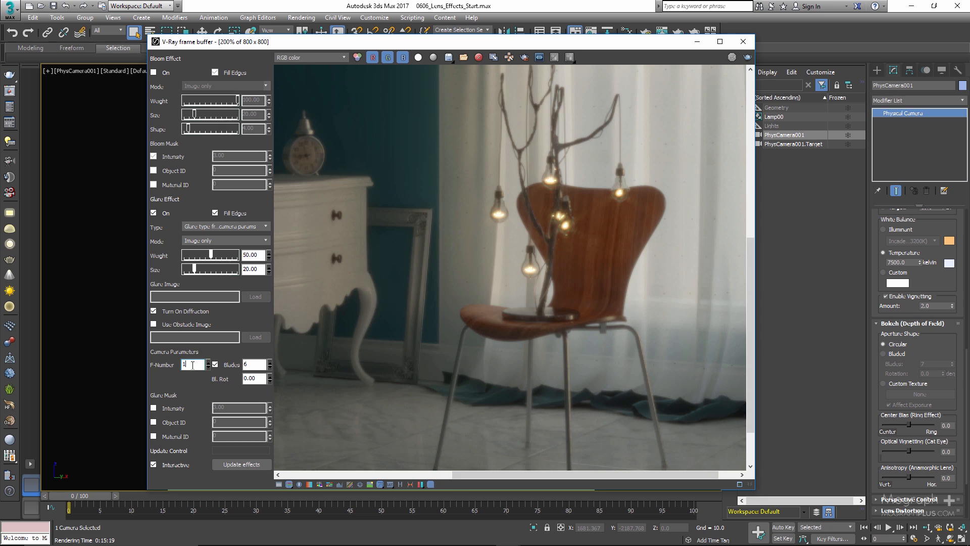
type("16.00")
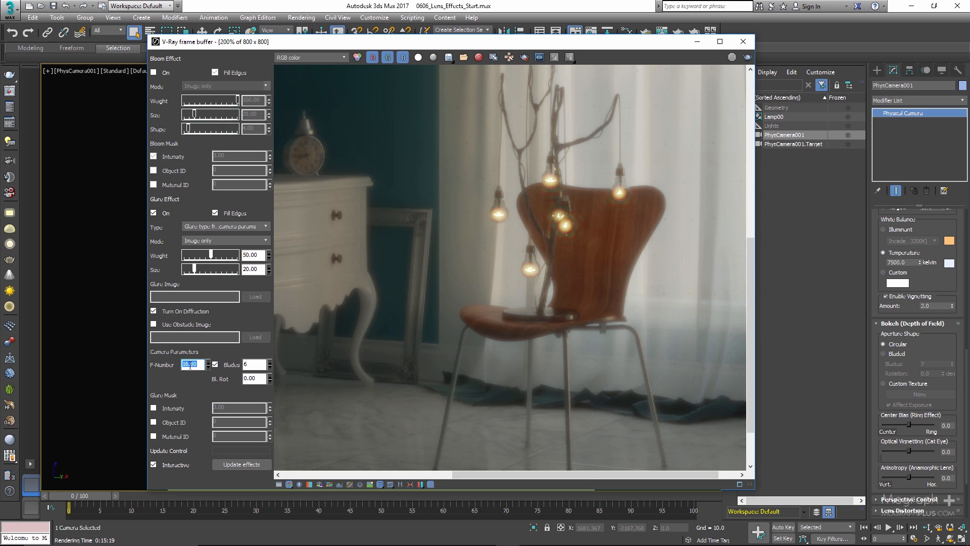
type("8.00")
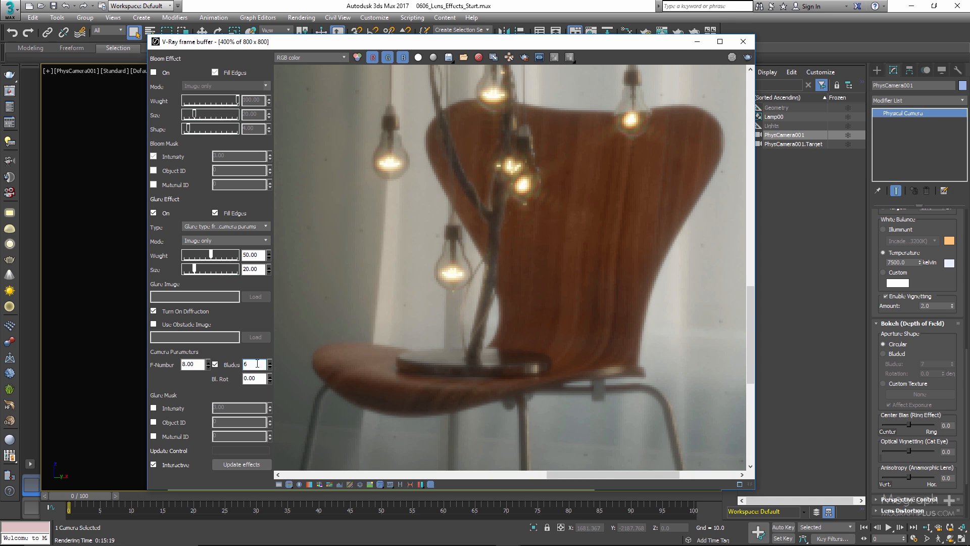
type("4")
left_click(253, 378)
type("20")
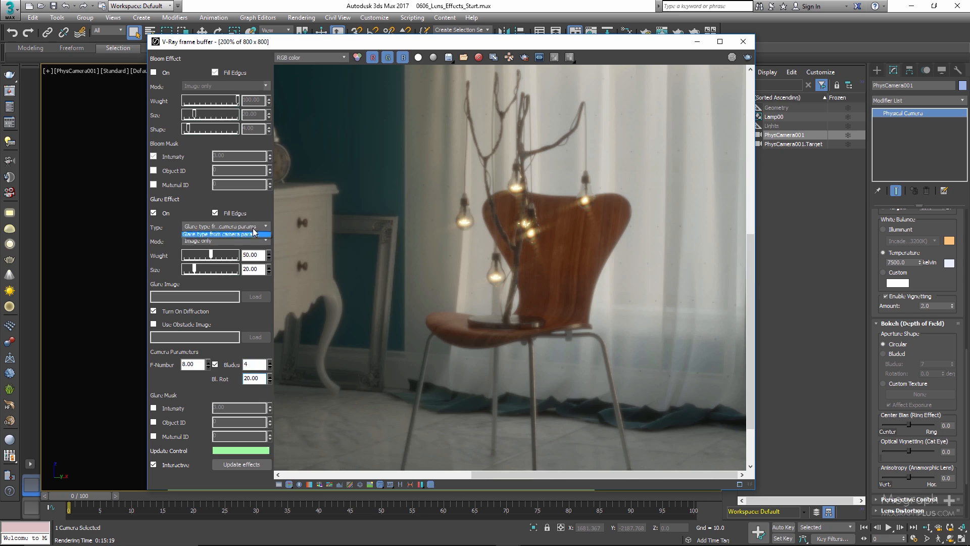
Step: Set the glare Type to 'From image' in the Glare Effect rollout
left_click(225, 226)
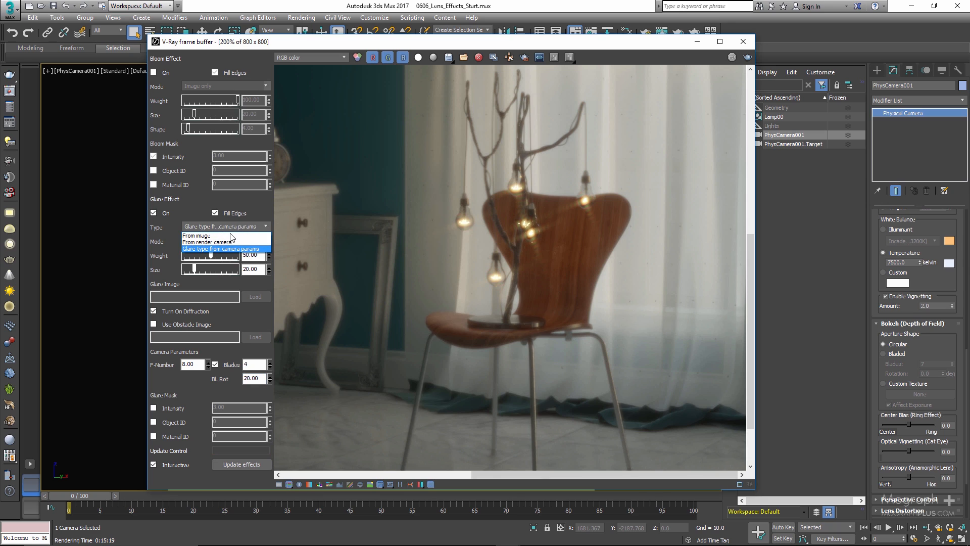
mouse_move(229, 240)
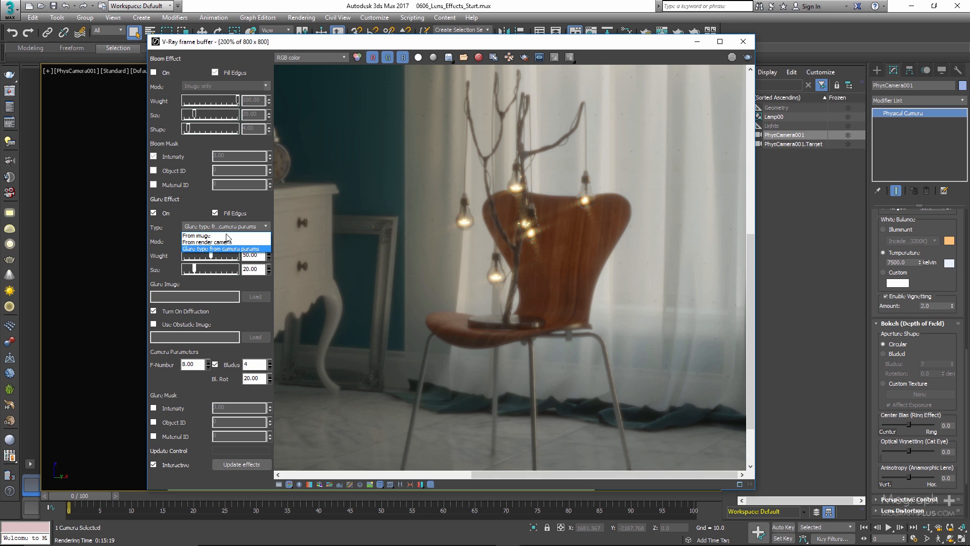
mouse_move(196, 235)
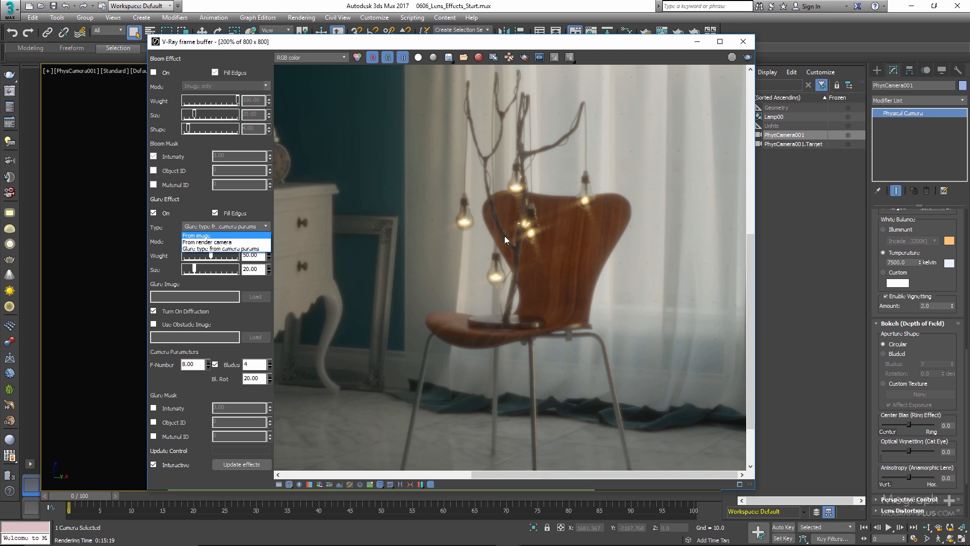
left_click(196, 235)
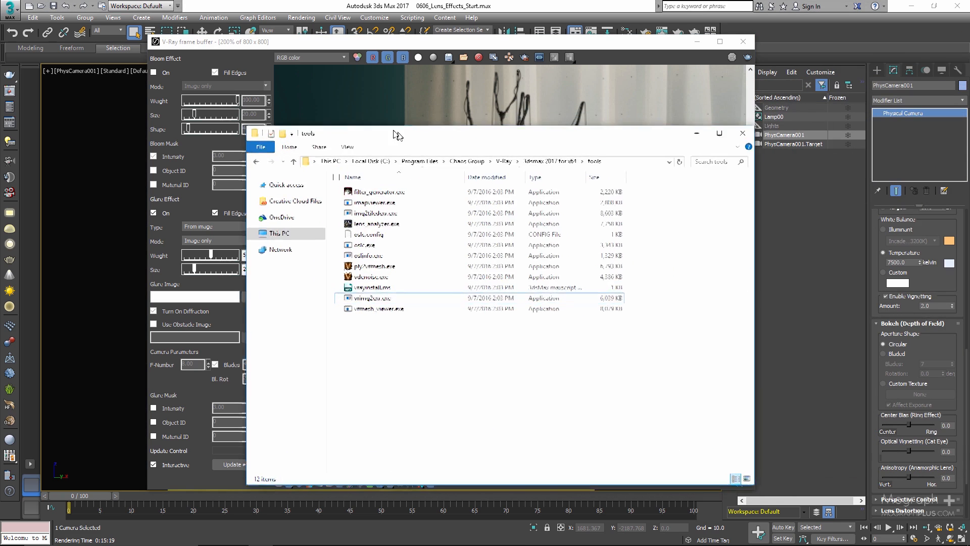
Step: Launch filter_generator.exe from the V-Ray for 3ds Max 2017 tools folder
left_click(372, 191)
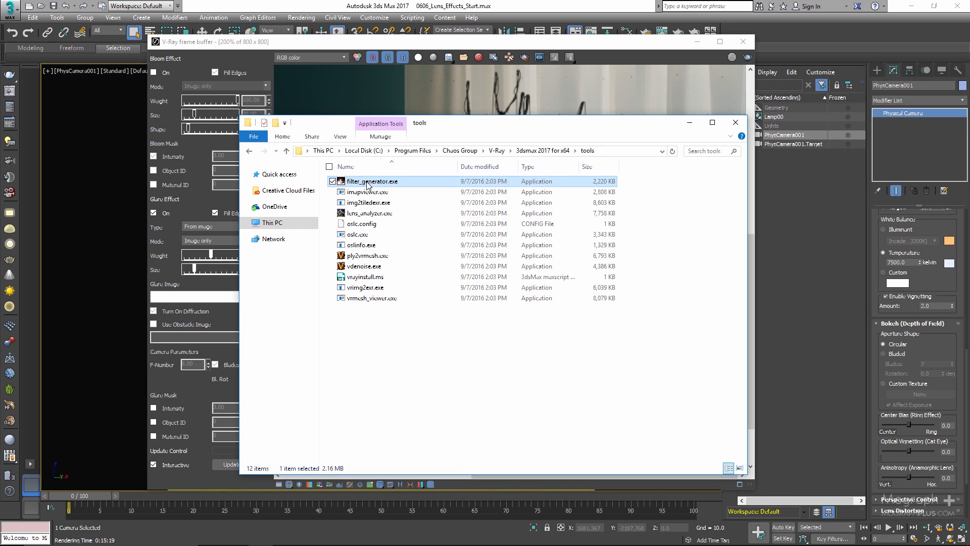
double_click(372, 181)
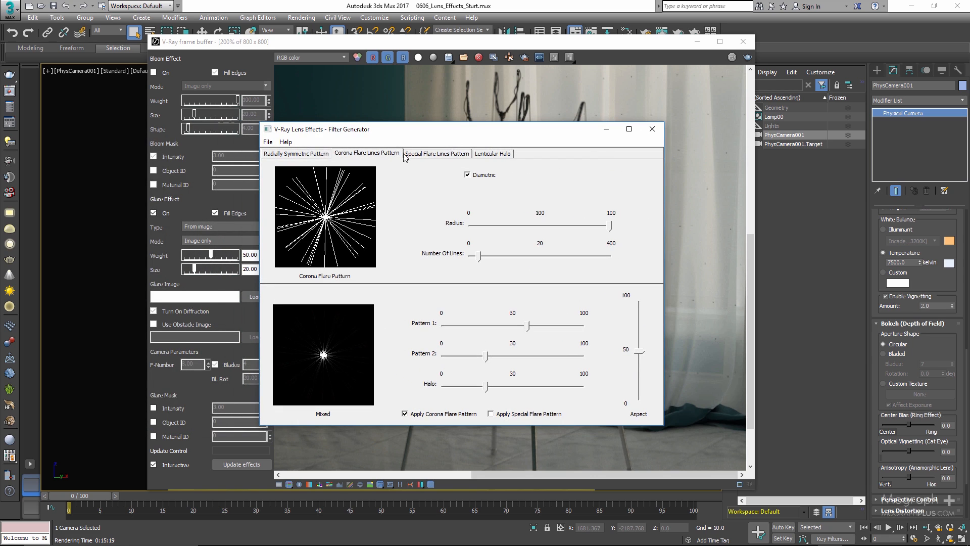
Step: Lower the radial glow Shape and apply a 6-Ray special flare to the mix
left_click(296, 152)
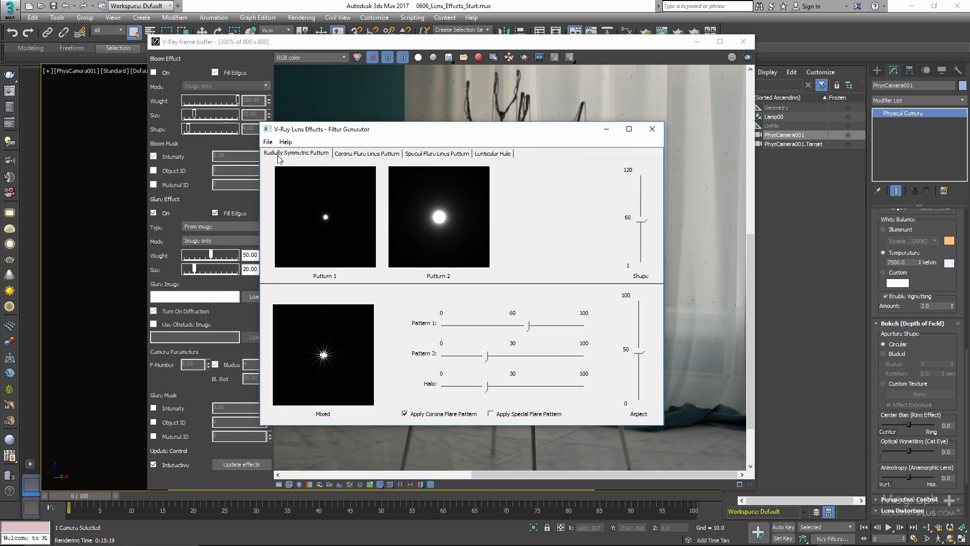
mouse_move(468, 344)
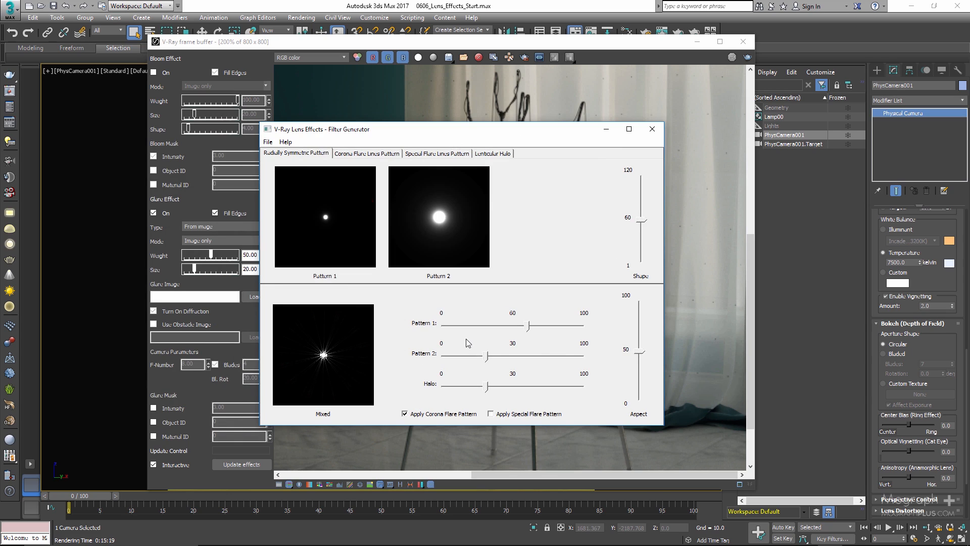
mouse_move(444, 339)
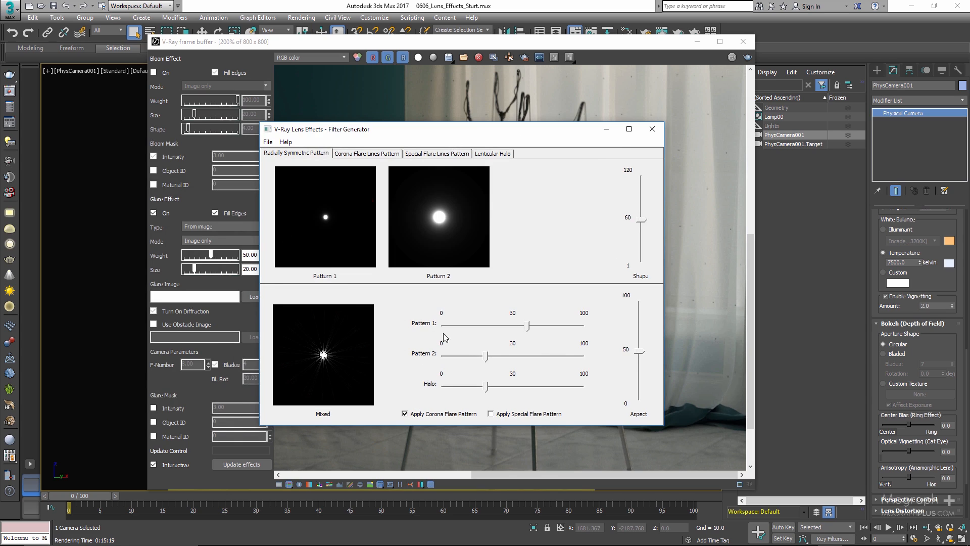
left_click(405, 413)
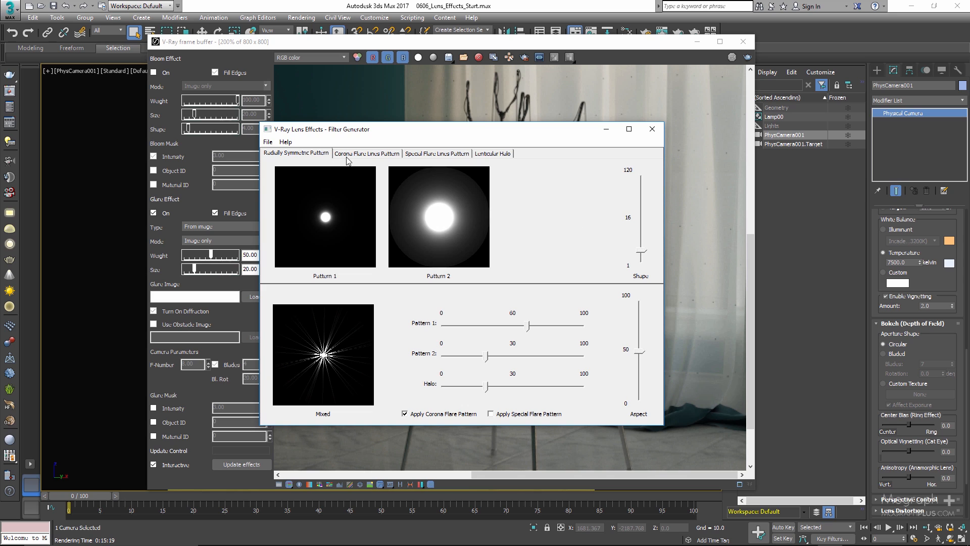
left_click(366, 154)
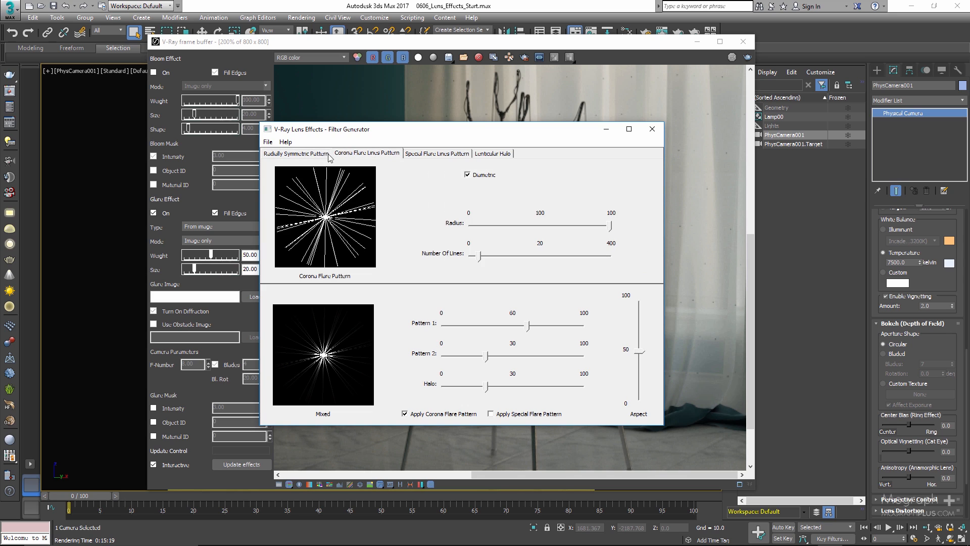
mouse_move(432, 159)
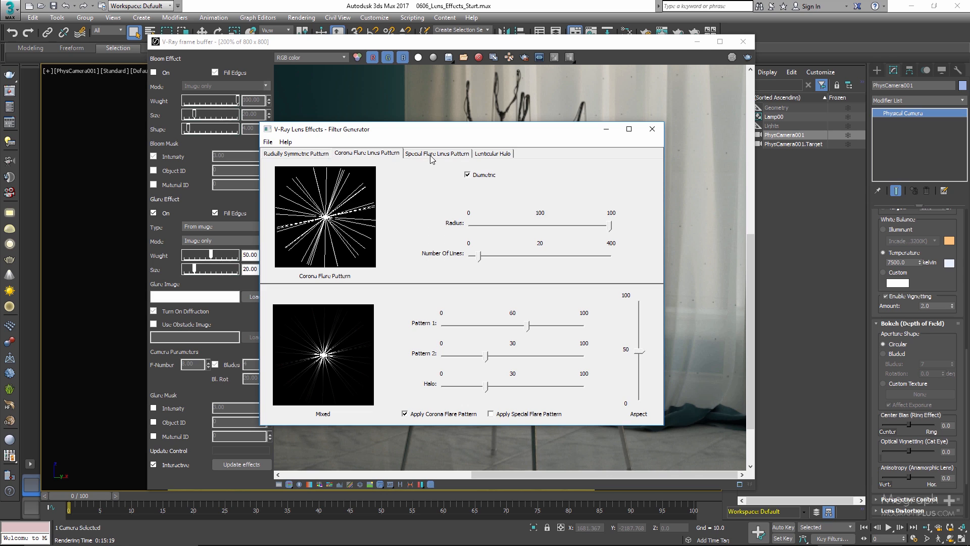
left_click(437, 153)
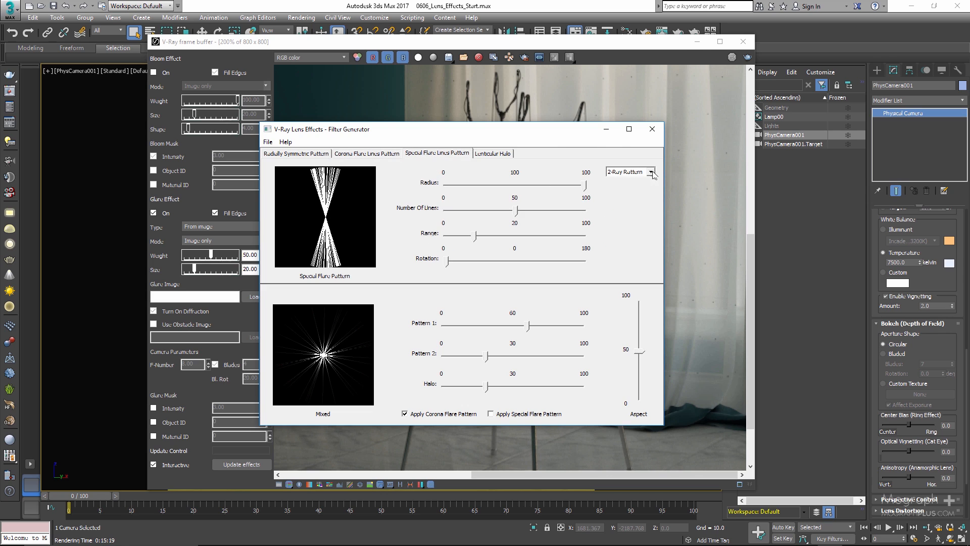
left_click(628, 172)
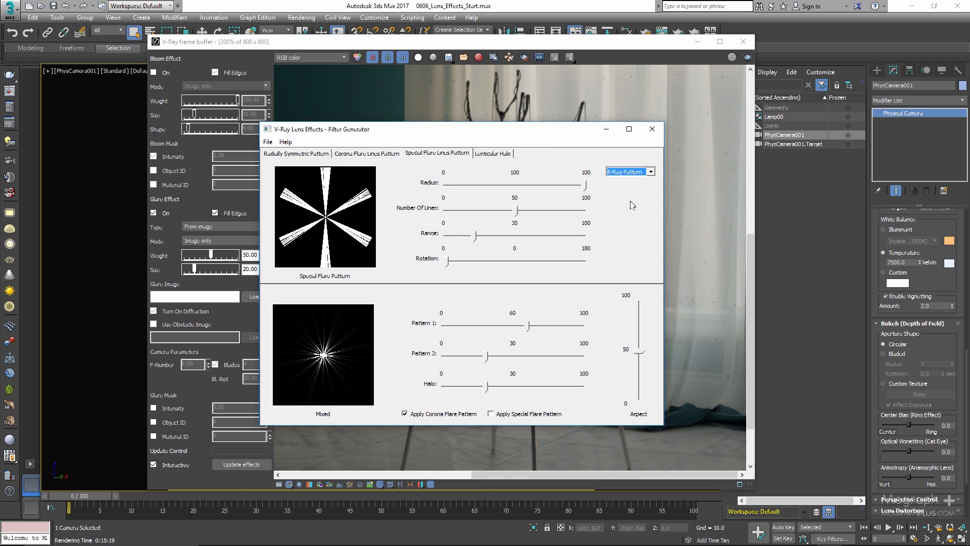
mouse_move(468, 245)
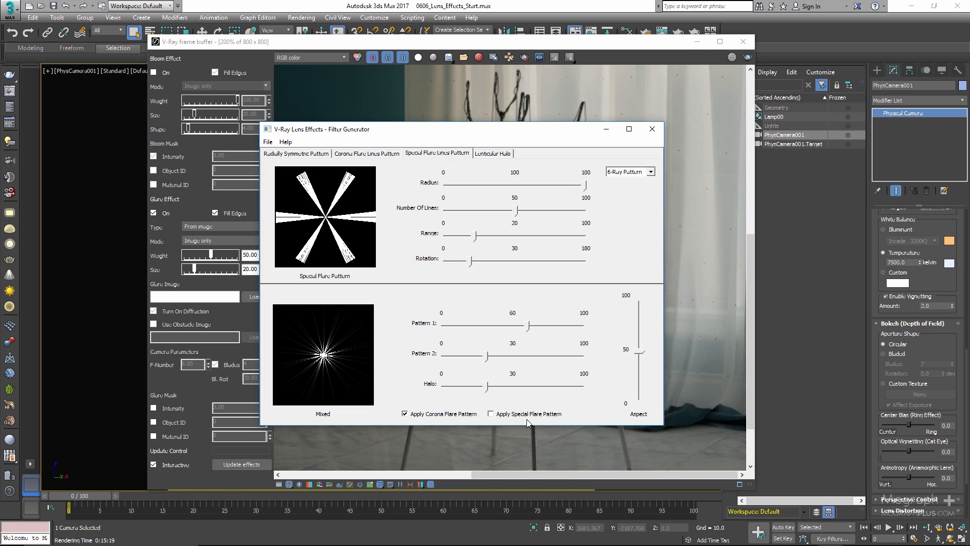
left_click(491, 413)
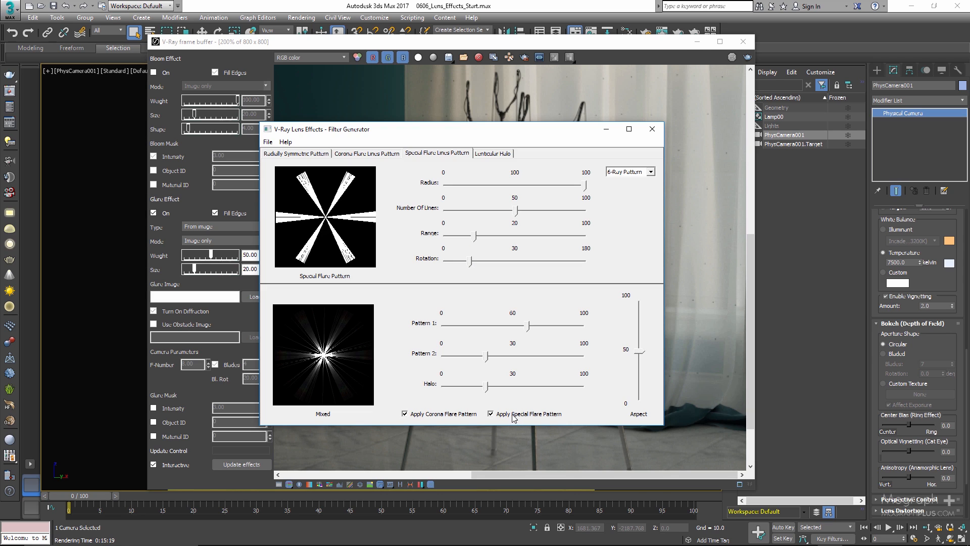
mouse_move(473, 175)
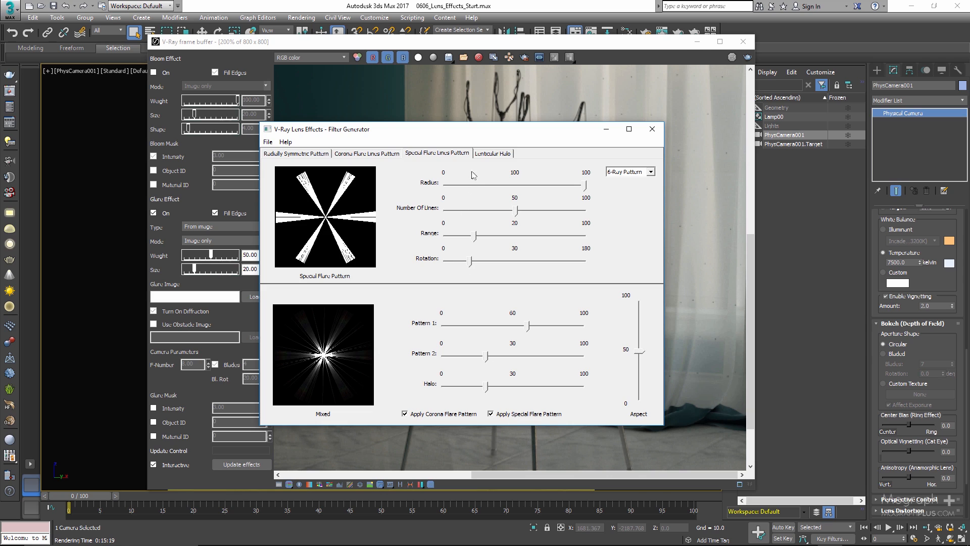
mouse_move(486, 162)
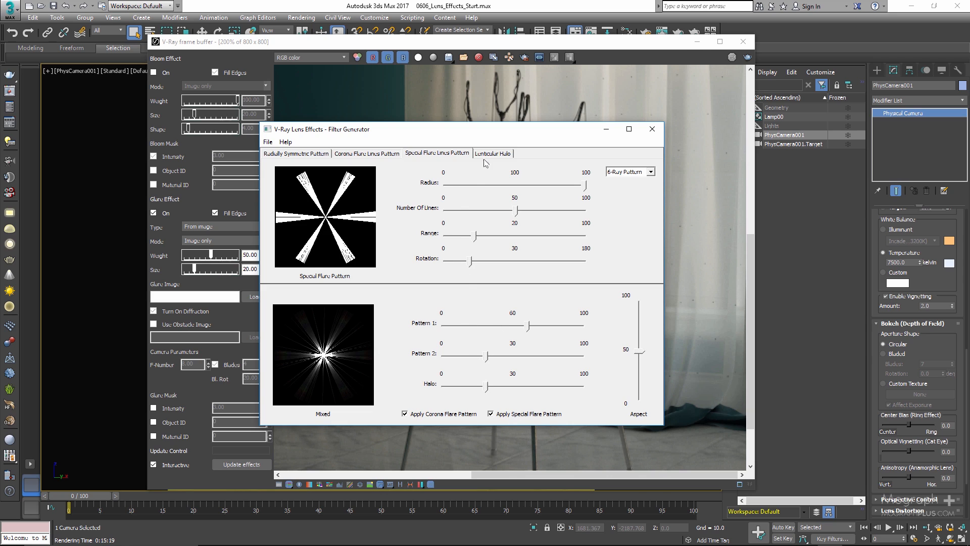
Step: Set the lenticular halo radii to 42 and 86 and raise Halo strength to 100
left_click(492, 152)
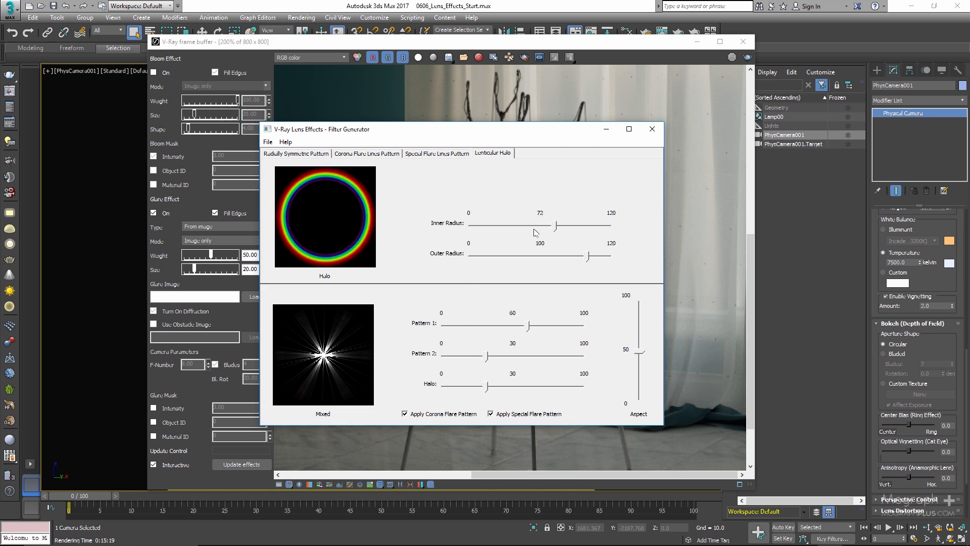
left_click_drag(553, 223, 521, 223)
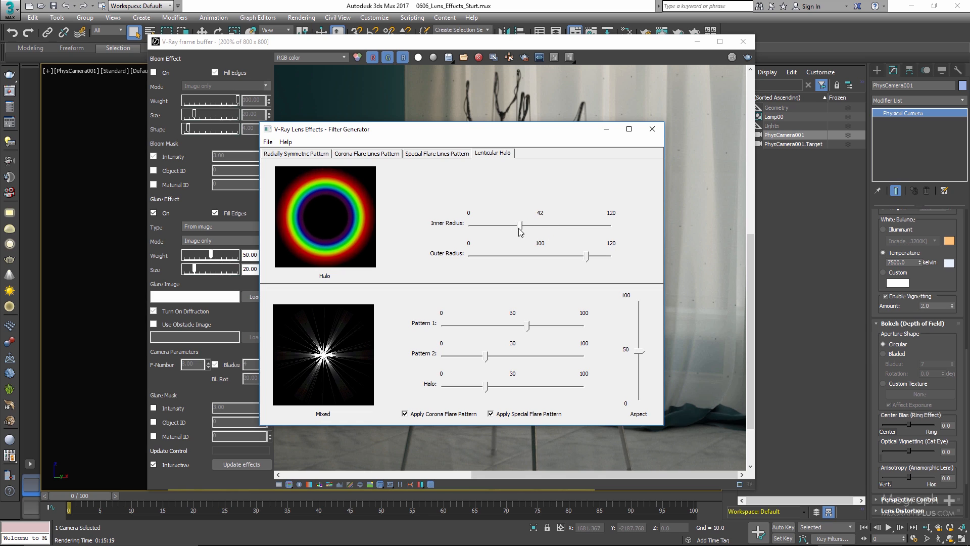
left_click_drag(589, 255, 571, 256)
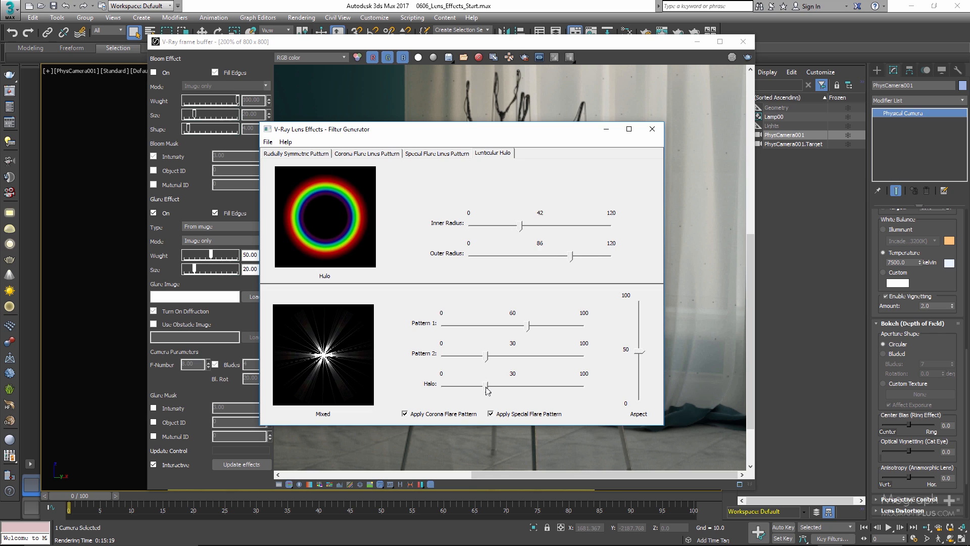
left_click_drag(486, 384, 582, 384)
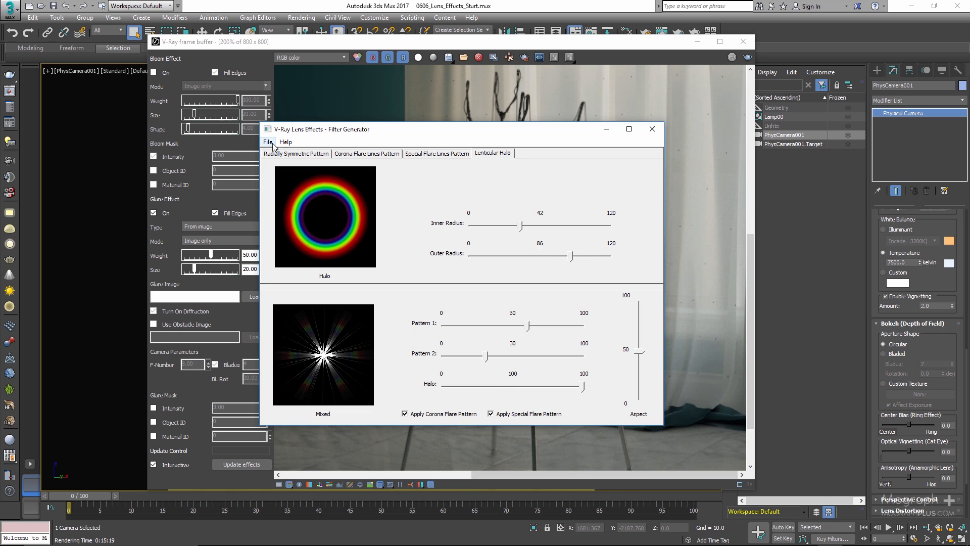
Step: Export the glare as a 200x200 HDR, heading to the scene assets images folder
left_click(267, 142)
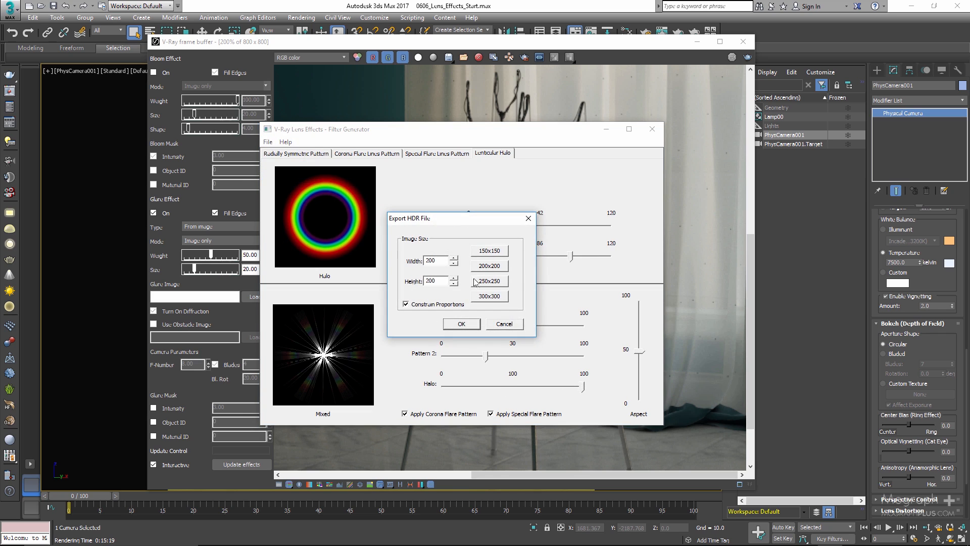
left_click(489, 296)
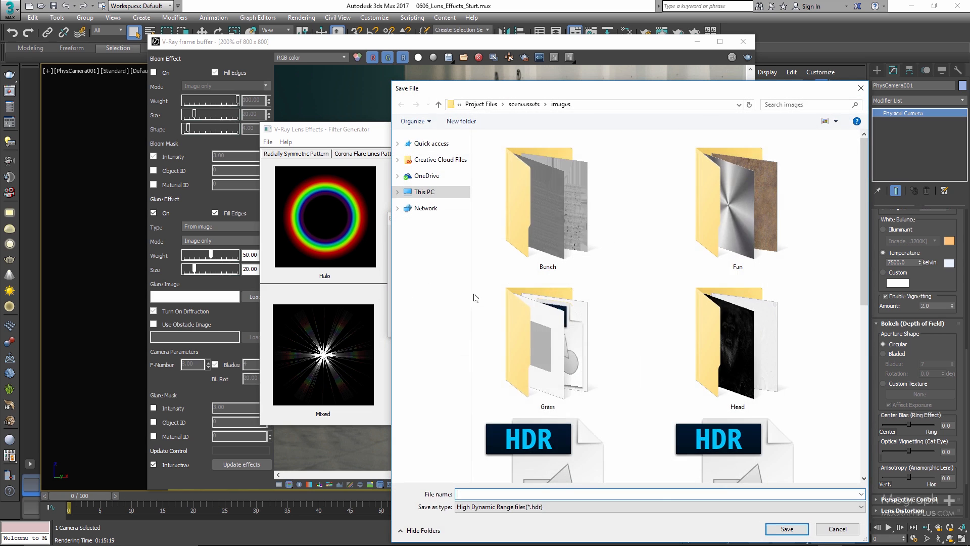
scroll("down", 3)
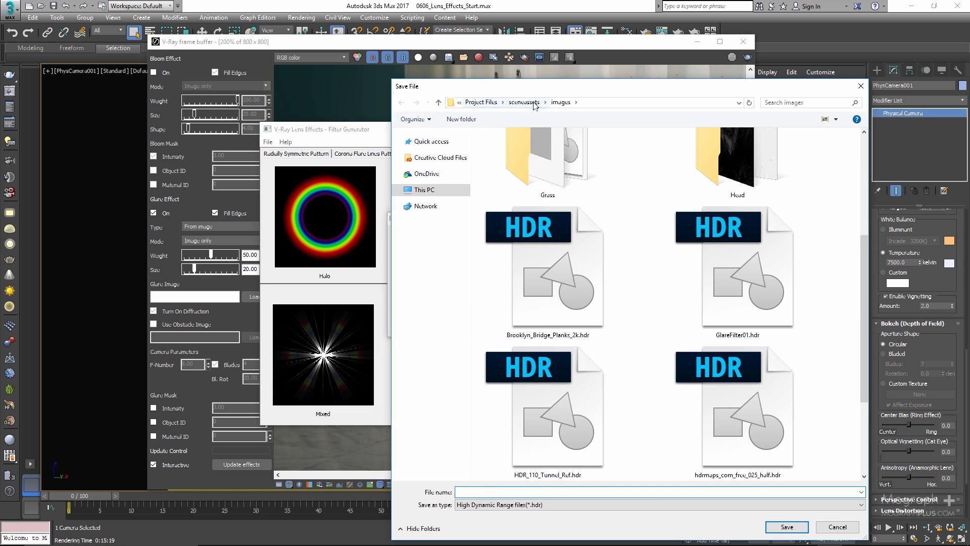
mouse_move(737, 275)
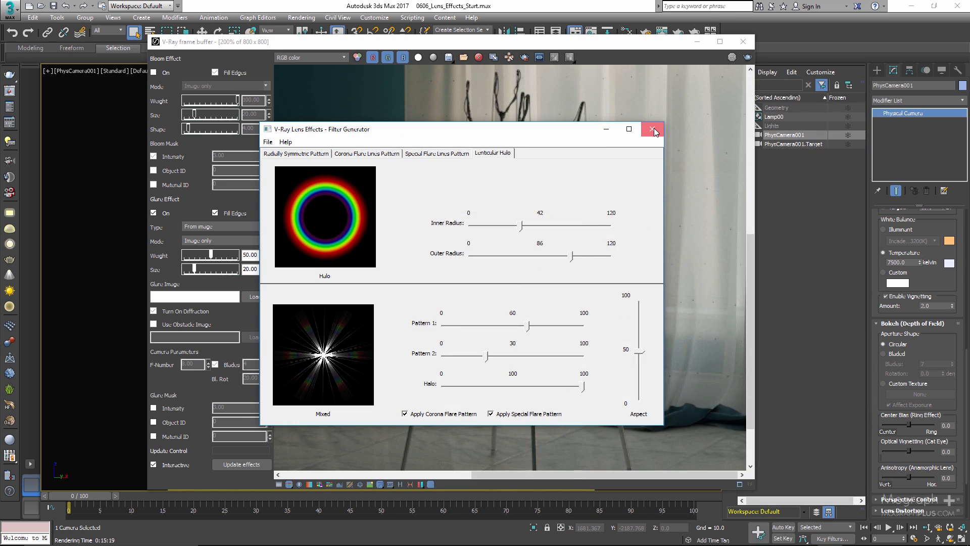
Step: Close the generator and load GlareFilter01.hdr from scene assets as the glare image
left_click(653, 129)
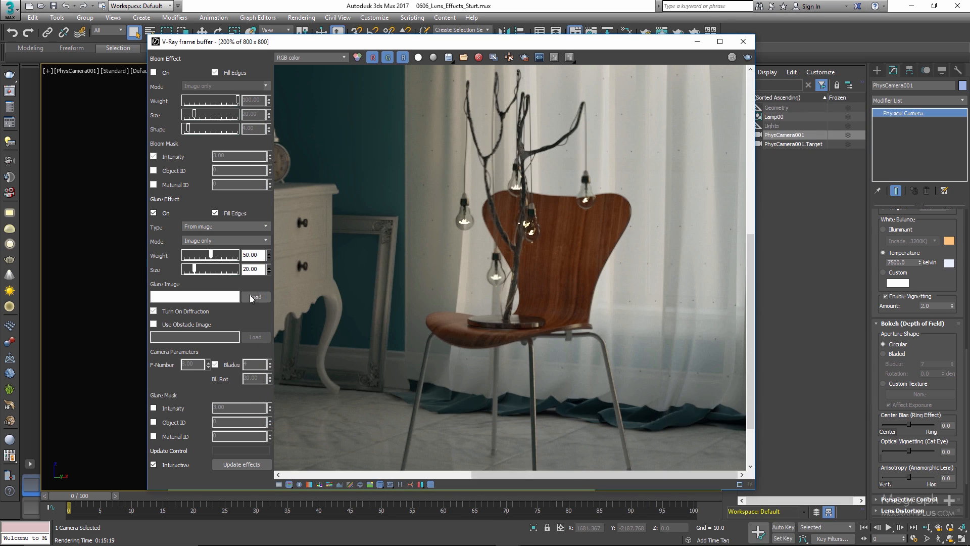
left_click(194, 297)
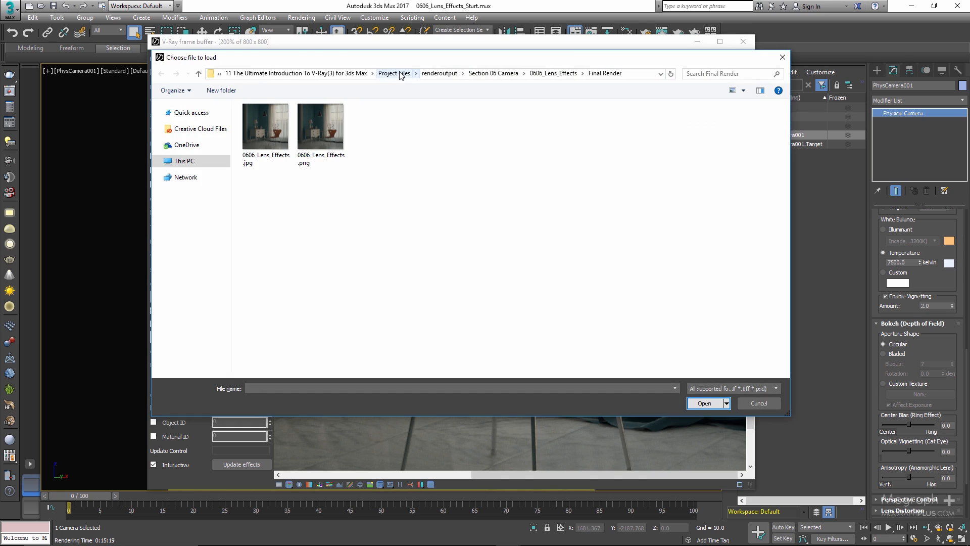
left_click(393, 73)
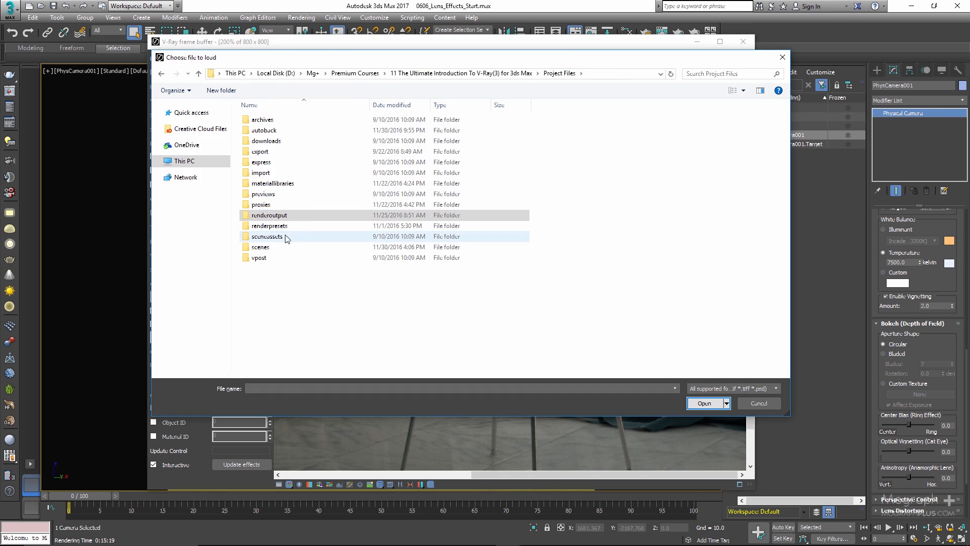
double_click(266, 237)
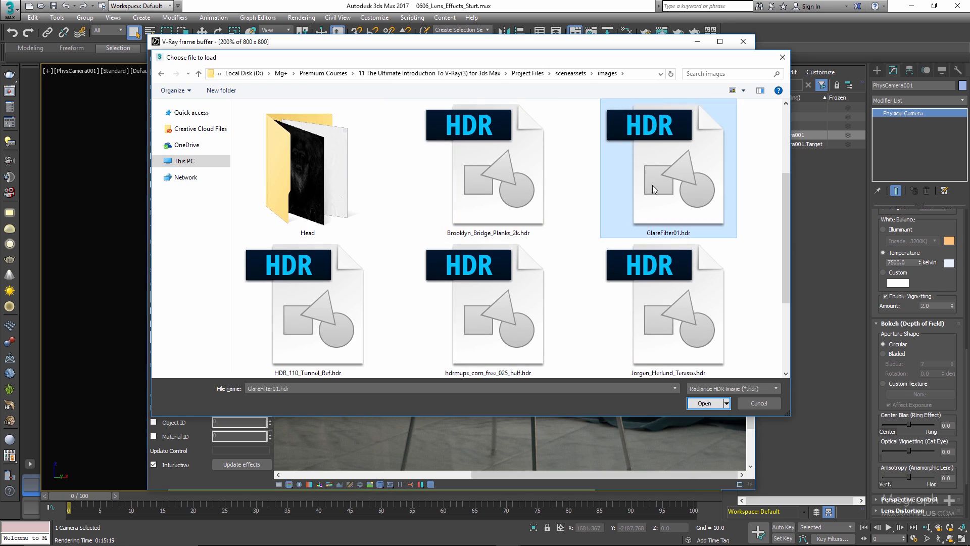
left_click(704, 403)
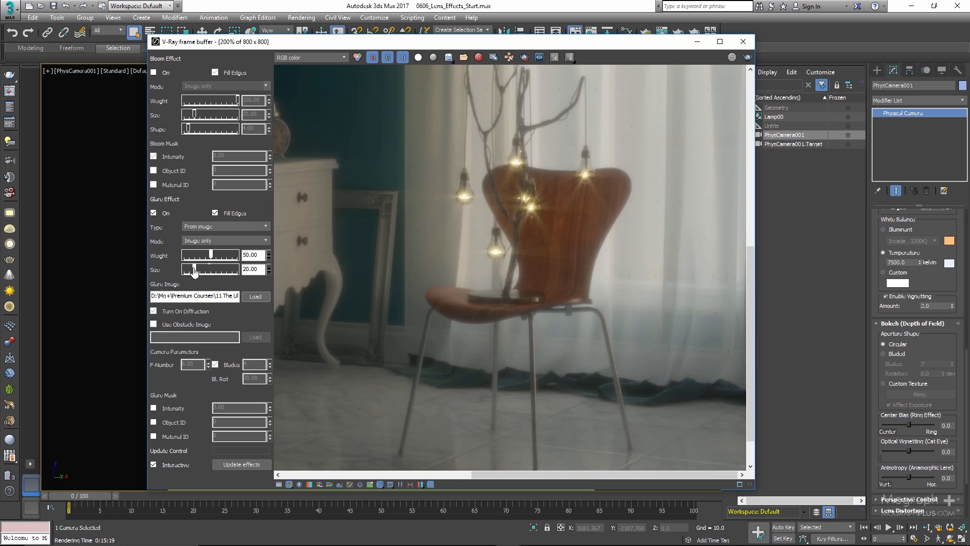
Step: Set Glare Weight to 100 and Glare Size to 40
type("100")
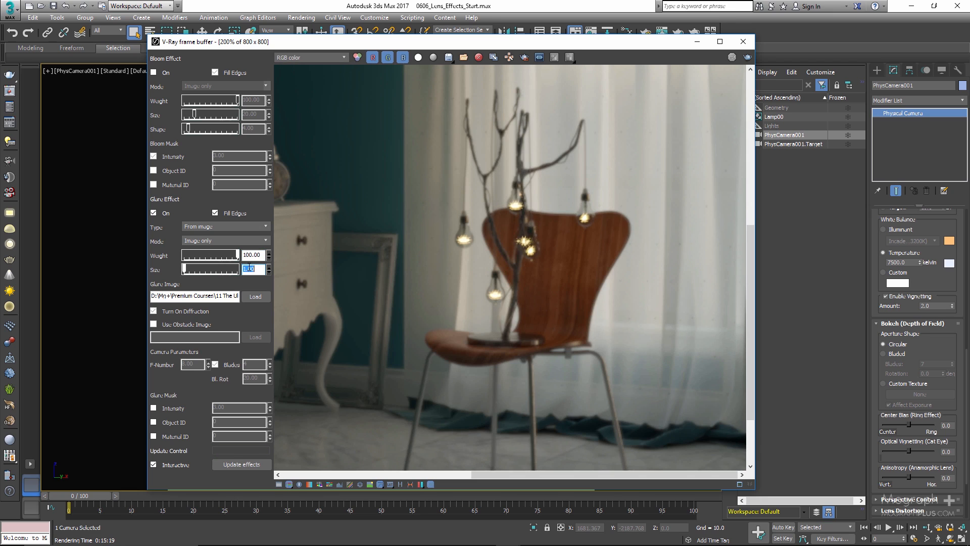
type("2.40")
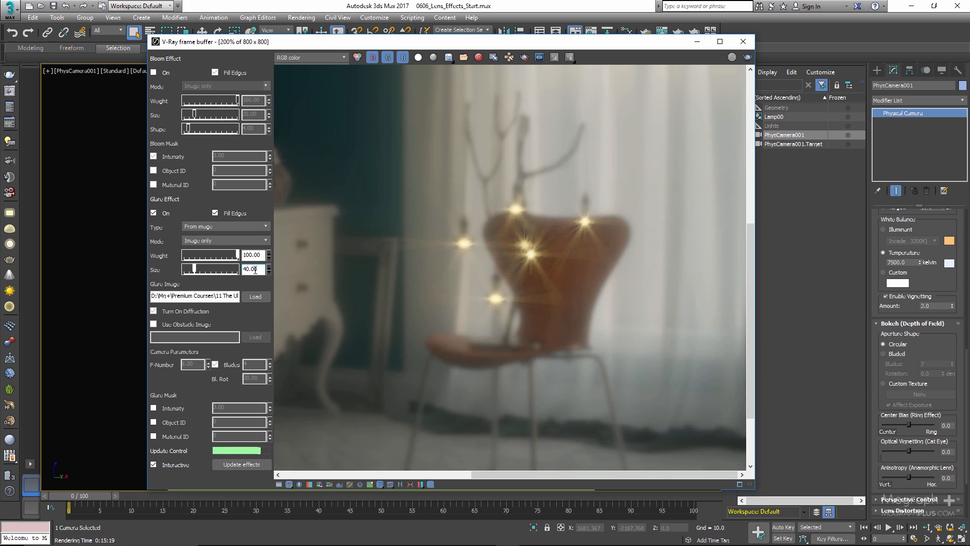
Step: Set Glare Type to 'from camera params' and turn on diffraction
left_click(225, 225)
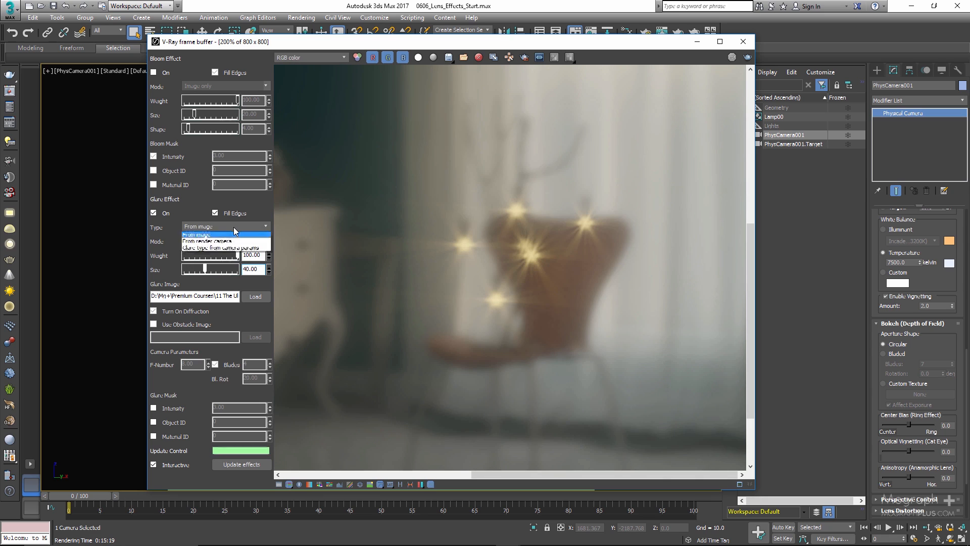
left_click(225, 246)
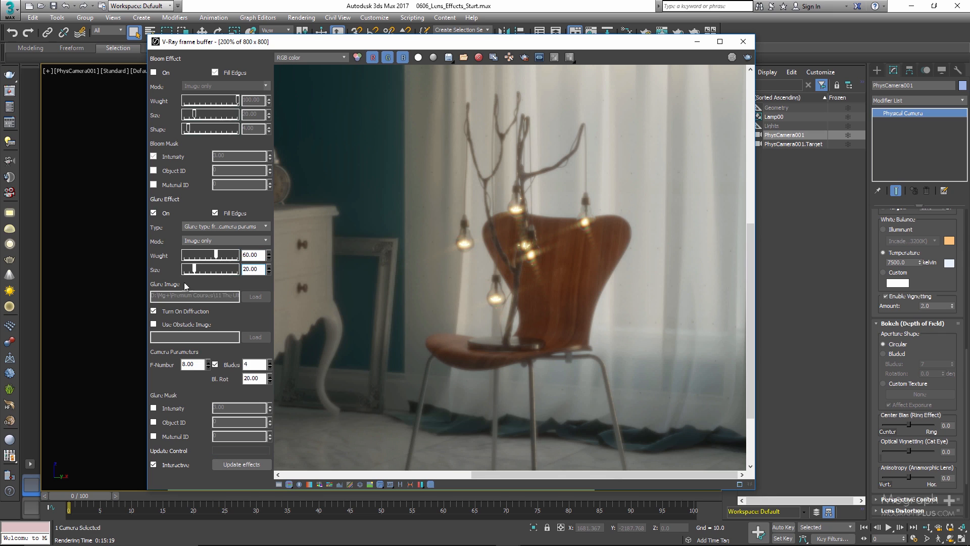
left_click(154, 310)
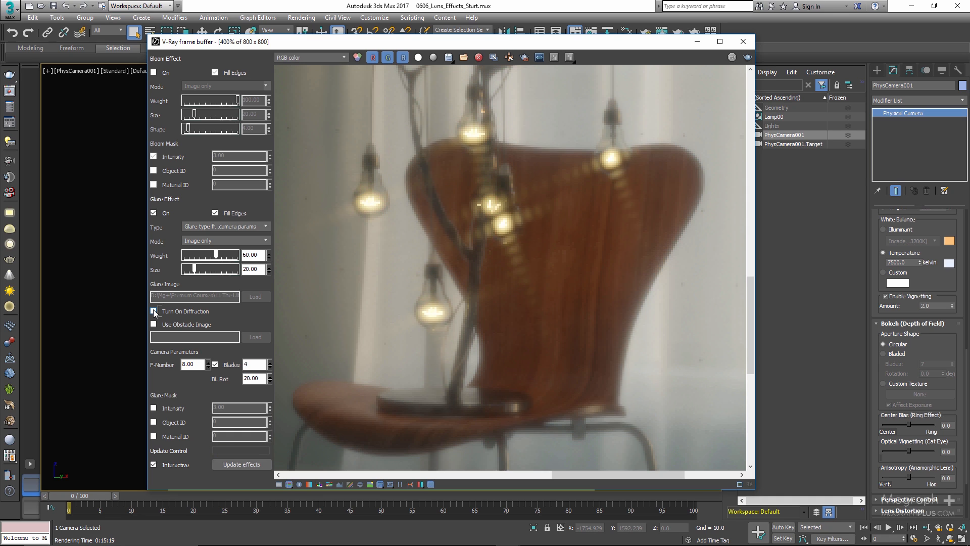
left_click(154, 311)
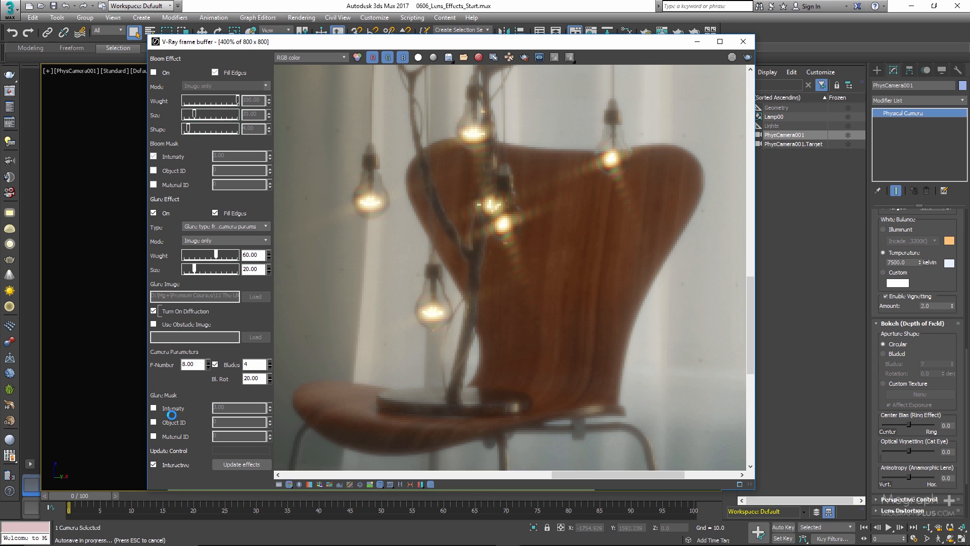
mouse_move(192, 408)
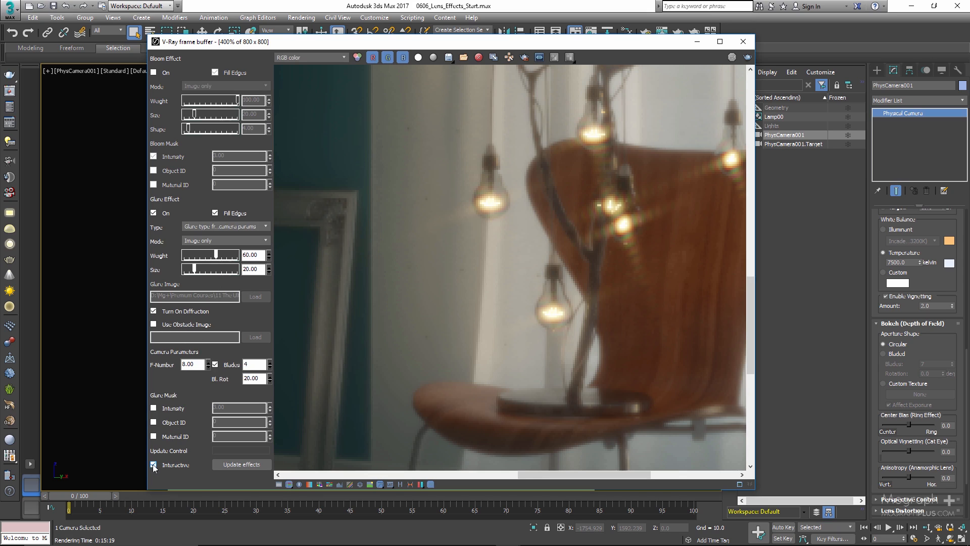
Step: Untick Interactive and run Update effects to refresh the render
left_click(154, 465)
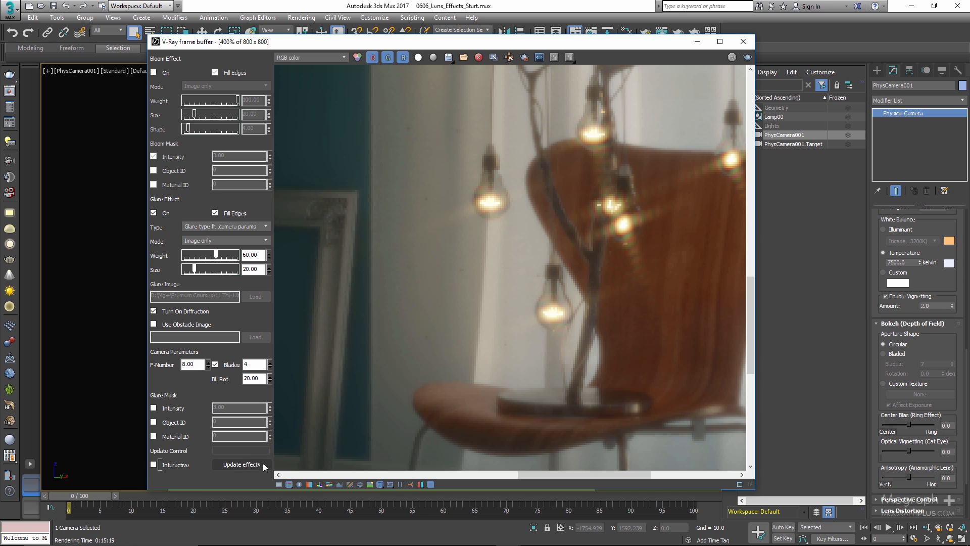
left_click(242, 463)
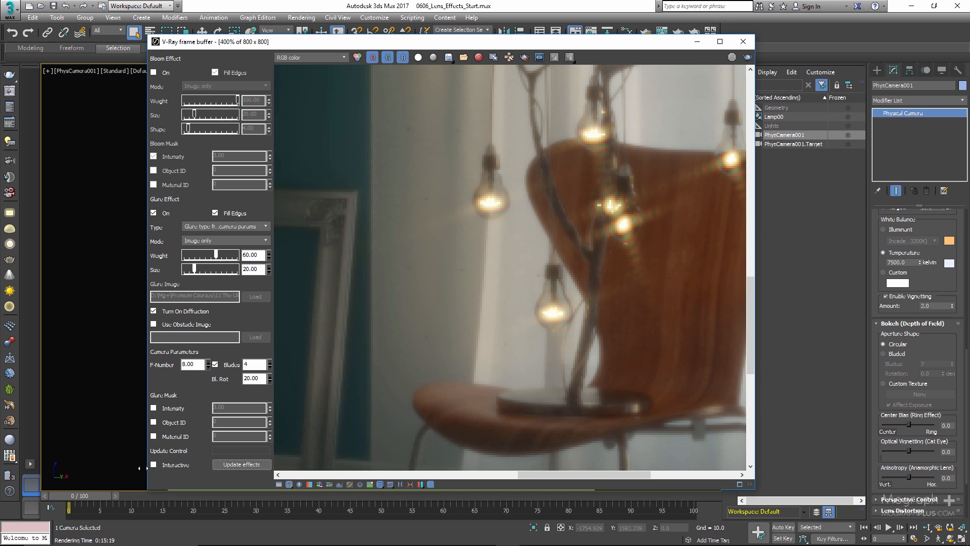
left_click(241, 464)
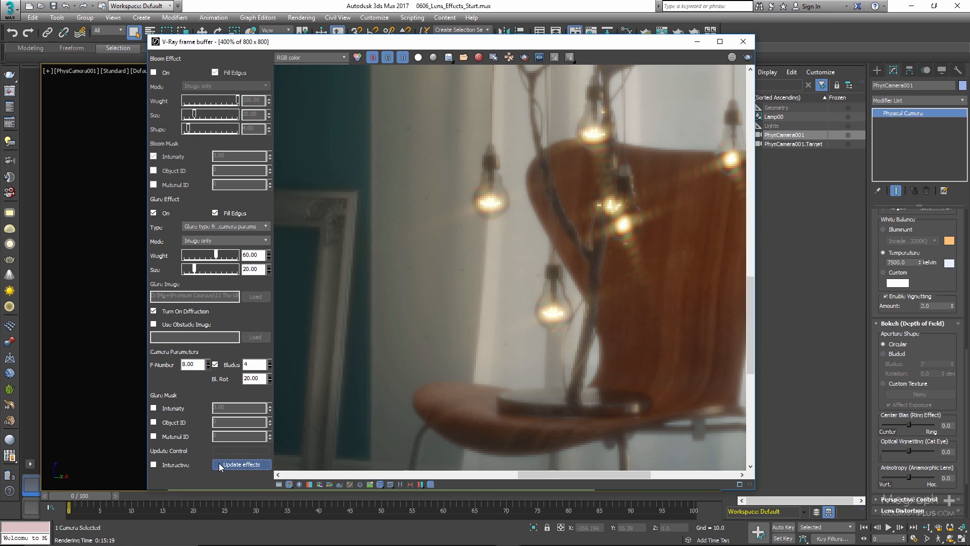
left_click(153, 464)
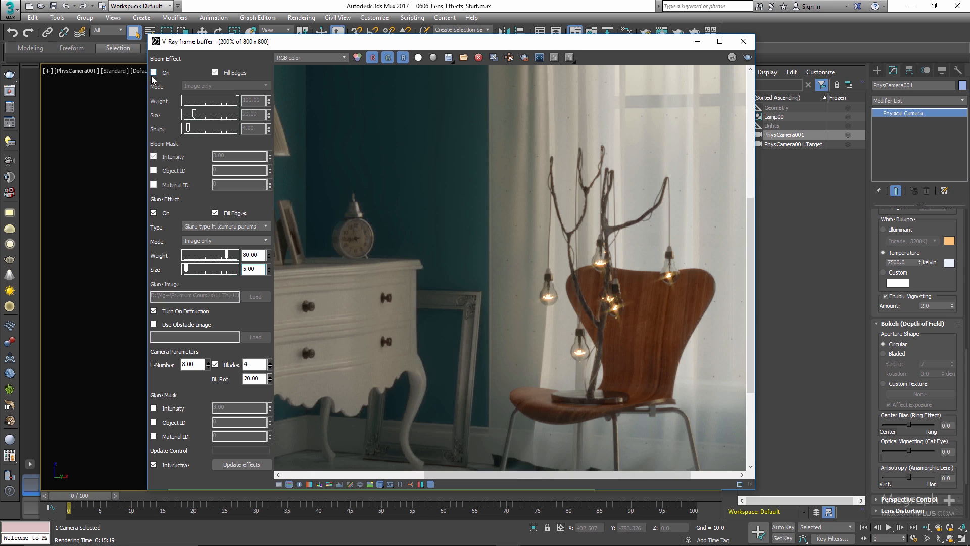
Step: Turn on Bloom with weight 50, size 5, shape 4 and intensity mask 3.0
left_click(153, 73)
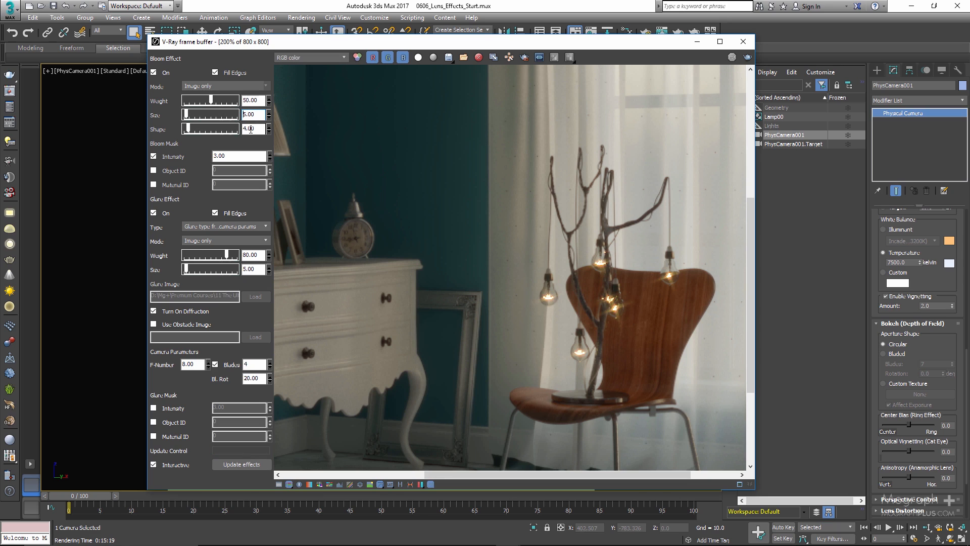
left_click(154, 156)
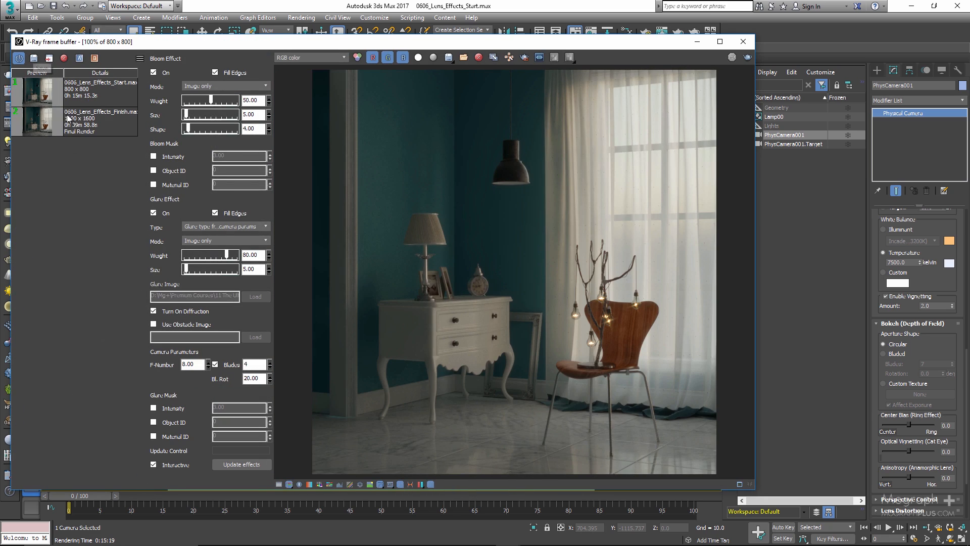
Step: Untick Bloom and switch to the finished history render for comparison
left_click(154, 73)
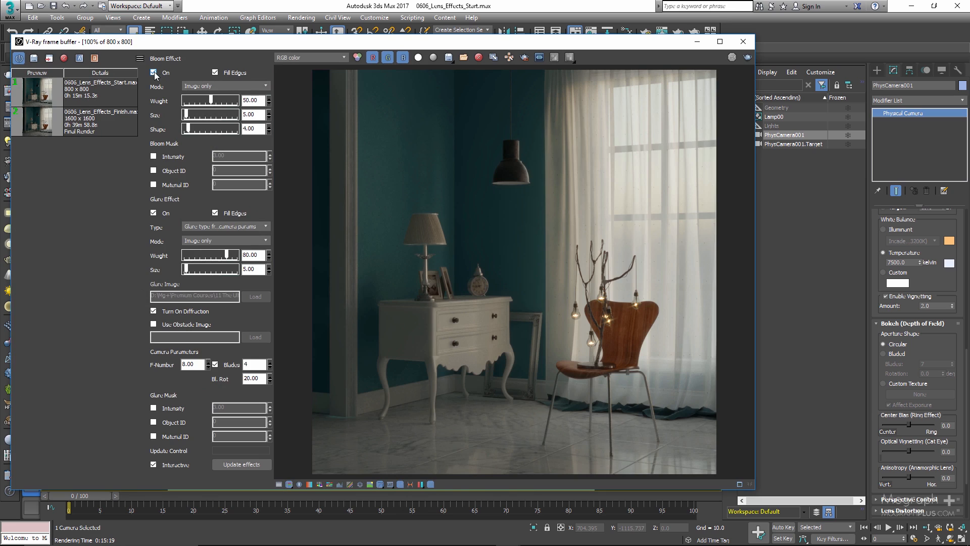
left_click(154, 73)
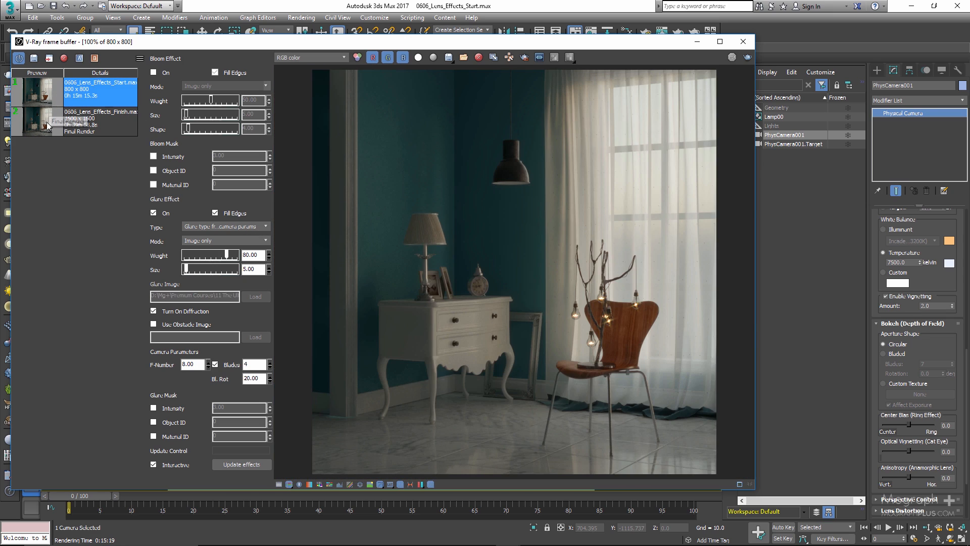
left_click(99, 123)
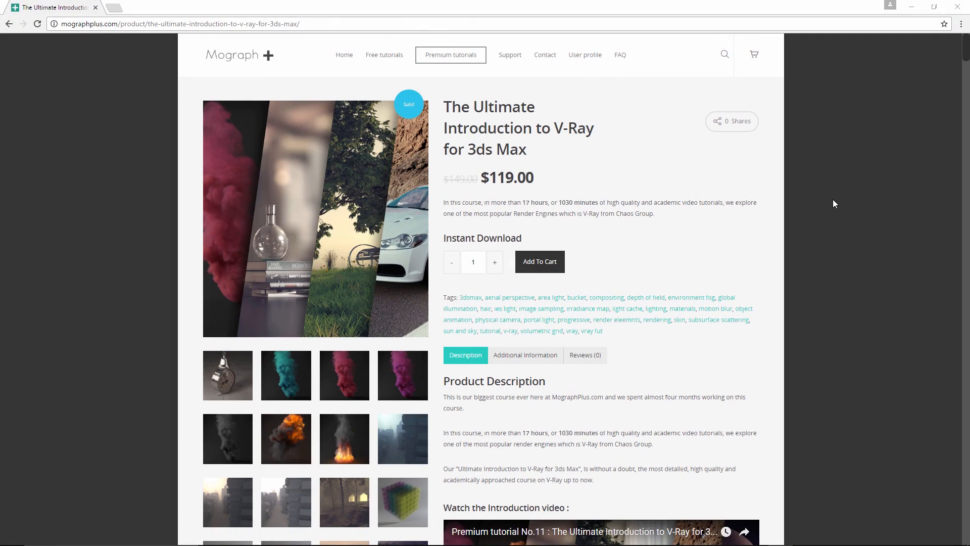
mouse_move(861, 200)
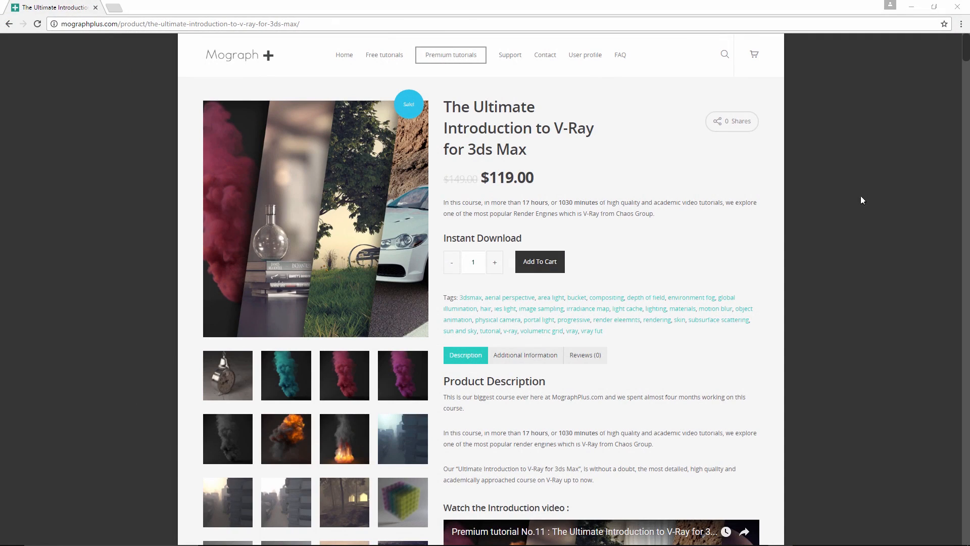
mouse_move(582, 172)
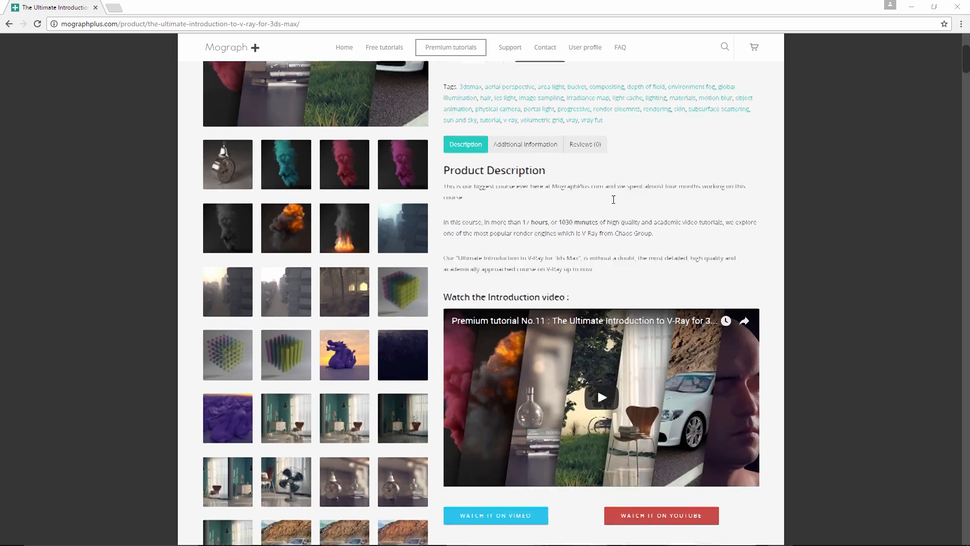
Step: Scroll the Mograph Plus V-Ray course page down through its section overview
scroll("down", 3)
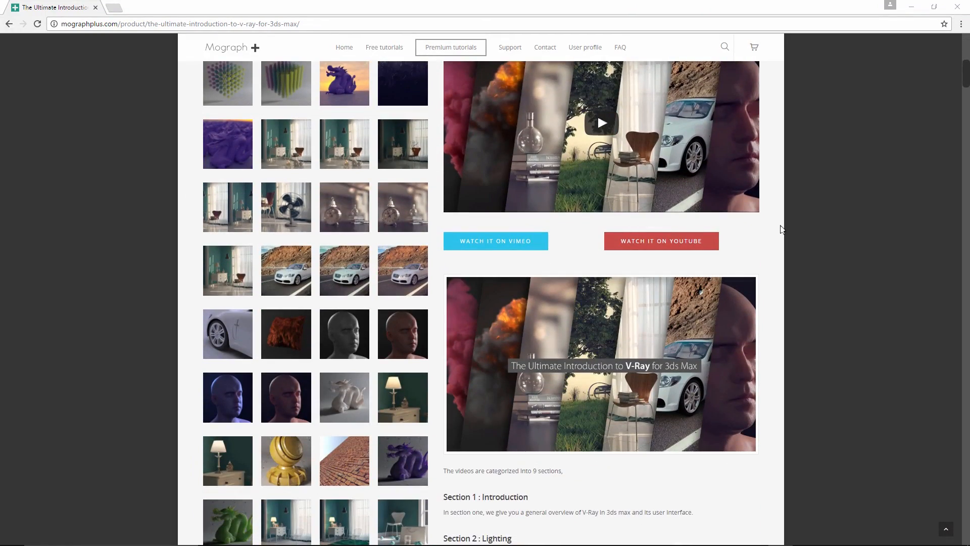
scroll("down", 3)
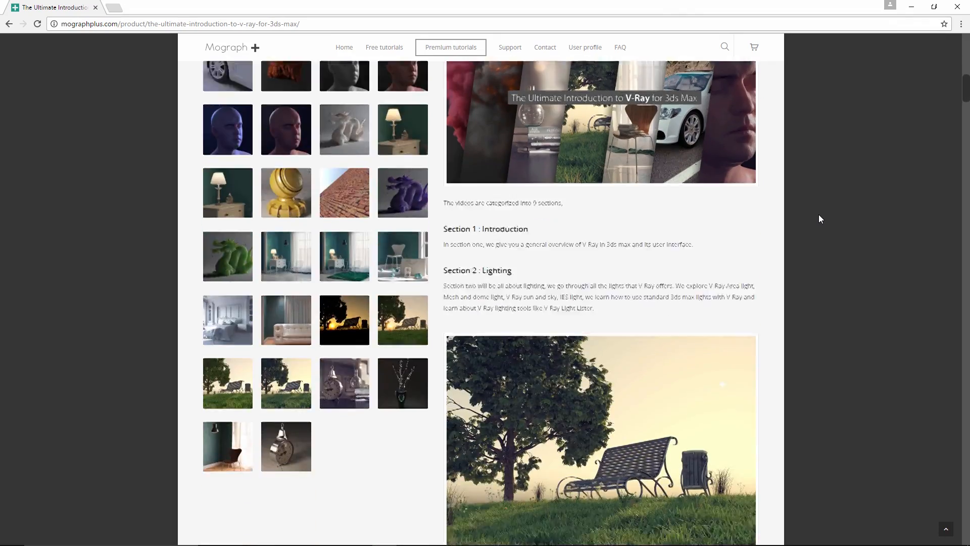
scroll("down", 3)
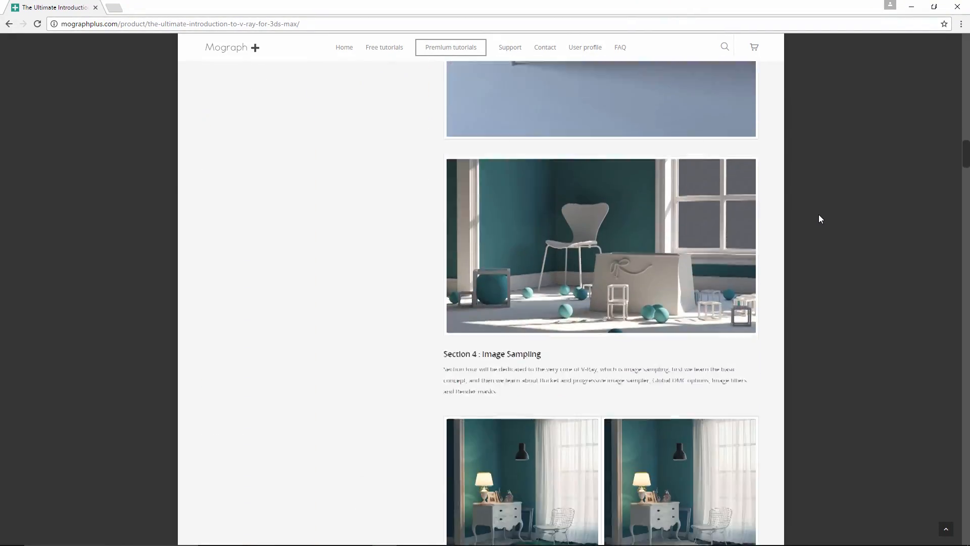
scroll("down", 3)
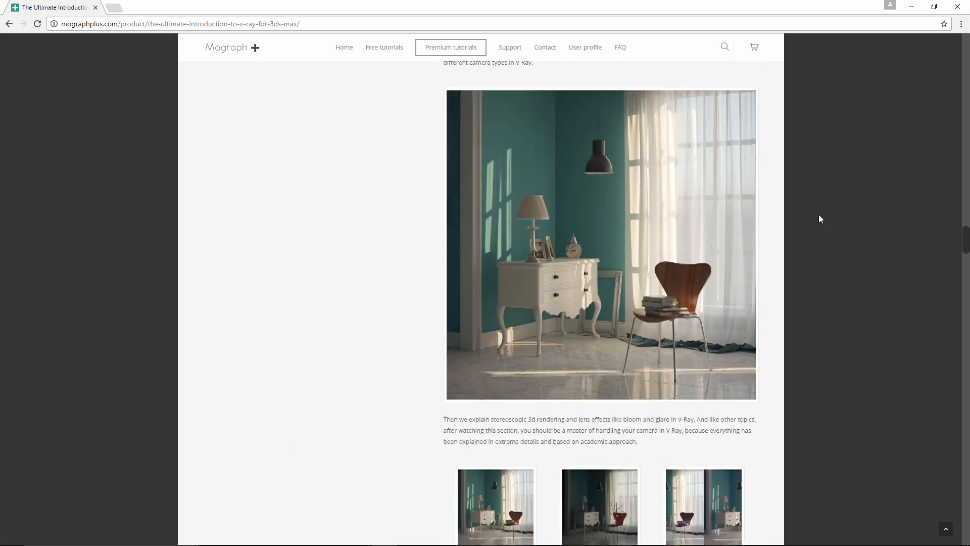
scroll("down", 3)
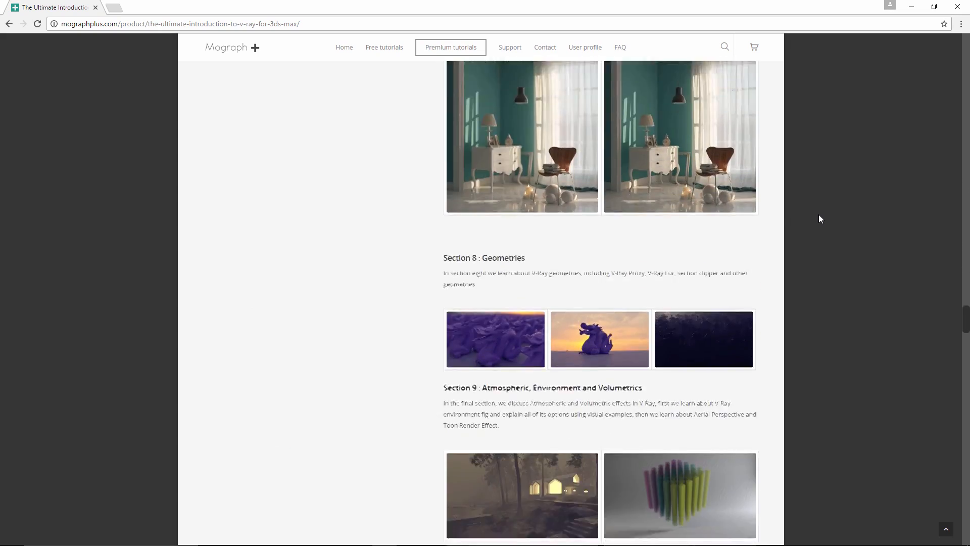
scroll("down", 3)
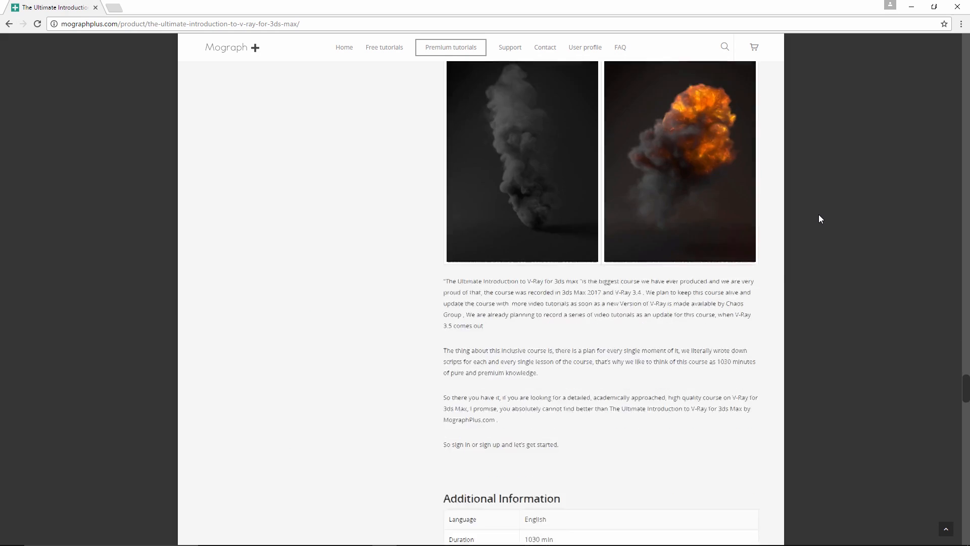